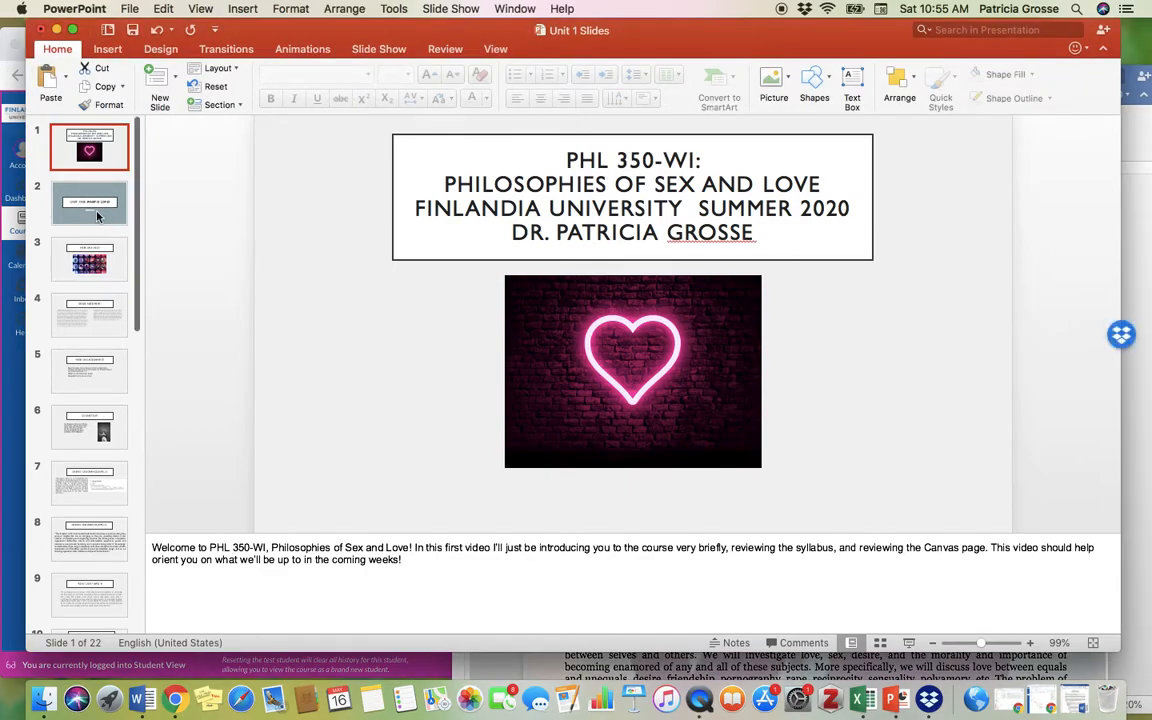
# - Advance the deck to 'Unit One: What Is Love?', then to 'Week One: Hello'
pyautogui.click(89, 202)
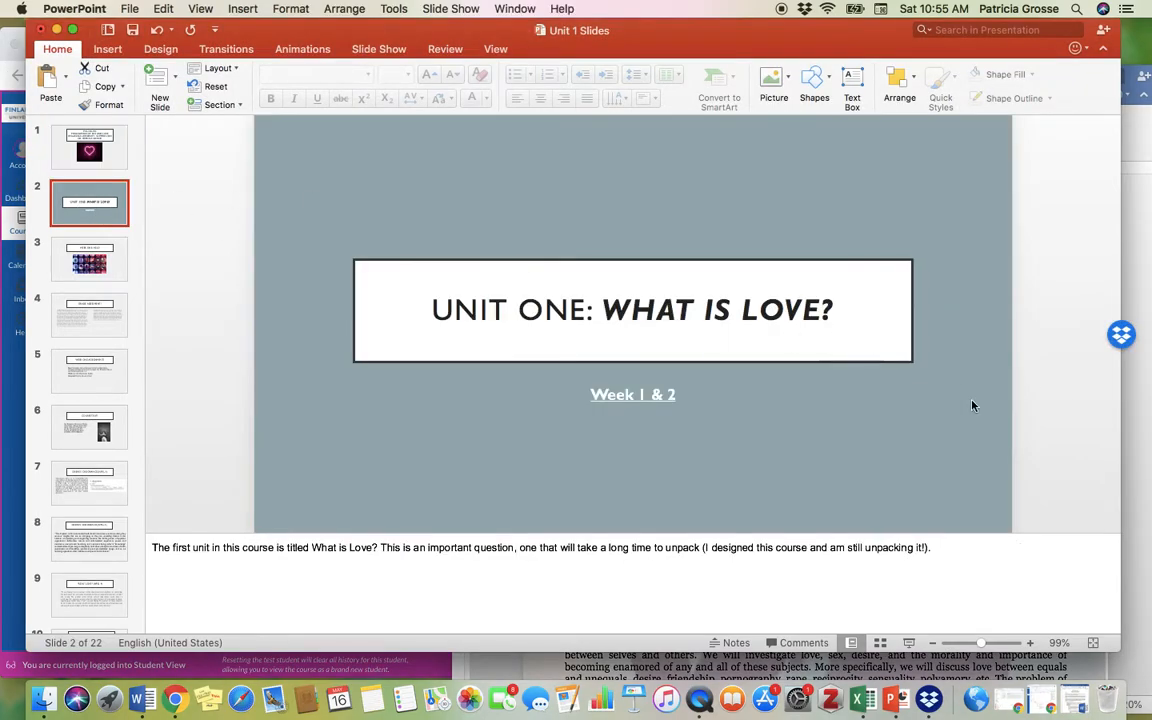
pyautogui.moveTo(1079, 397)
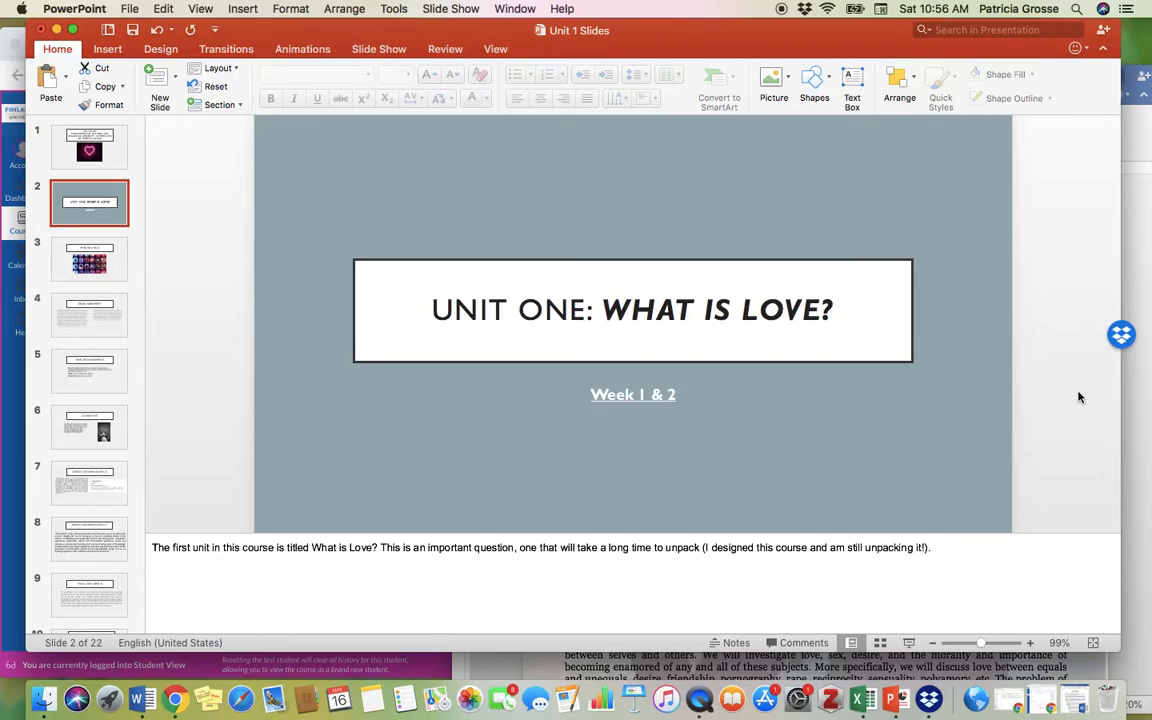
pyautogui.click(89, 259)
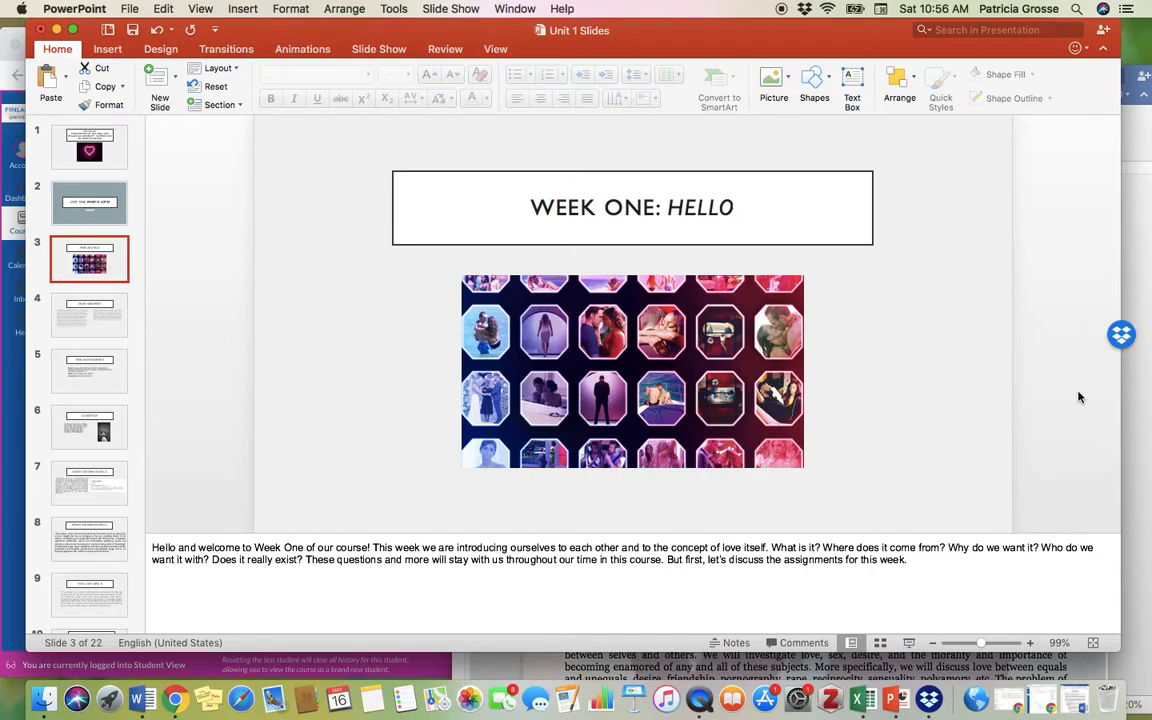
pyautogui.moveTo(920, 349)
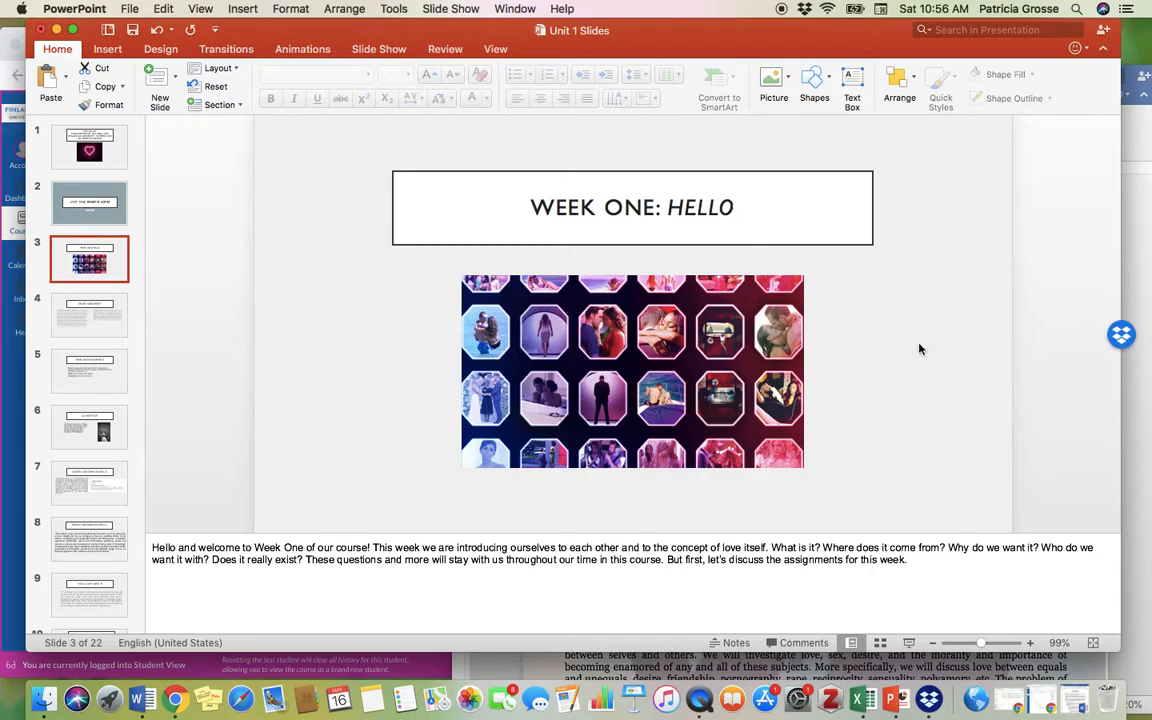
pyautogui.moveTo(1031, 431)
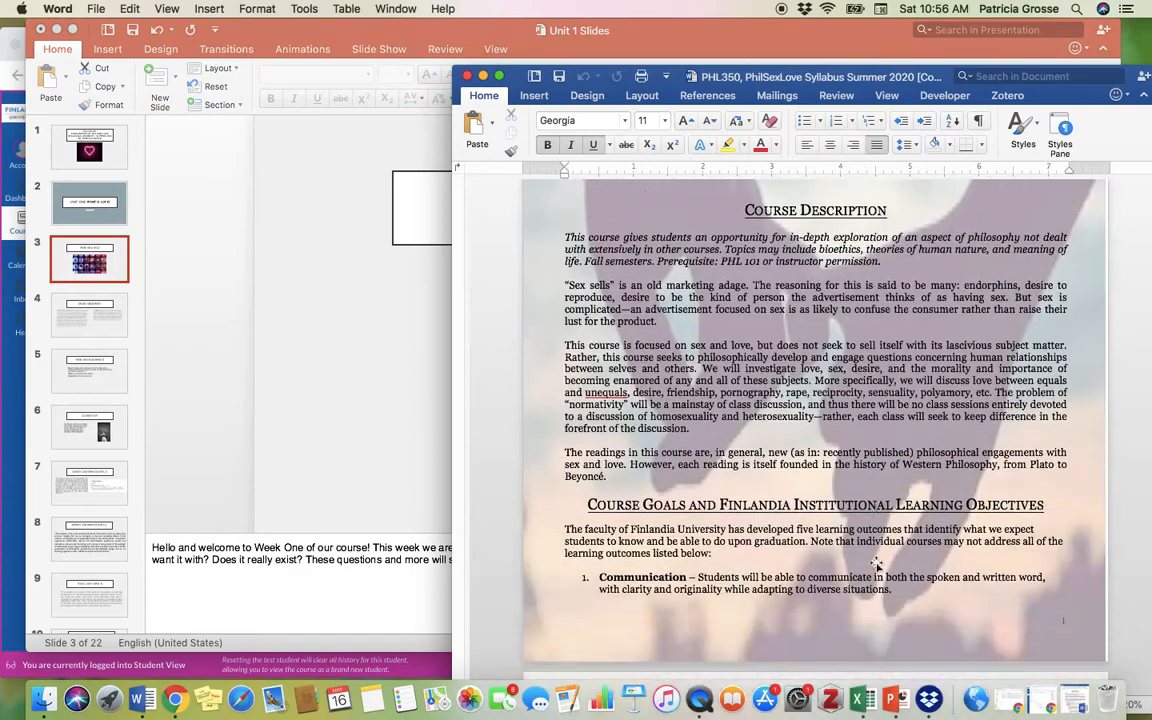
# - Scroll the syllabus from Course Description through the assignment schedule to Unit Four
pyautogui.scroll(-3)
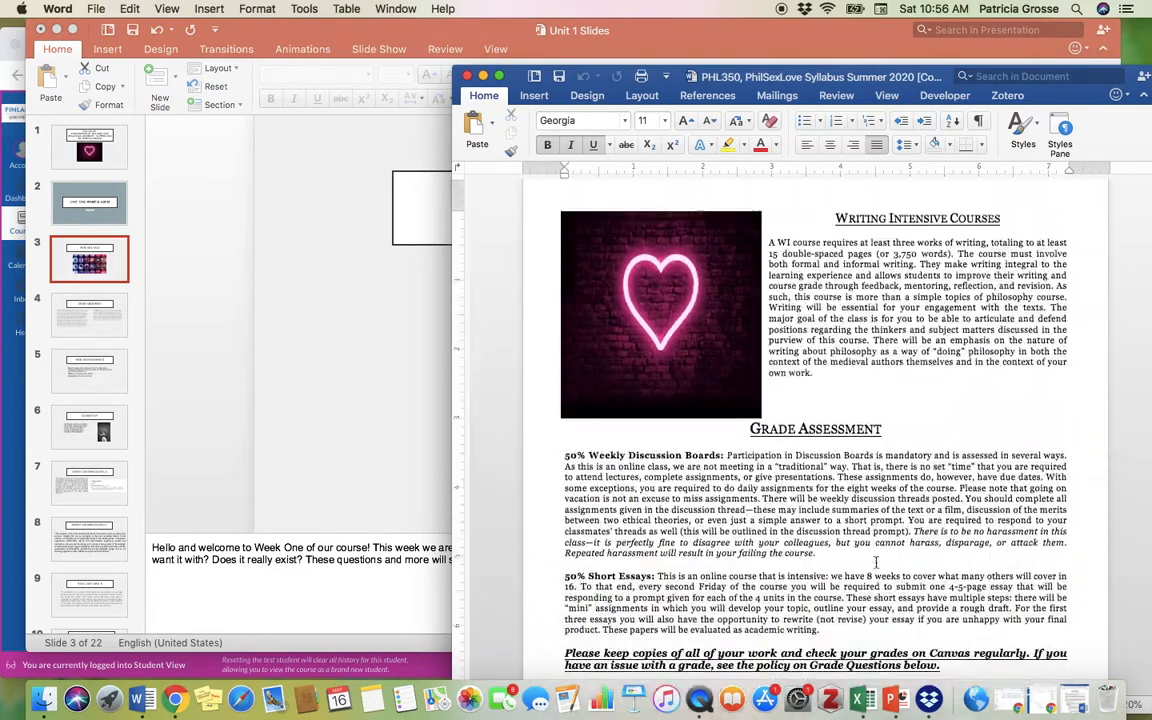
pyautogui.scroll(-3)
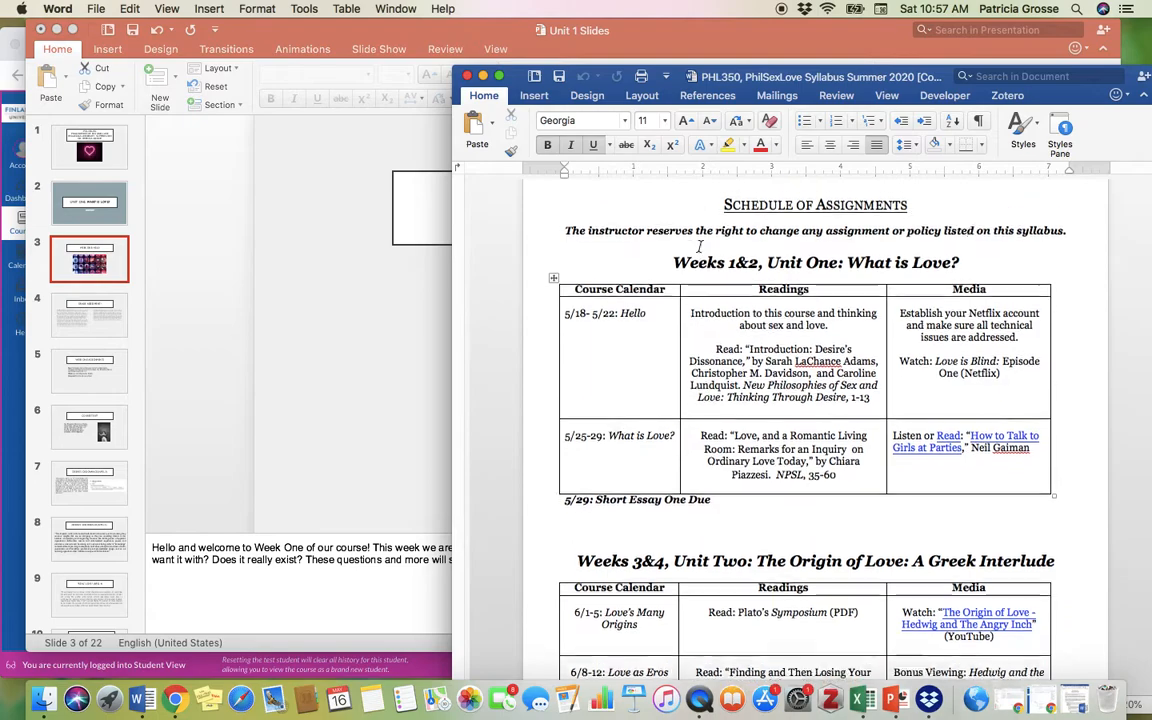
pyautogui.scroll(-3)
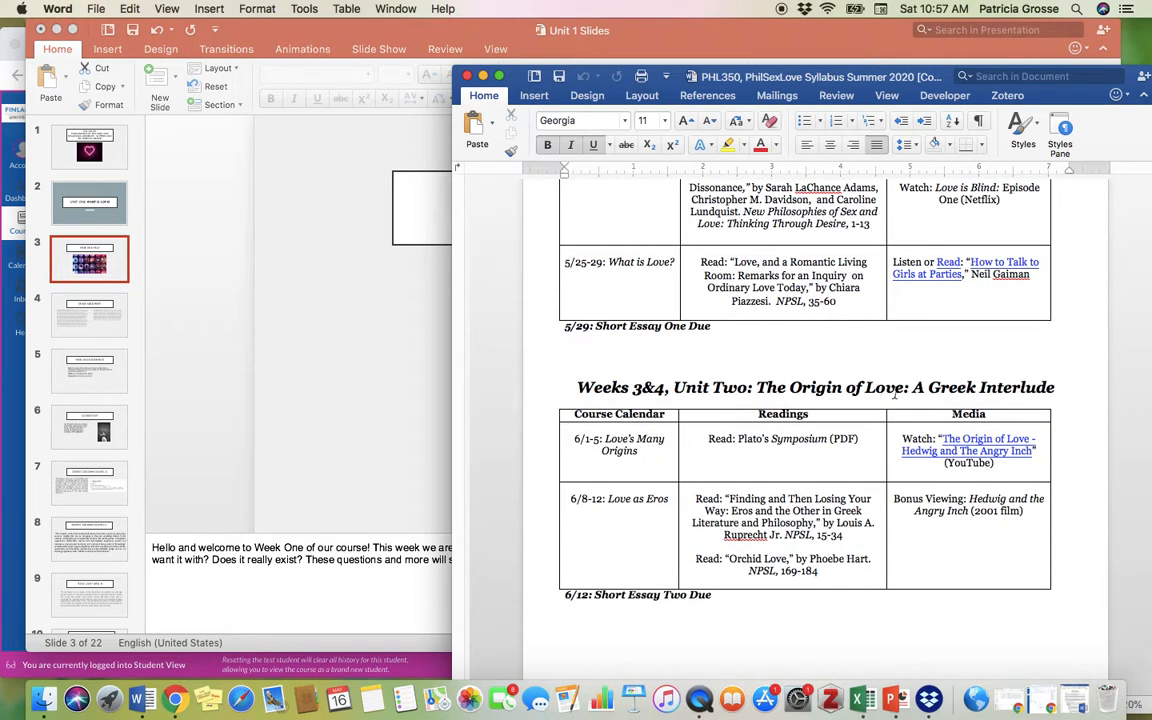
pyautogui.scroll(-3)
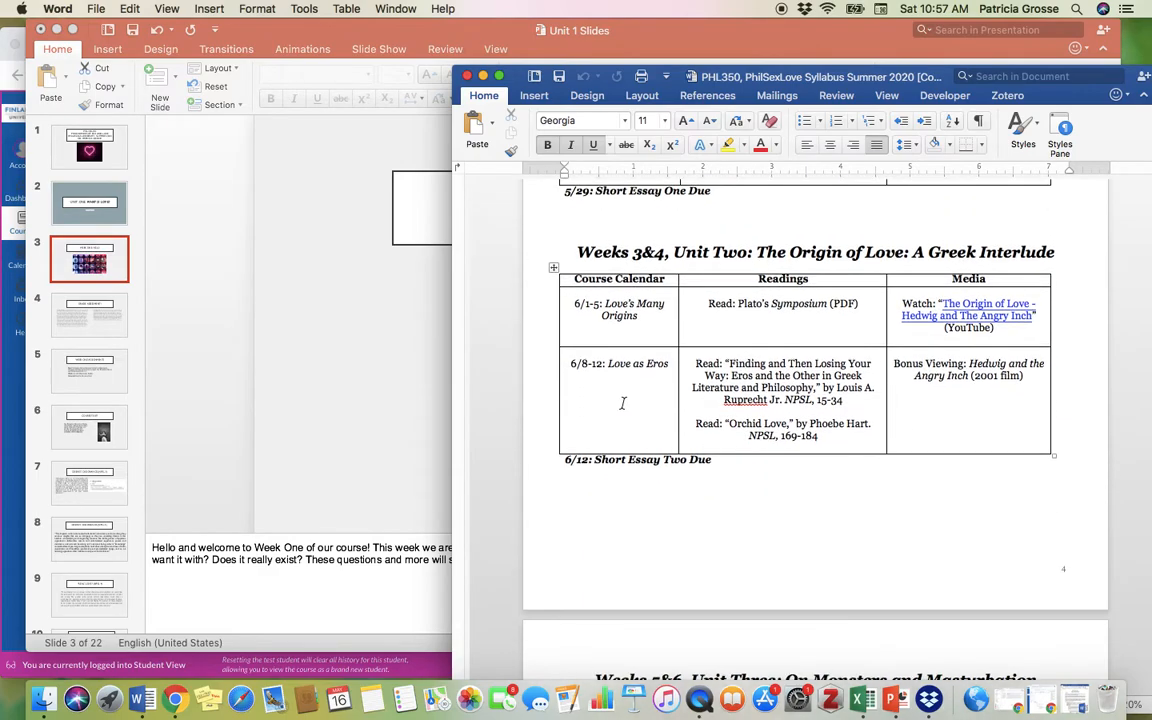
pyautogui.scroll(-3)
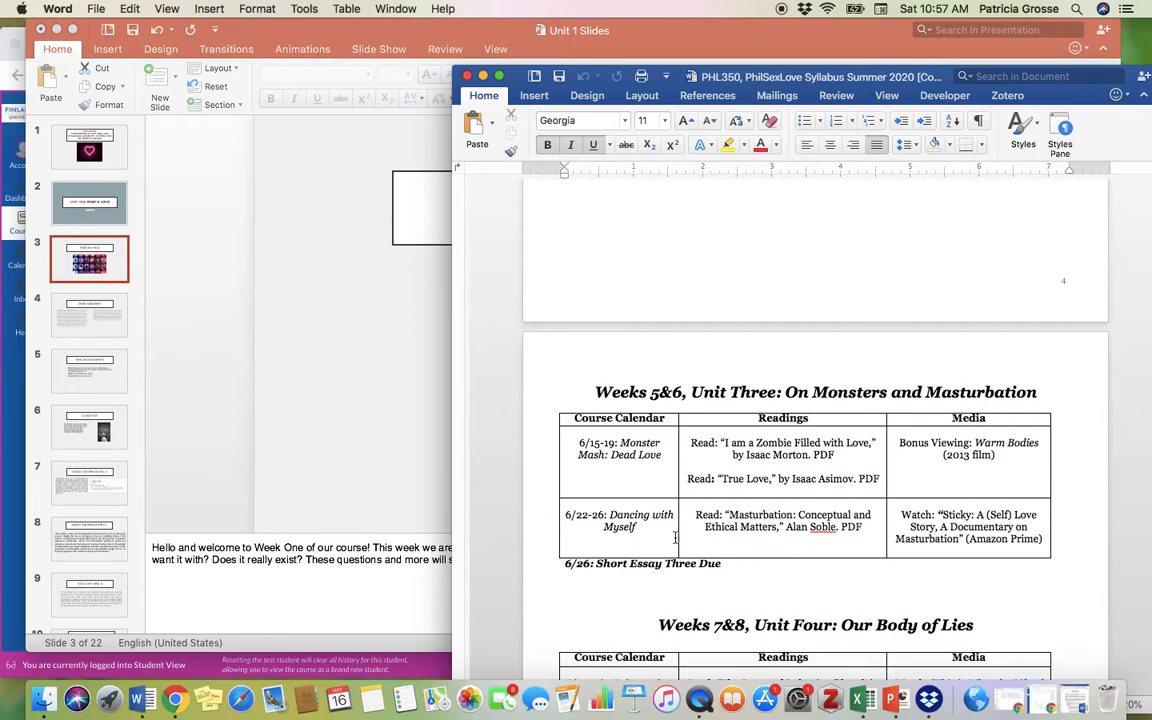
pyautogui.scroll(-3)
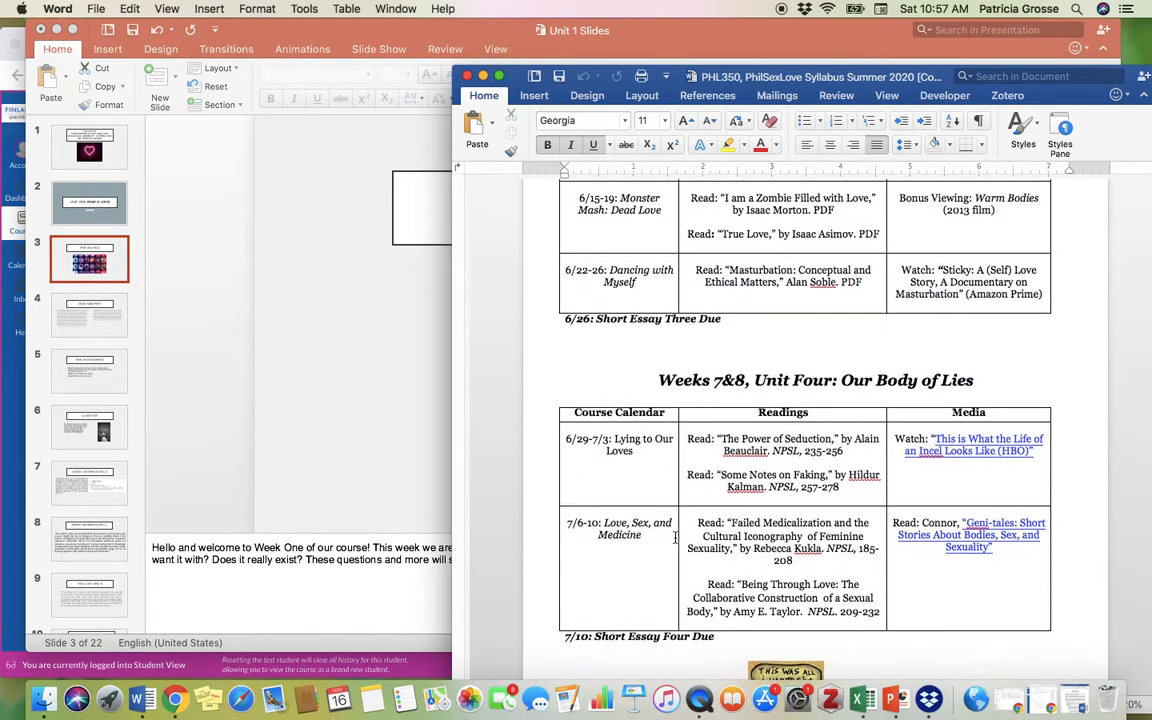
pyautogui.scroll(-3)
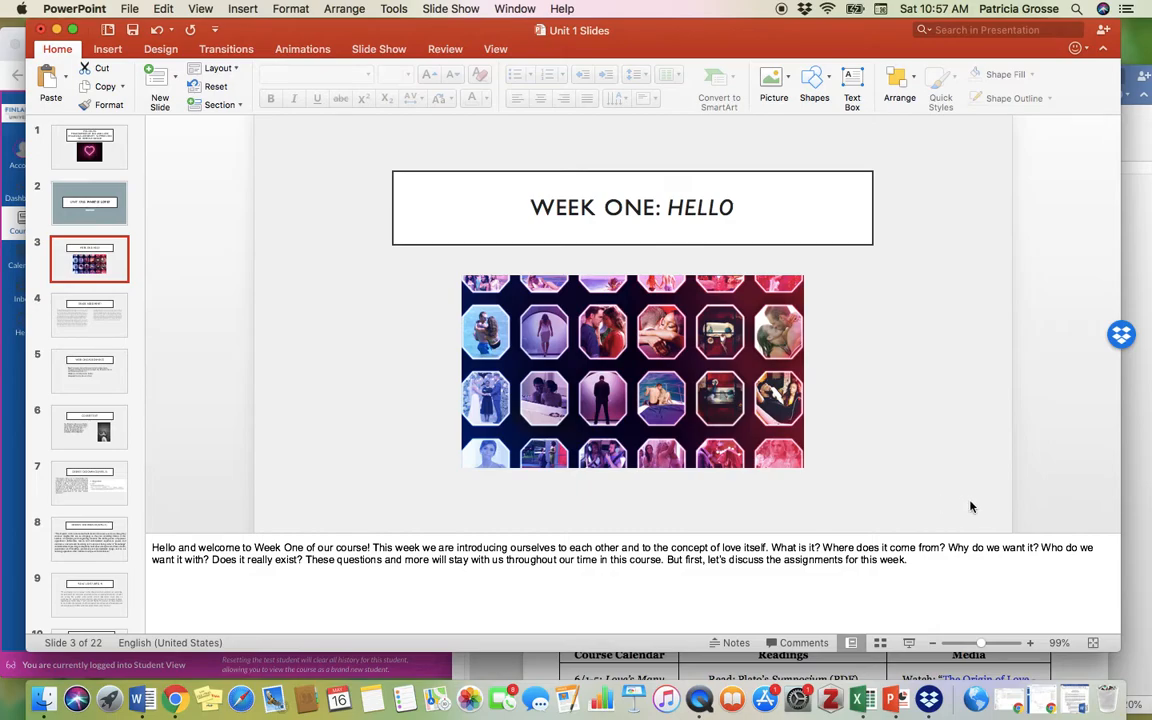
pyautogui.moveTo(1007, 356)
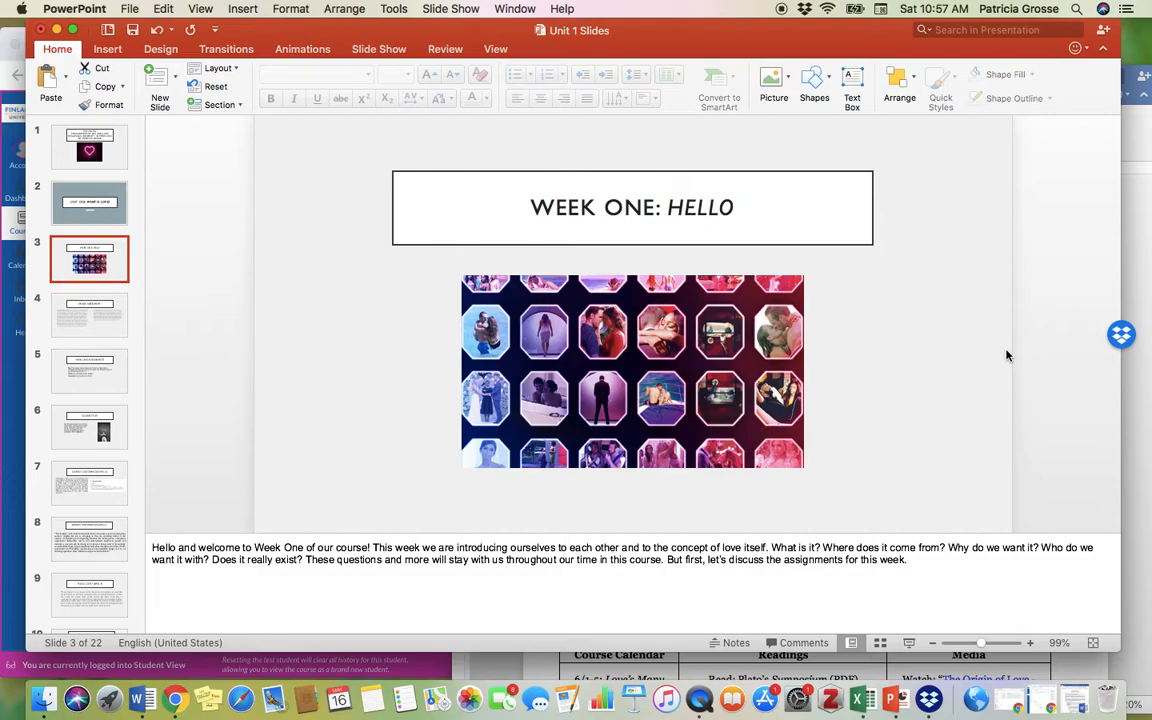
pyautogui.moveTo(768, 614)
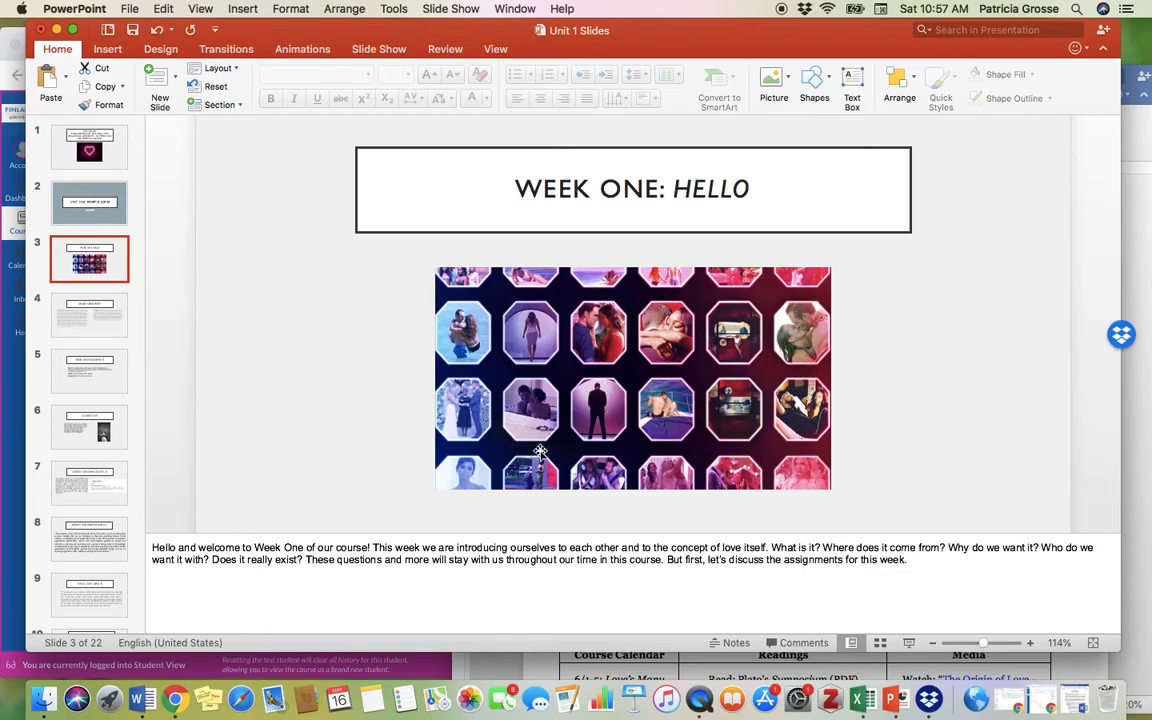
pyautogui.moveTo(785, 390)
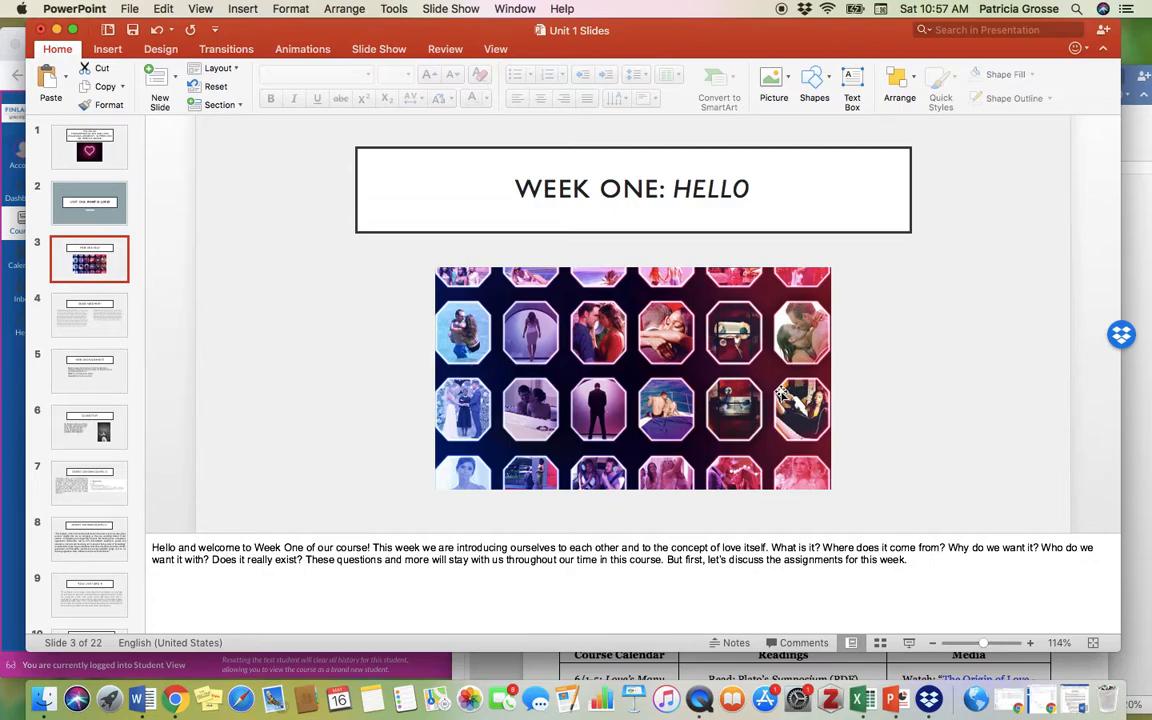
pyautogui.moveTo(12, 362)
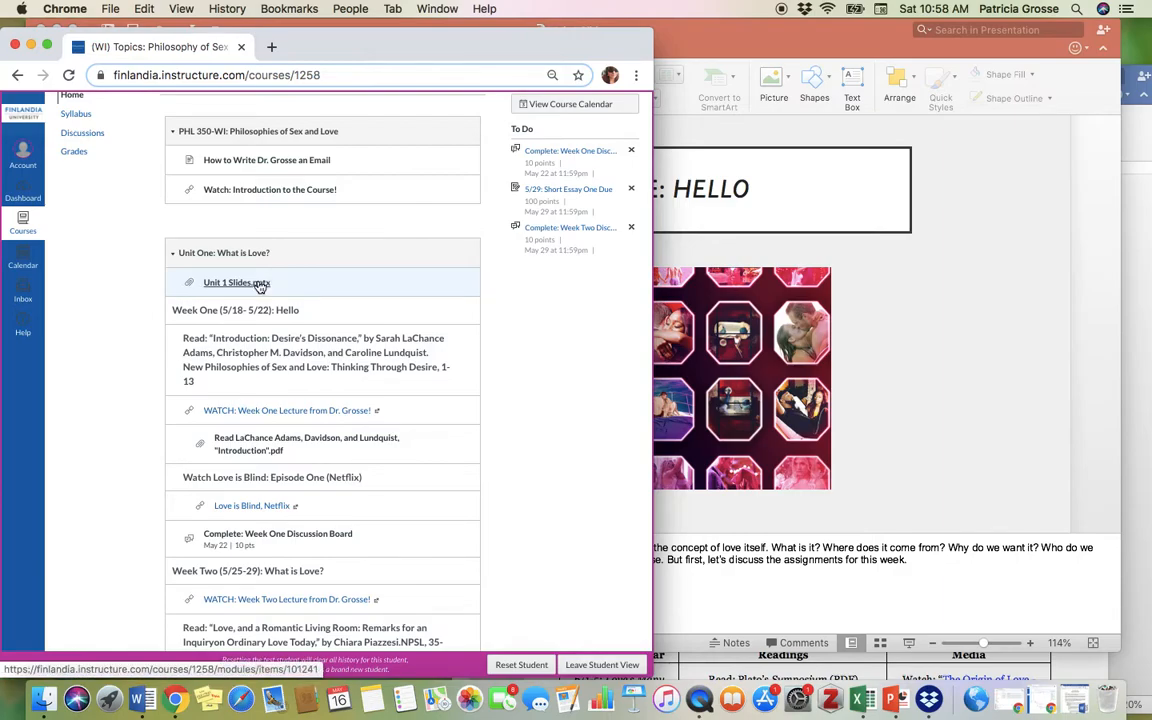
# - Preview Unit 1 Slides.pptx from the Unit One module, then return to PowerPoint
pyautogui.click(237, 282)
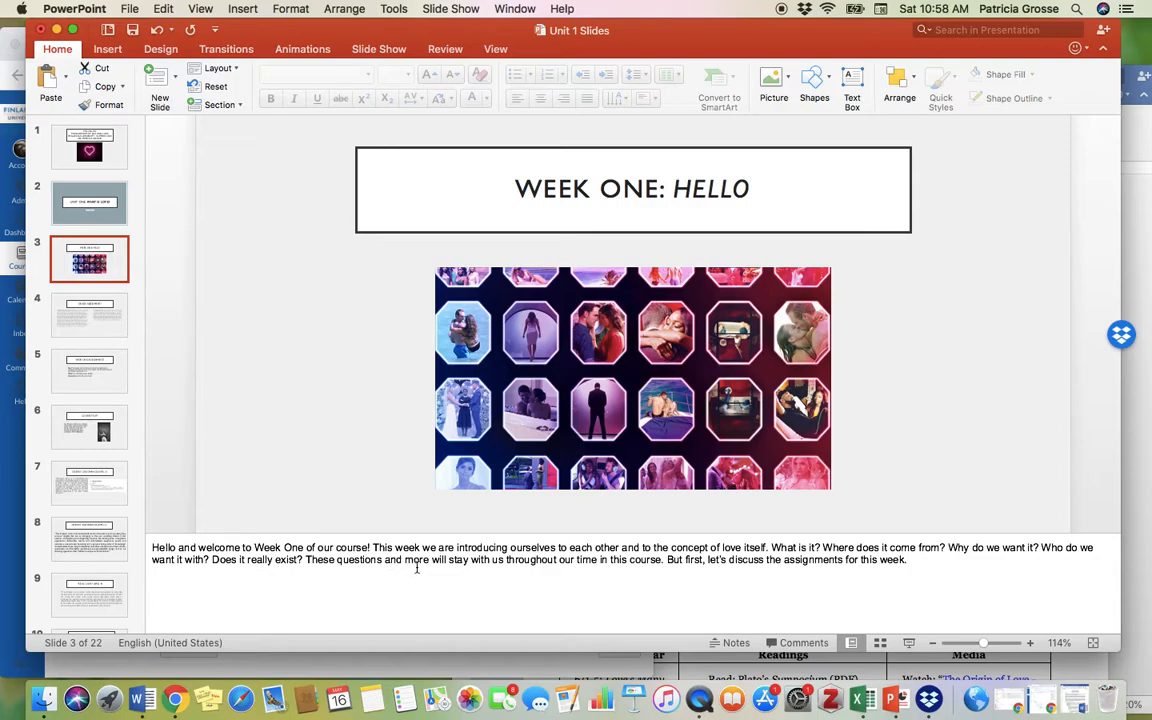
pyautogui.moveTo(223, 510)
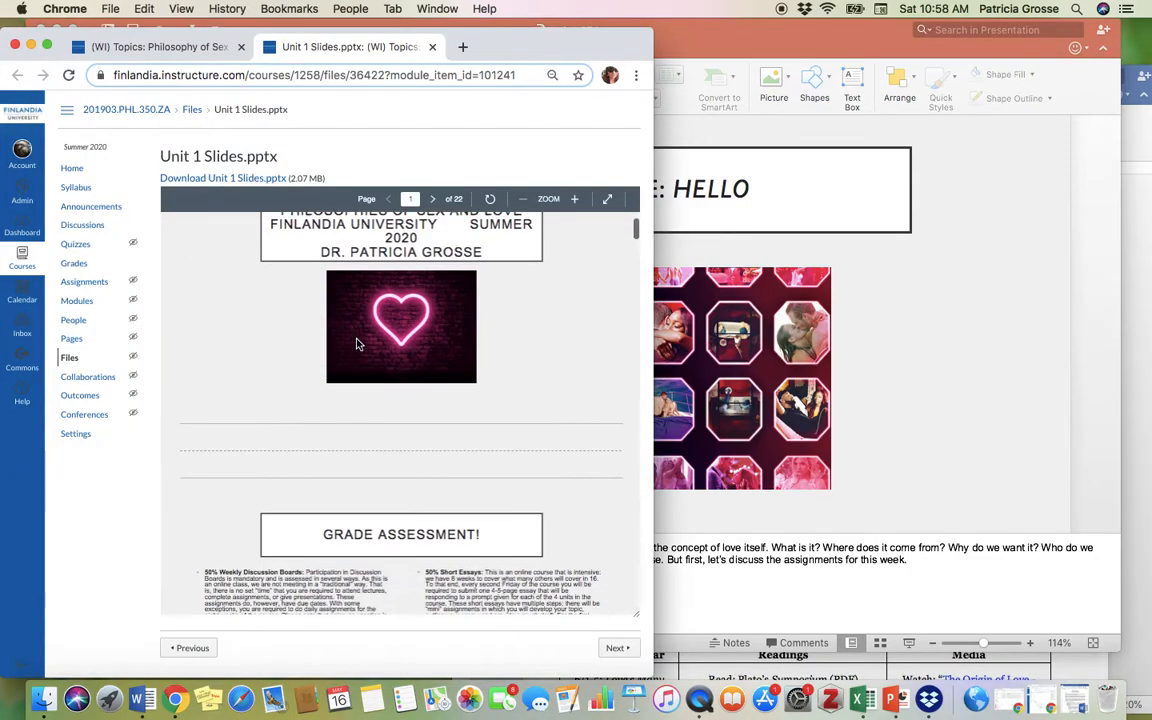
pyautogui.click(432, 198)
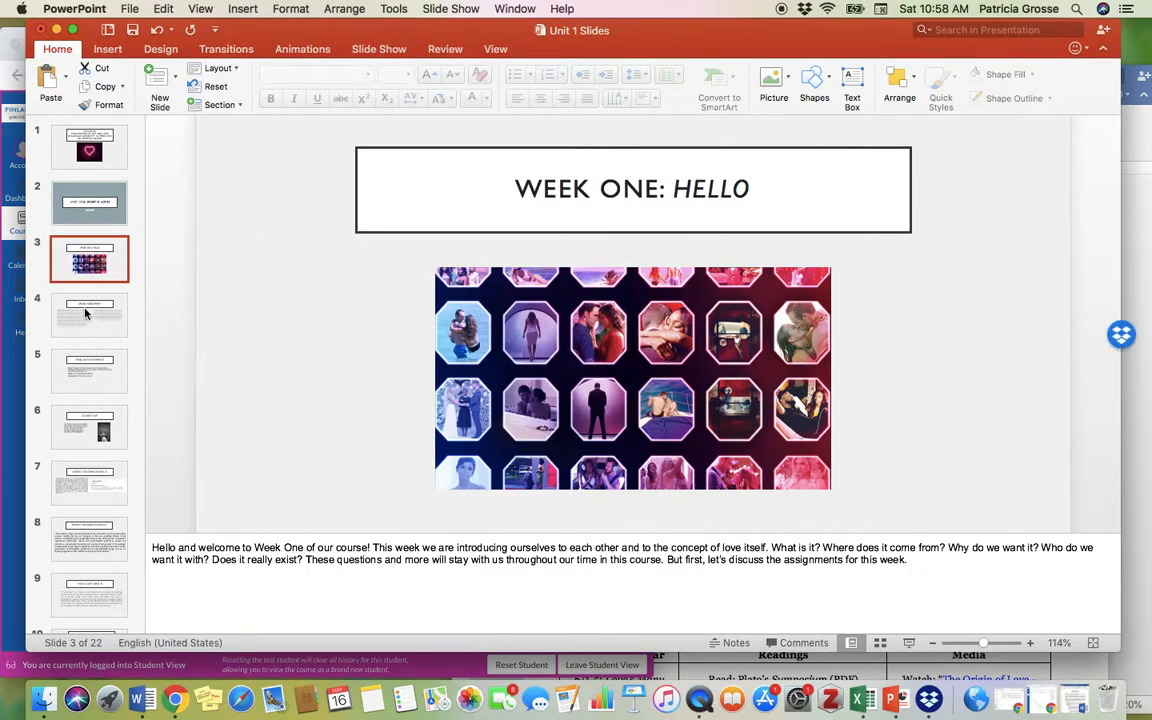
# - Move through Grade Assessment to Week One Assignments, then bring Canvas forward
pyautogui.click(89, 314)
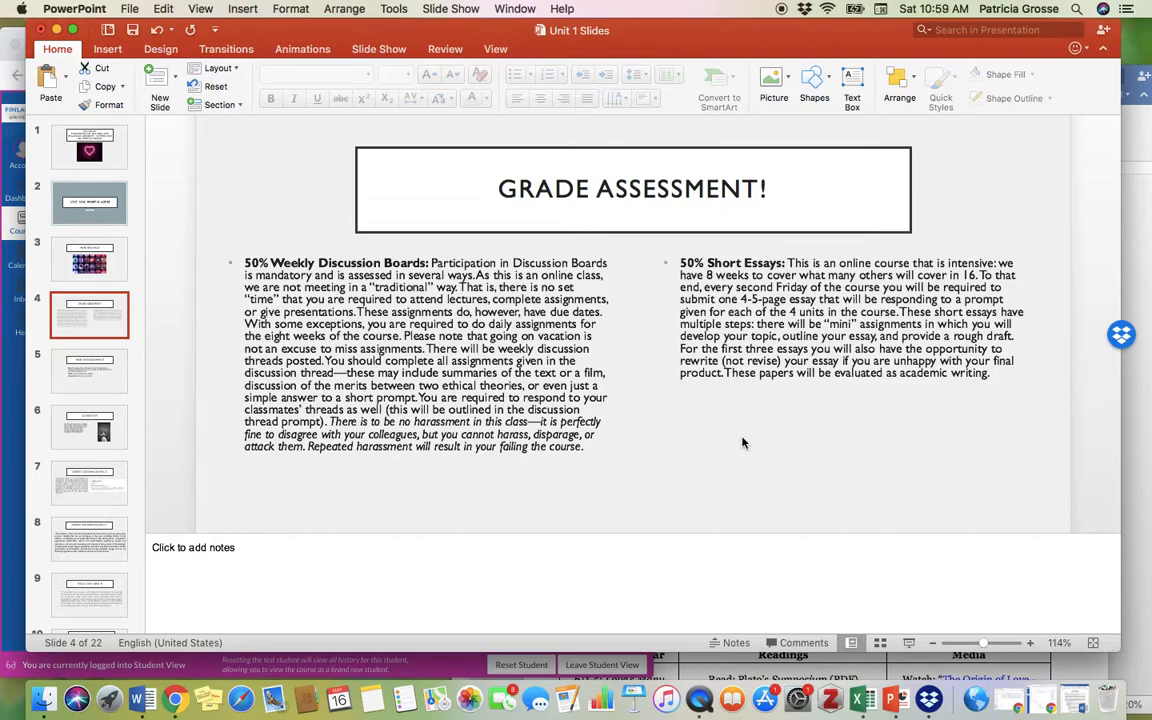
pyautogui.click(89, 370)
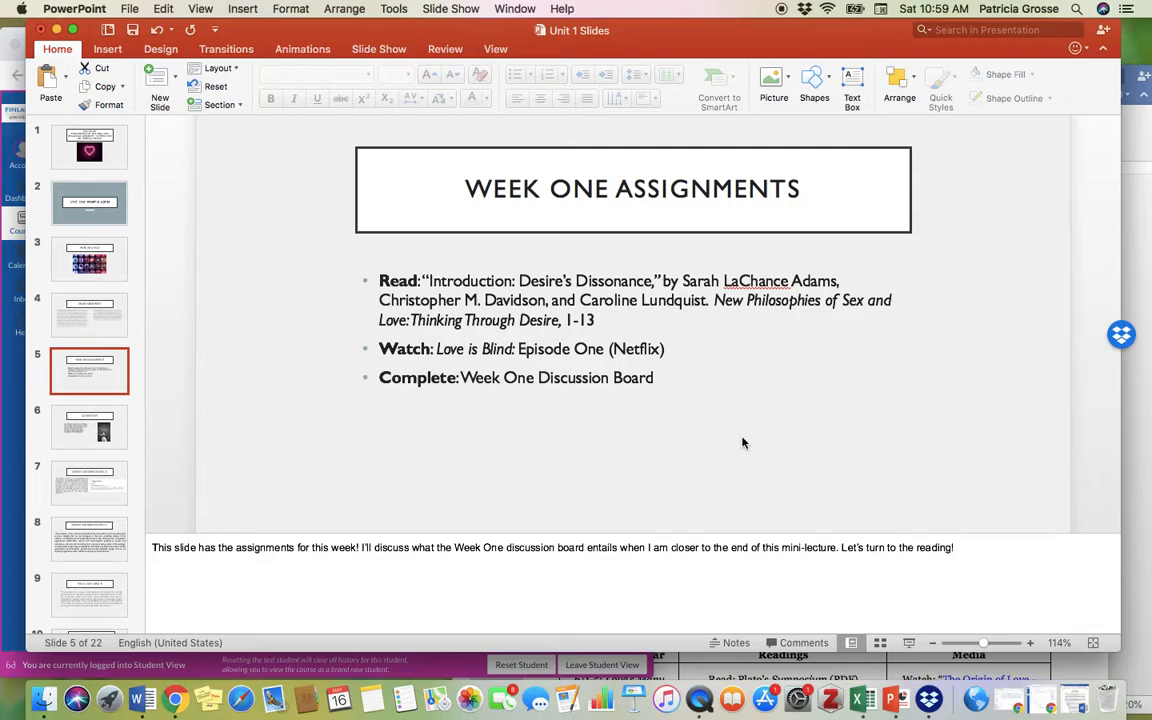
pyautogui.click(570, 320)
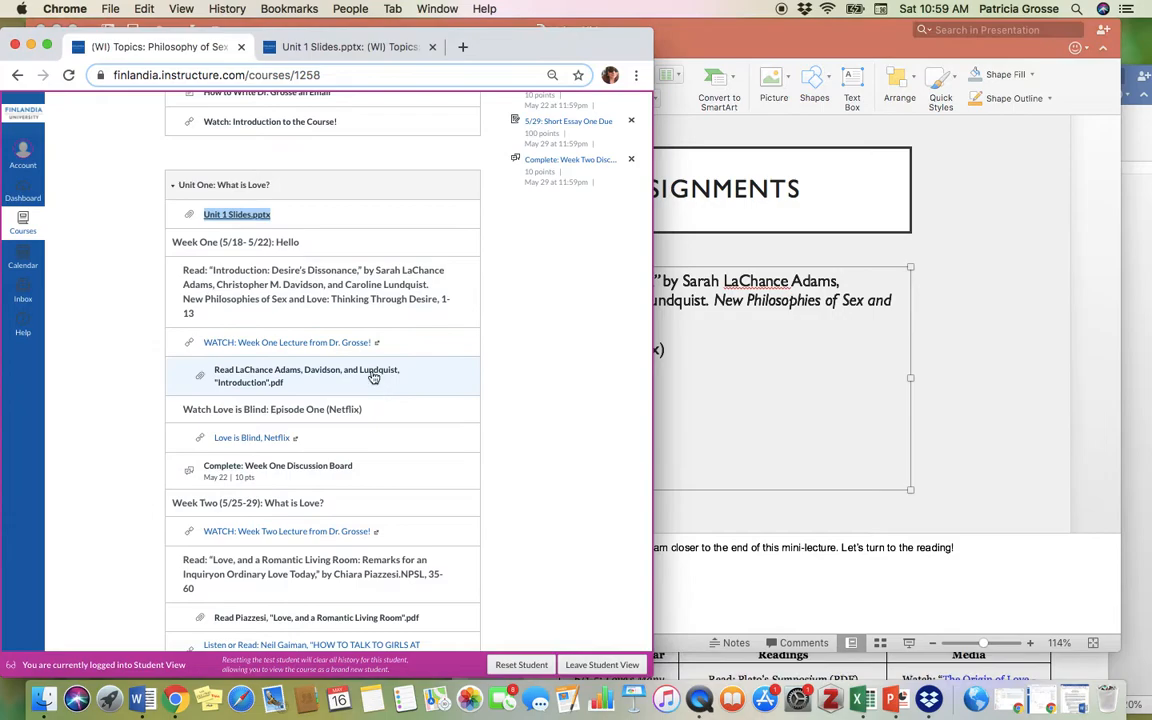
# - Open 'Read LaChance Adams, Davidson, and Lundquist, Introduction.pdf' from Week One modules
pyautogui.scroll(-3)
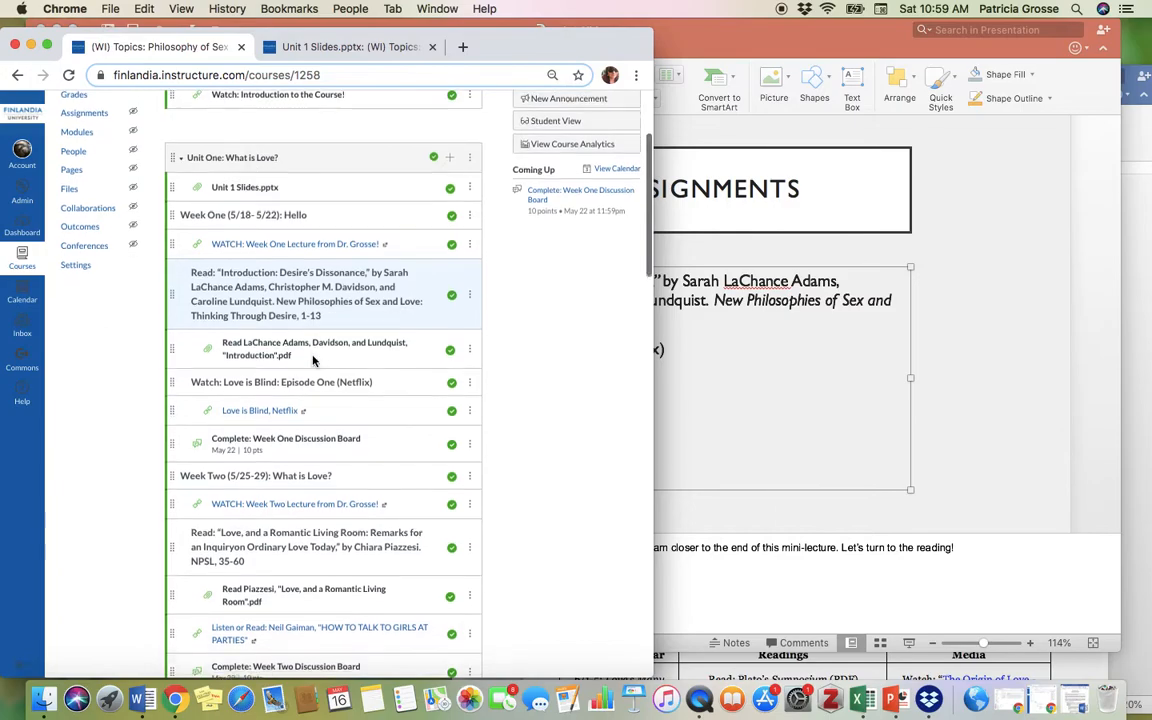
pyautogui.scroll(-3)
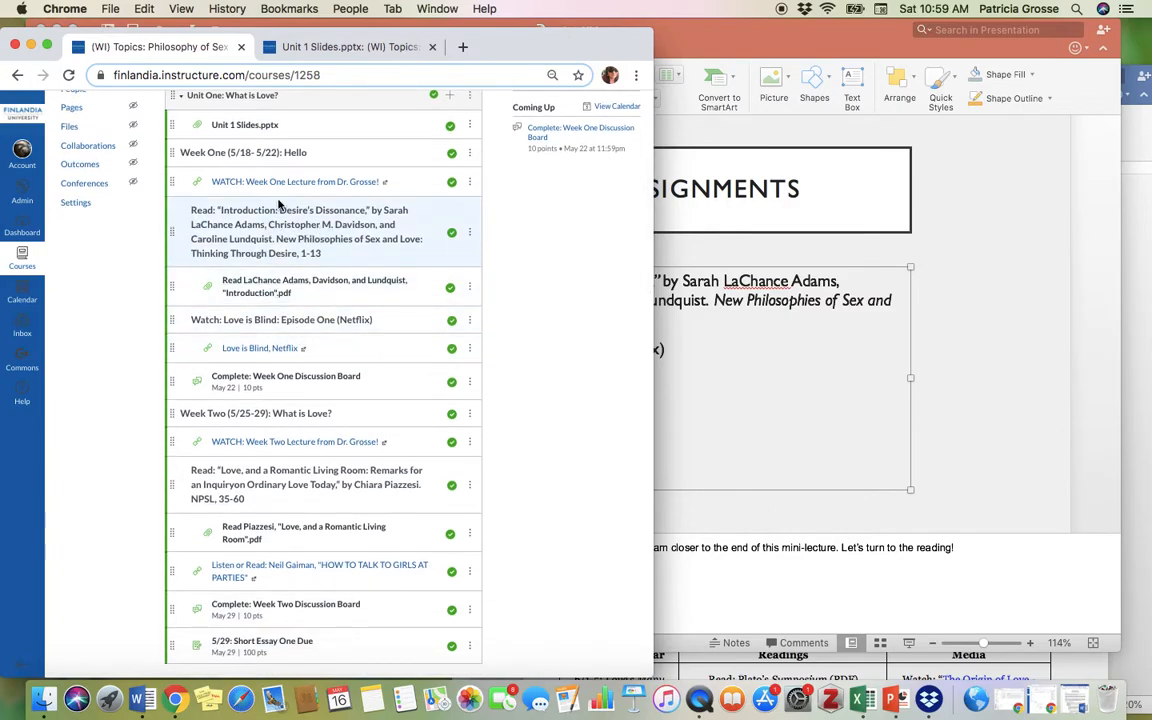
pyautogui.moveTo(520, 298)
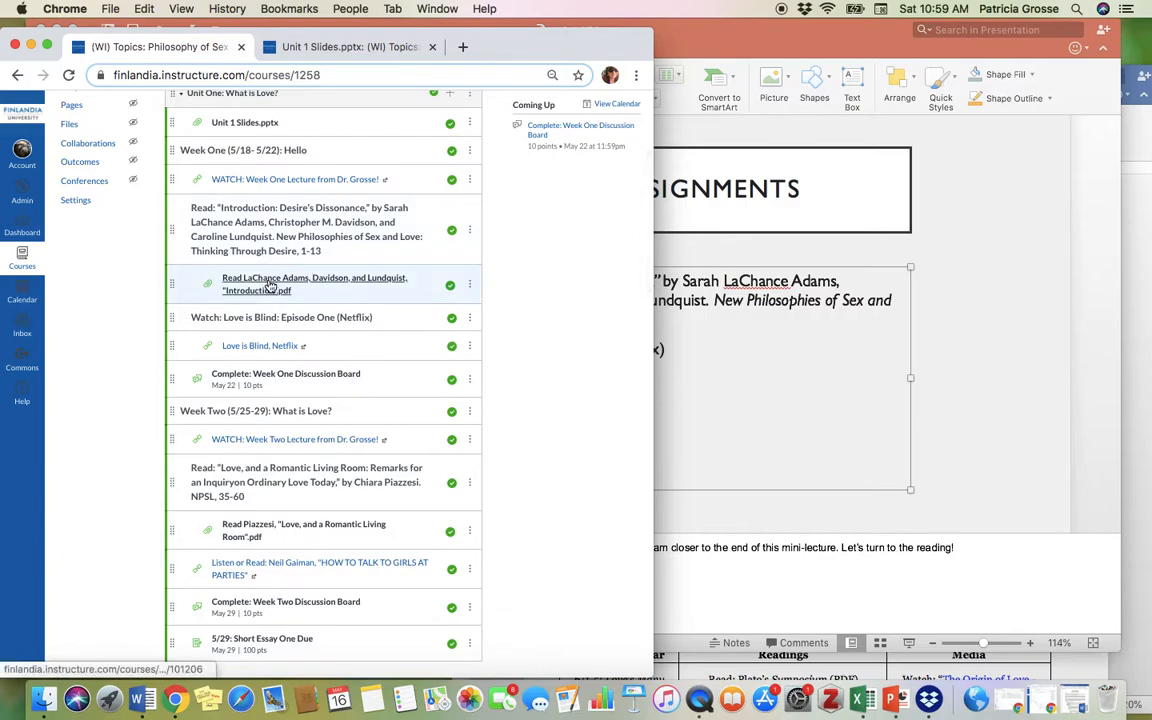
pyautogui.click(314, 284)
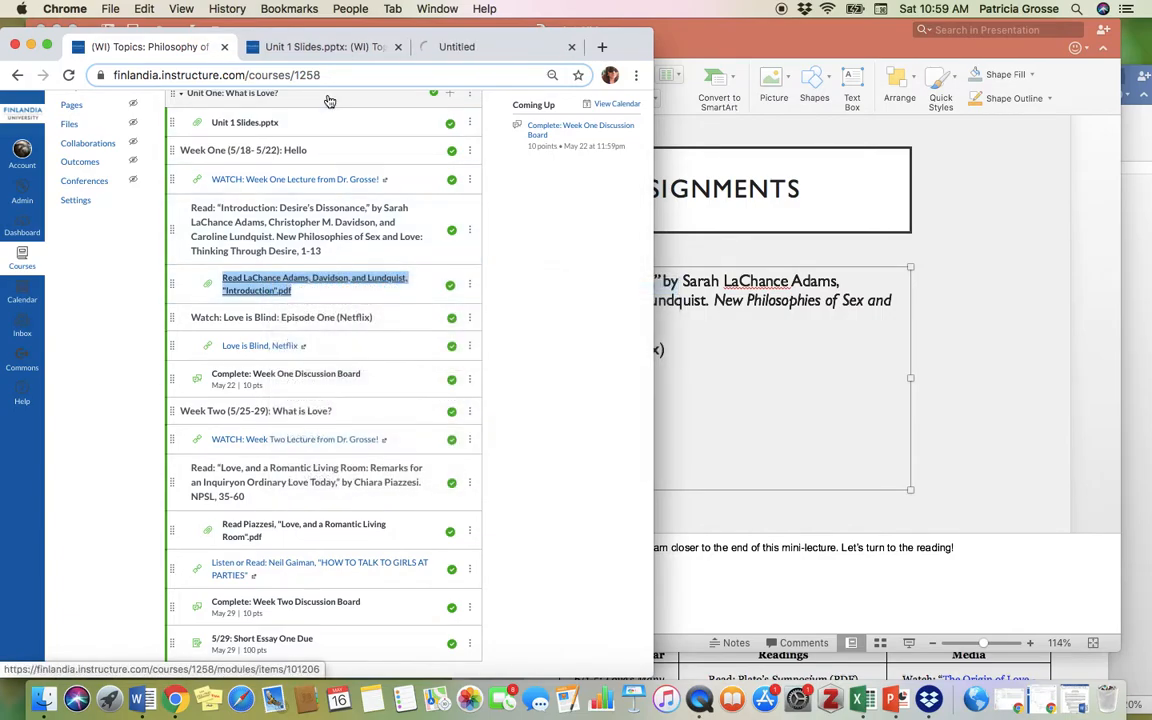
pyautogui.click(315, 284)
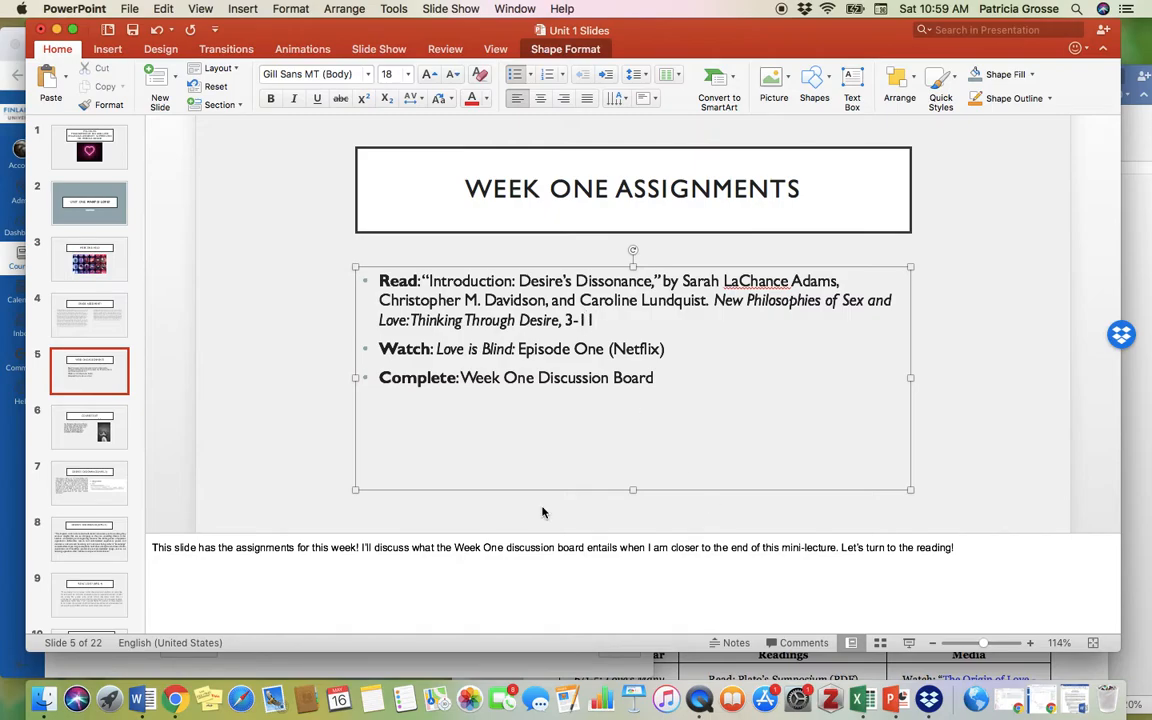
# - Select the Week One Assignments text, then show the Course Text slide
pyautogui.click(595, 320)
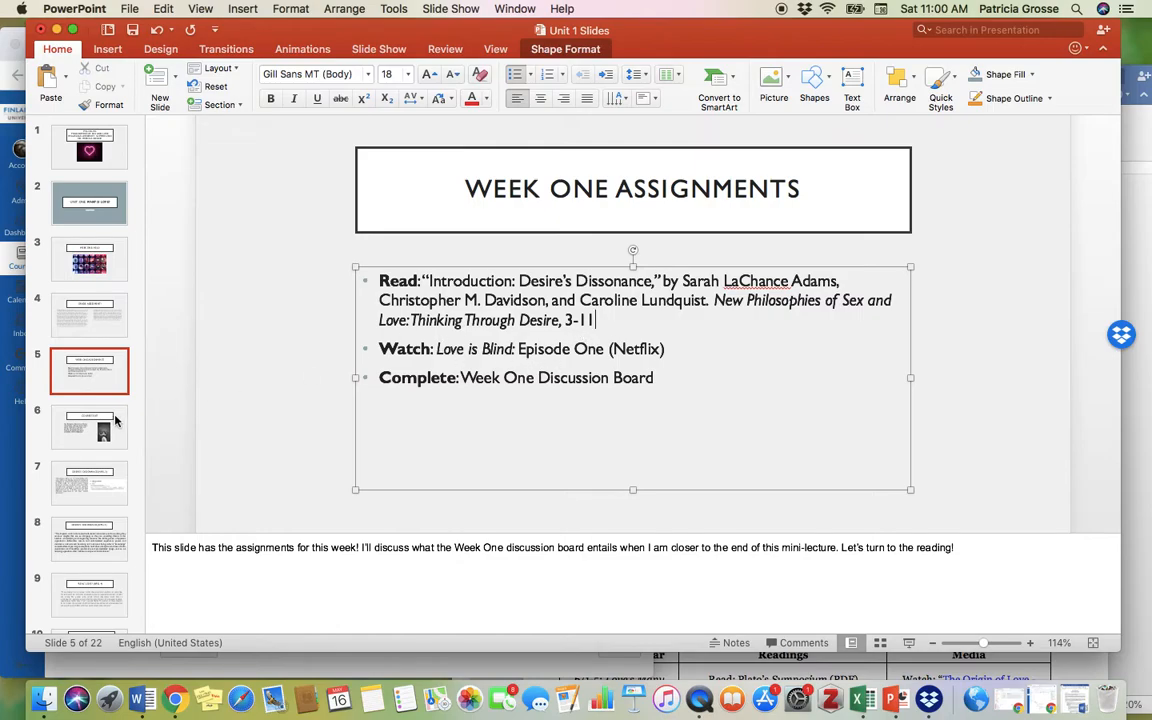
pyautogui.click(89, 427)
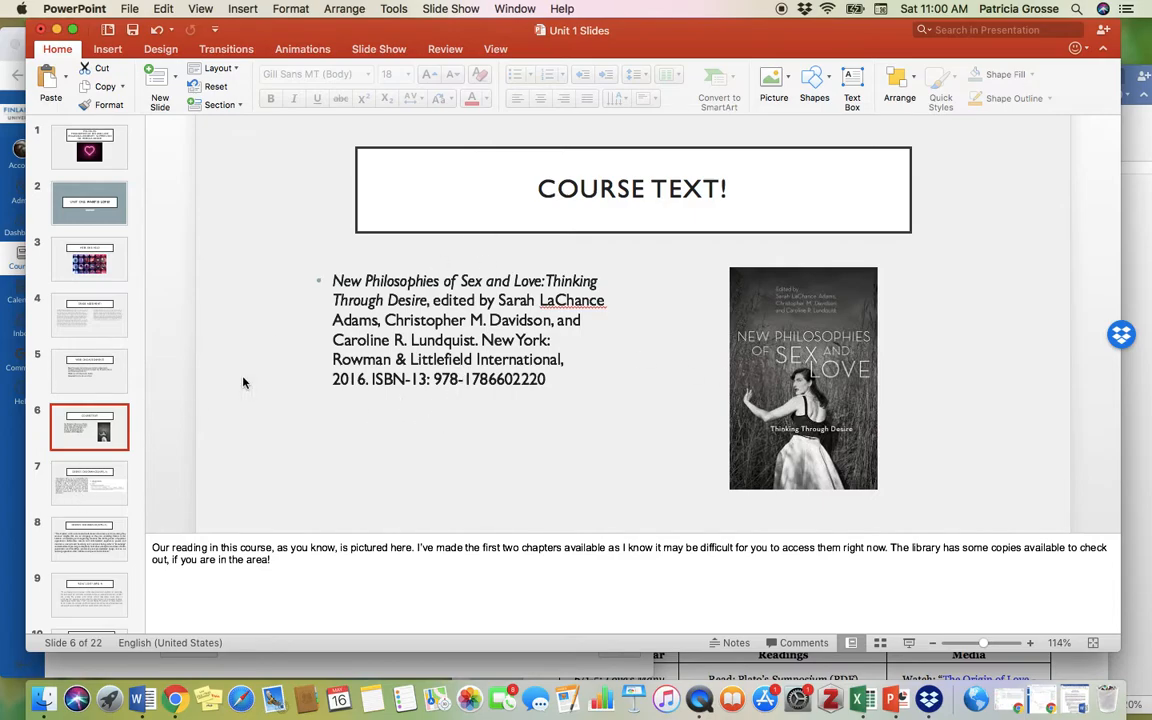
pyautogui.moveTo(555, 263)
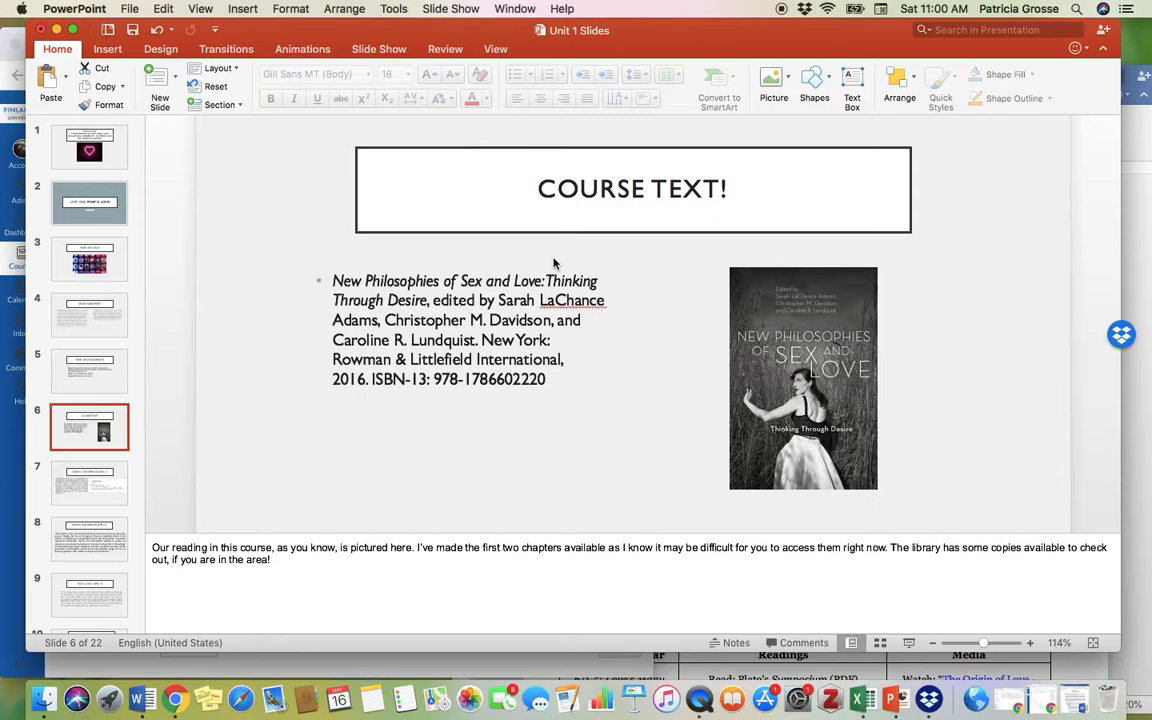
pyautogui.moveTo(637, 263)
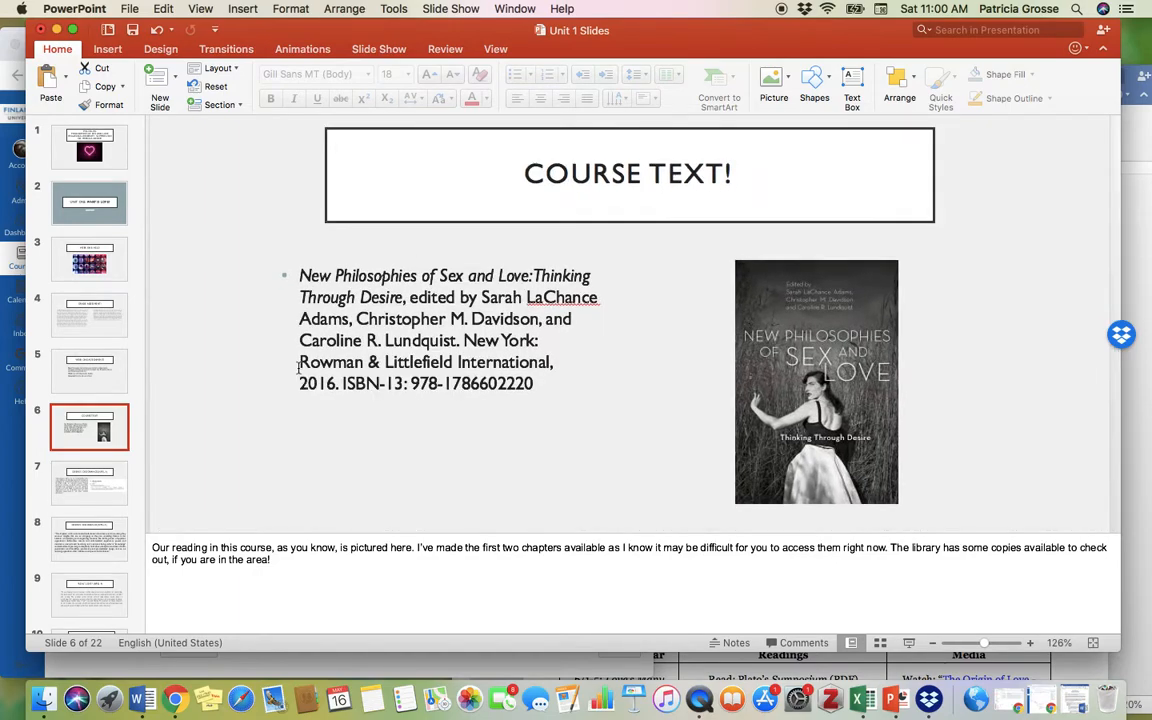
# - Show slide 7 'Desire's Dissonance', briefly revisit Course Text, then return to it
pyautogui.click(89, 483)
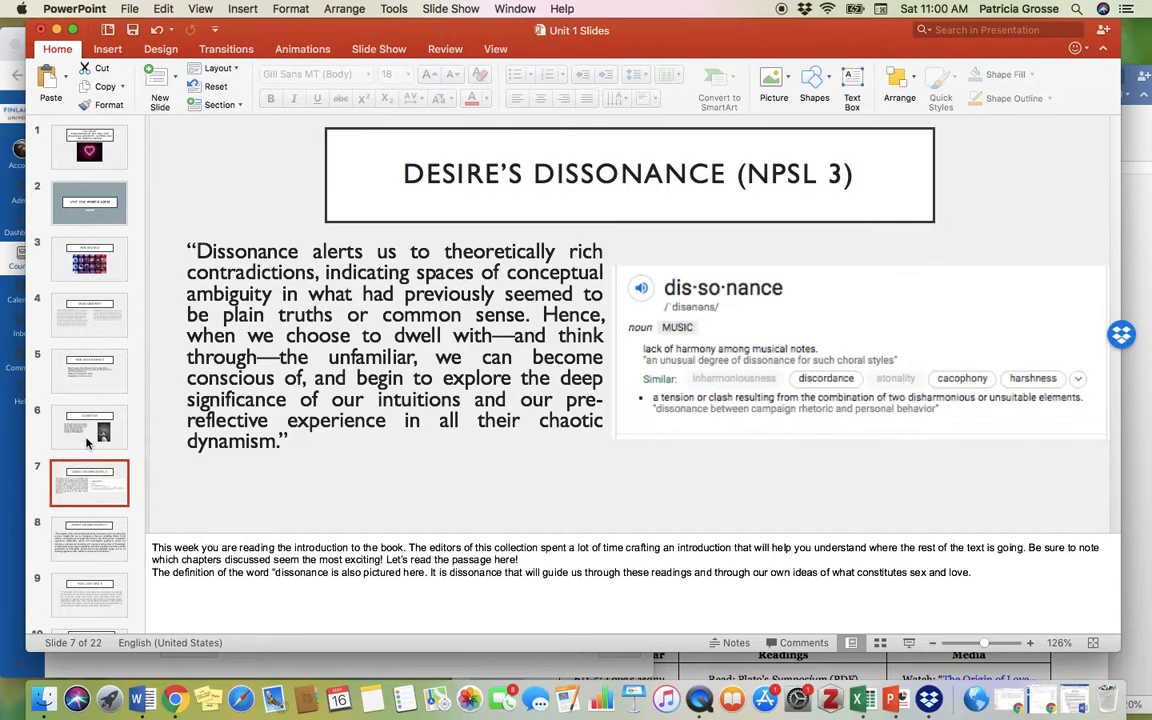
pyautogui.click(89, 427)
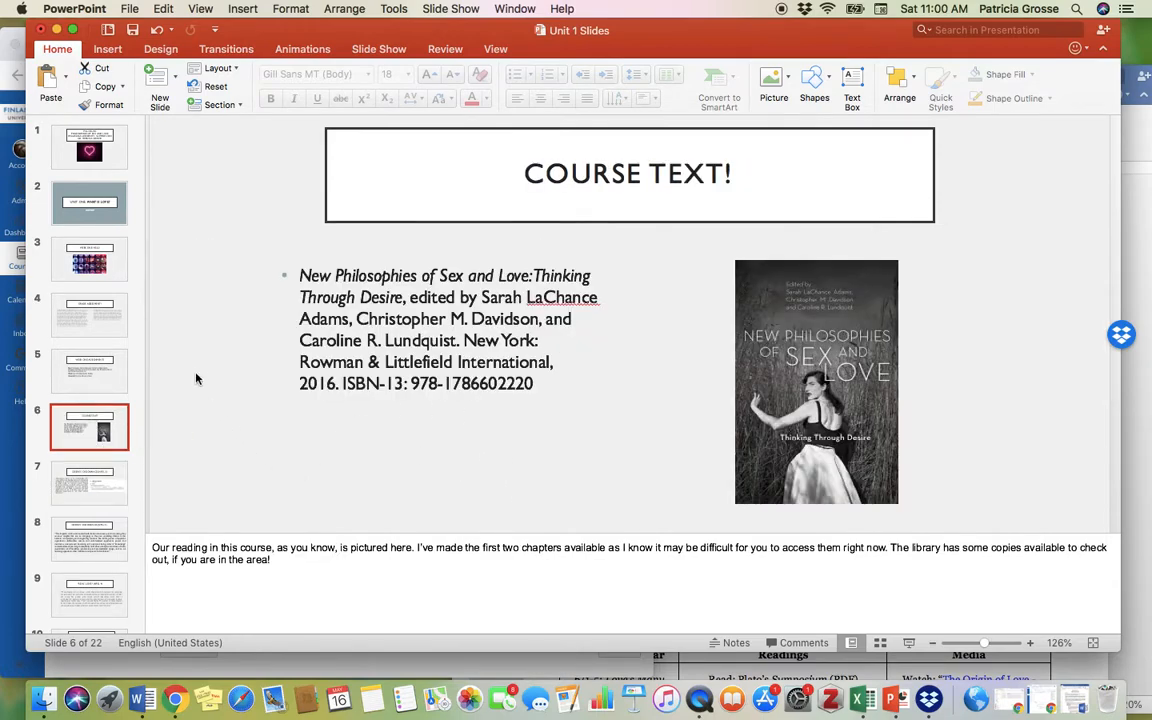
pyautogui.click(89, 483)
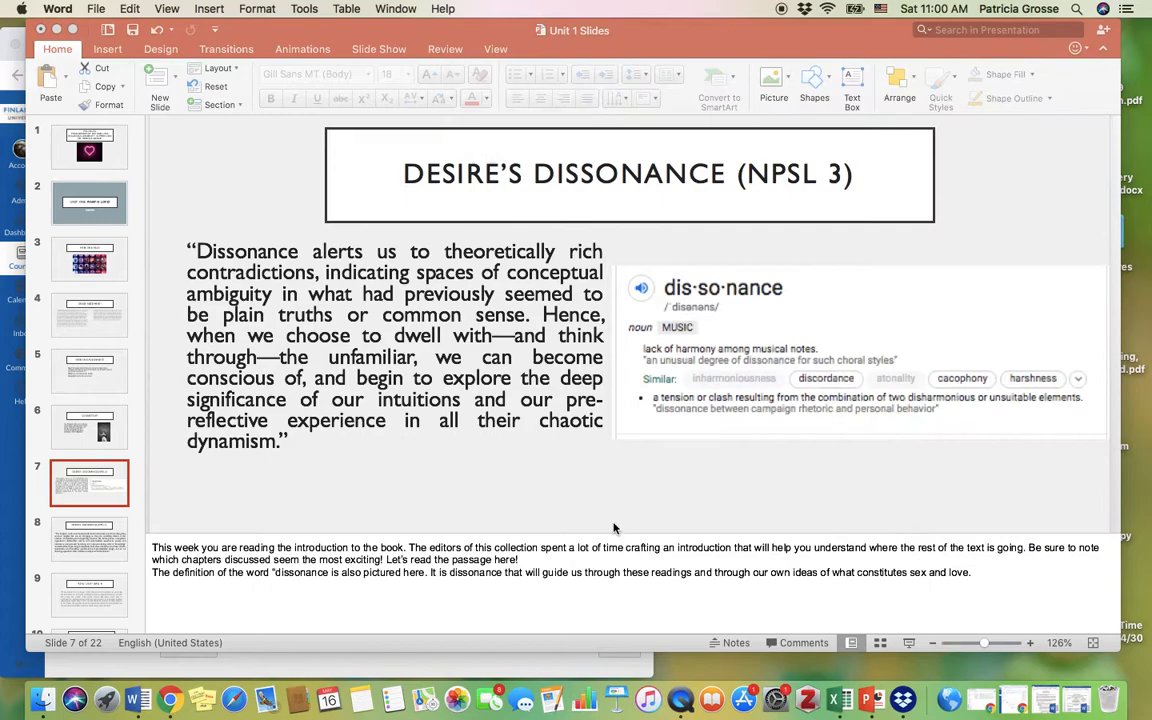
pyautogui.moveTo(688, 547)
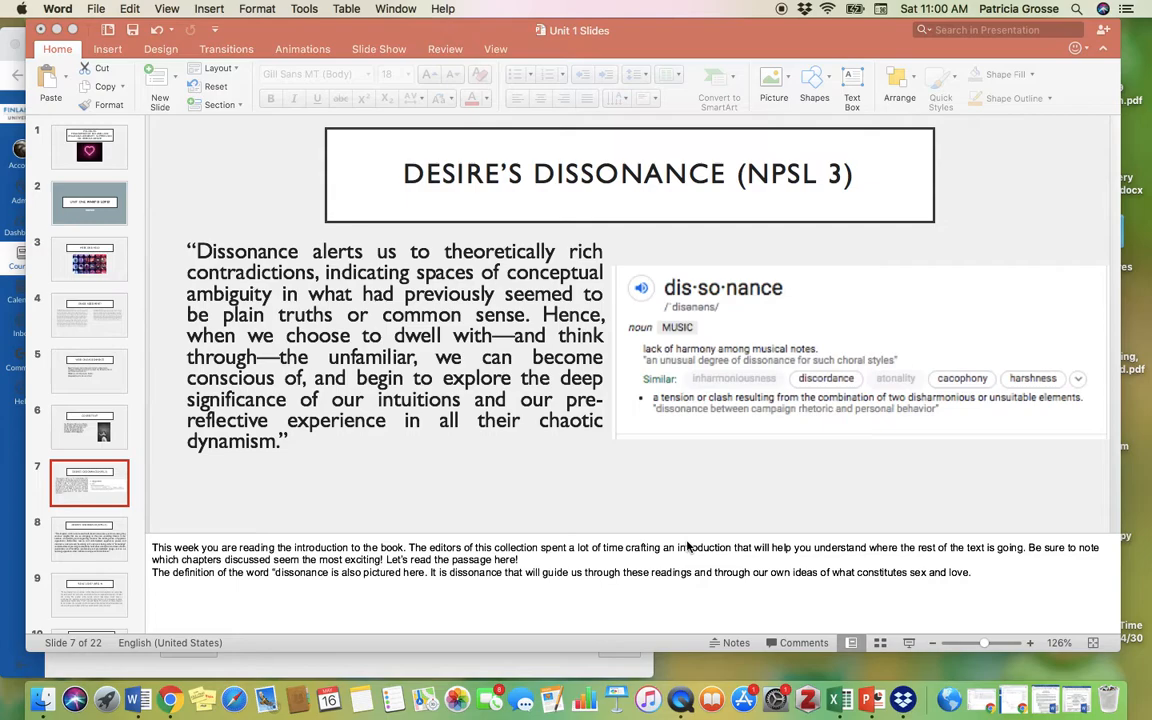
pyautogui.moveTo(1143, 552)
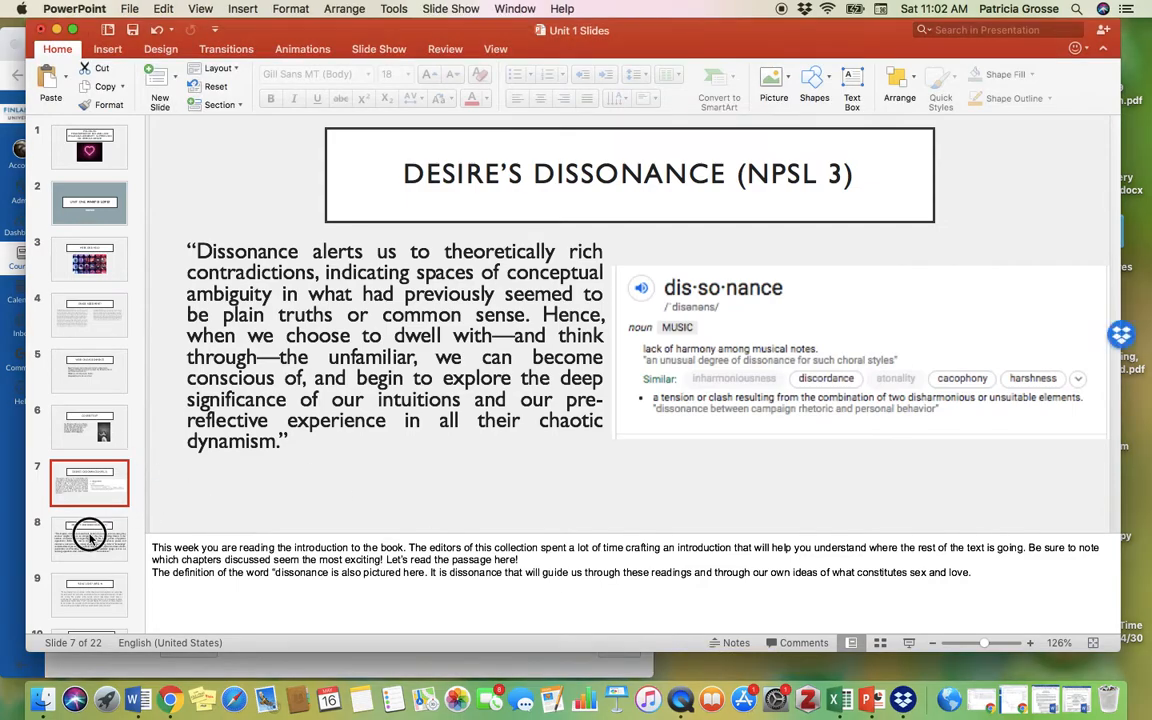
# - Show slide 8 with the longer Desire's Dissonance quotation and speaker notes
pyautogui.click(89, 538)
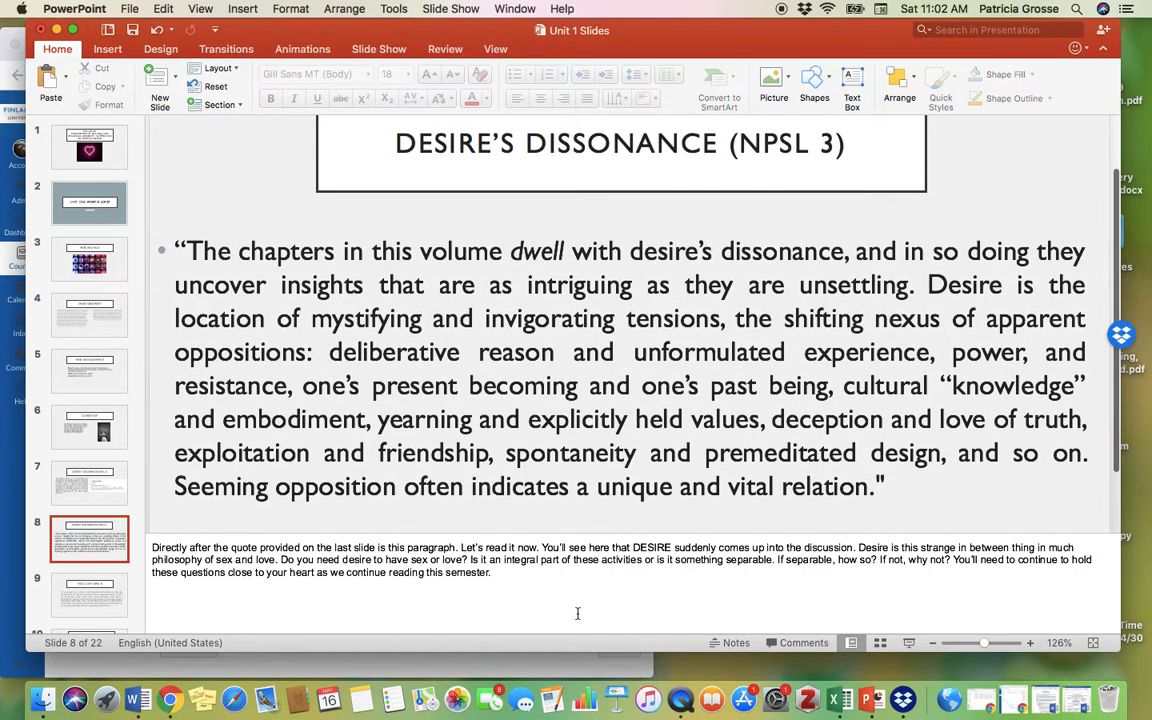
pyautogui.moveTo(757, 605)
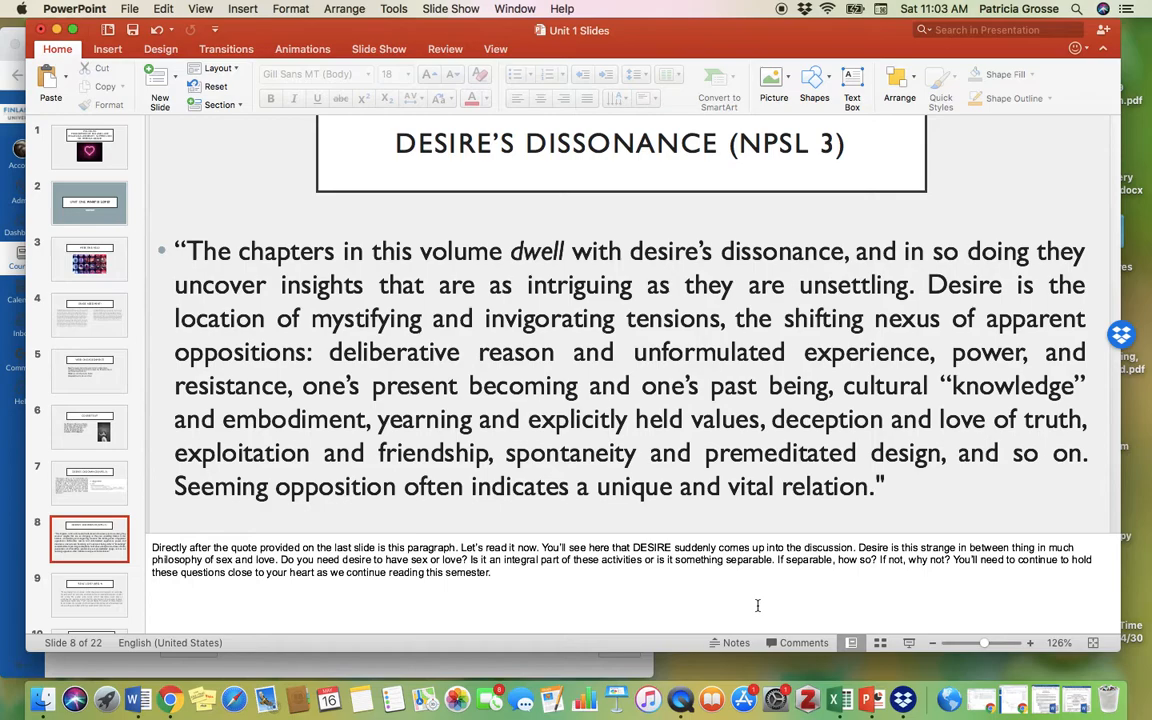
pyautogui.moveTo(133, 698)
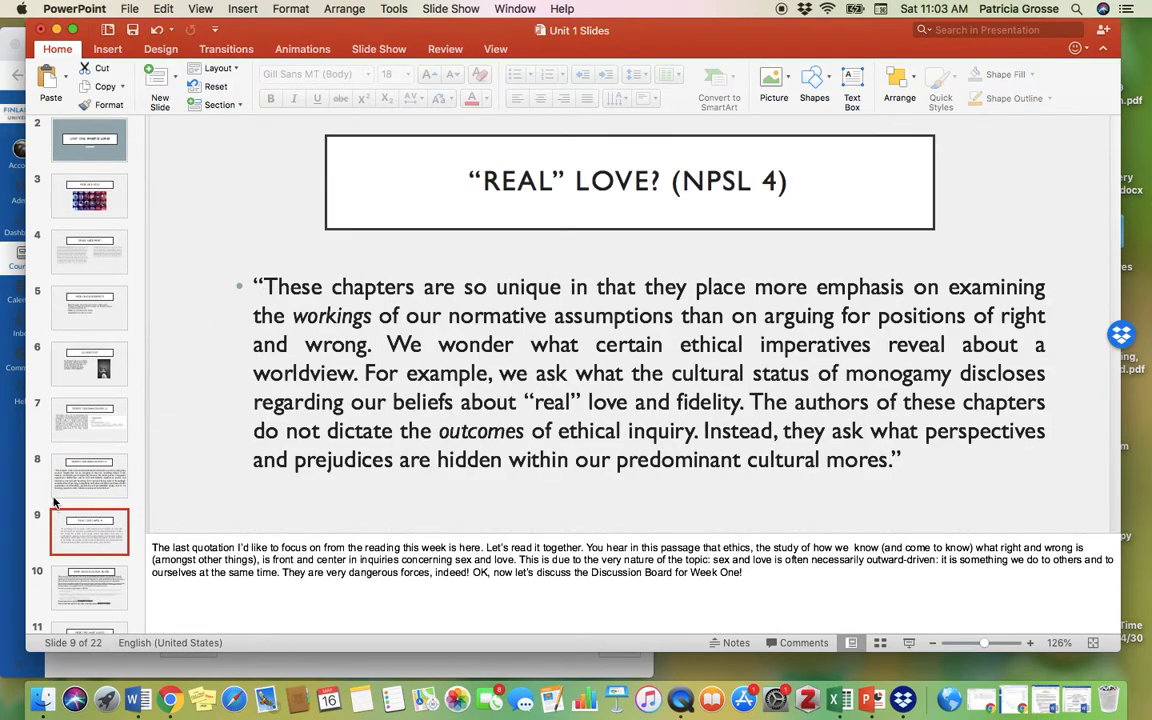
pyautogui.moveTo(90, 530)
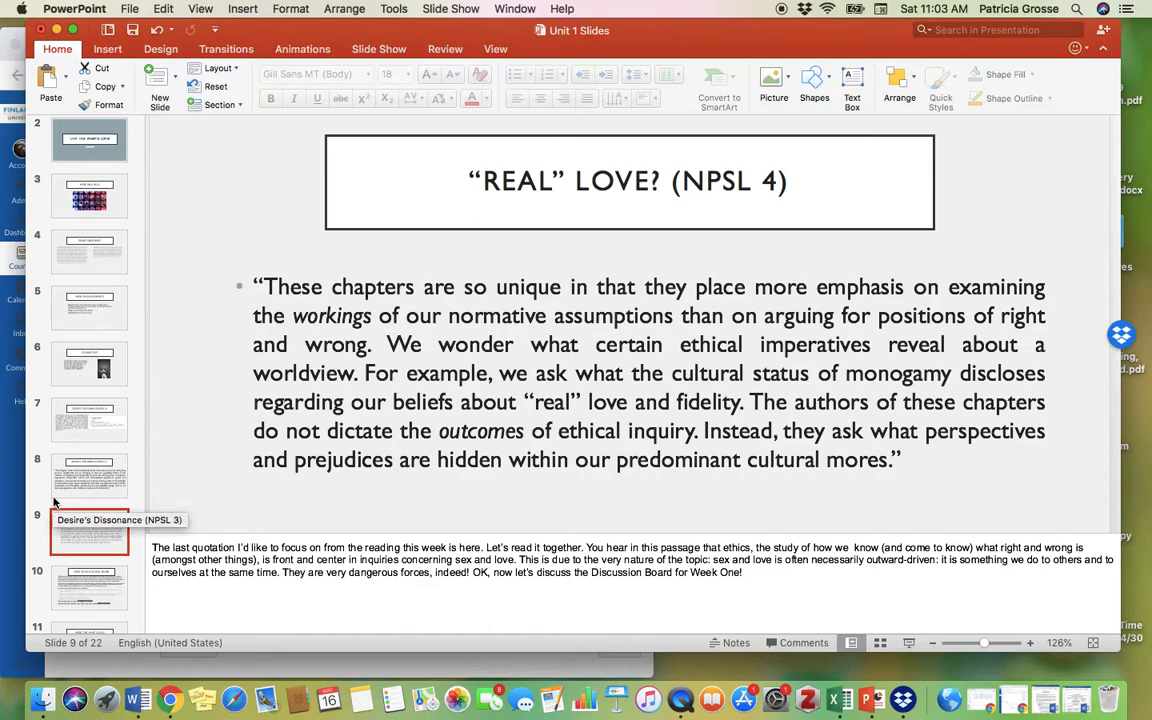
pyautogui.moveTo(422, 642)
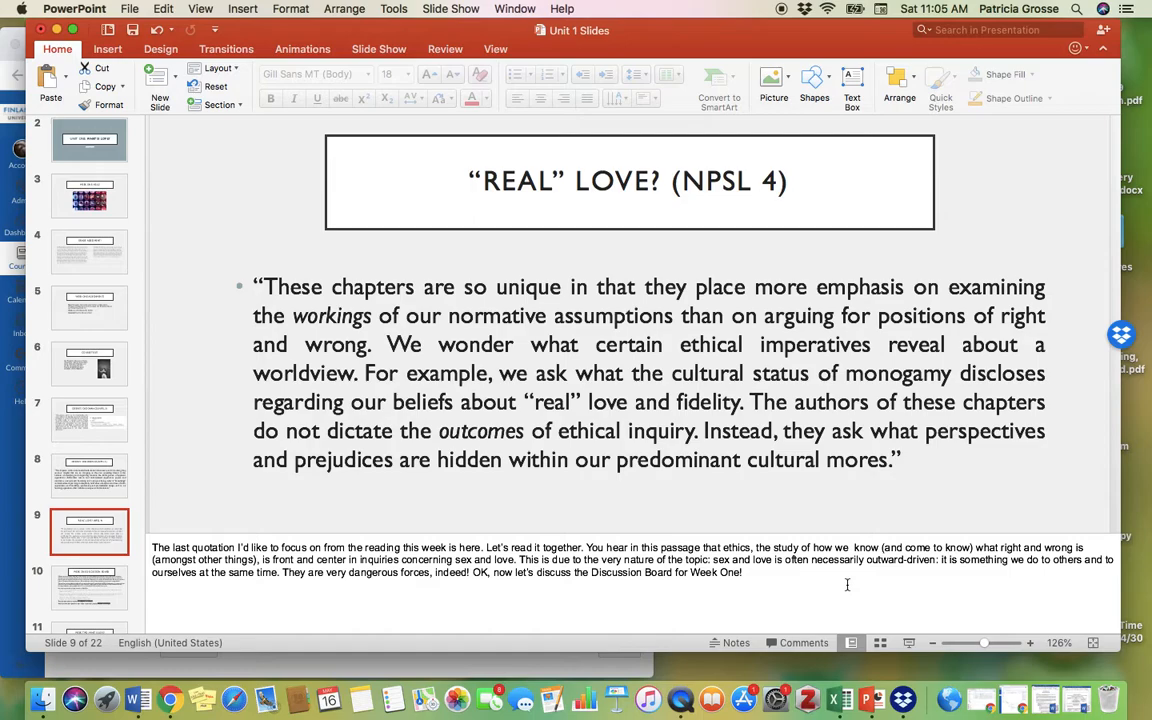
# - Jump to Week One: Hello and slide 8, then show the Discussion Board slide
pyautogui.click(90, 196)
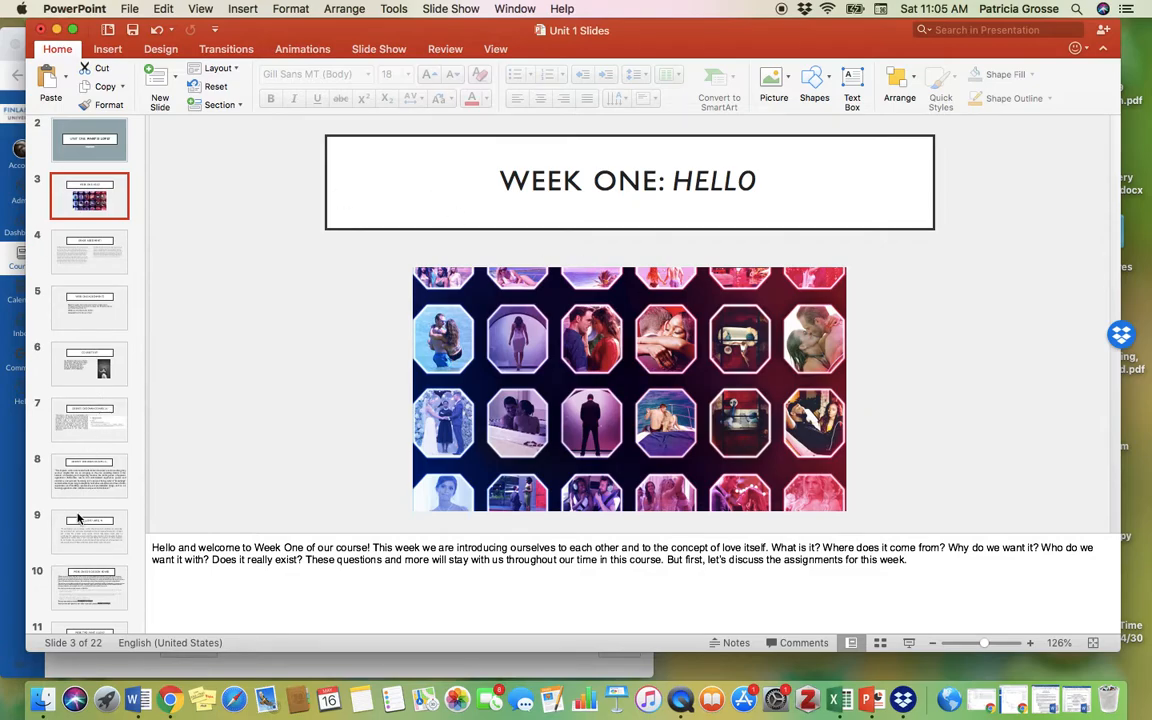
pyautogui.click(89, 475)
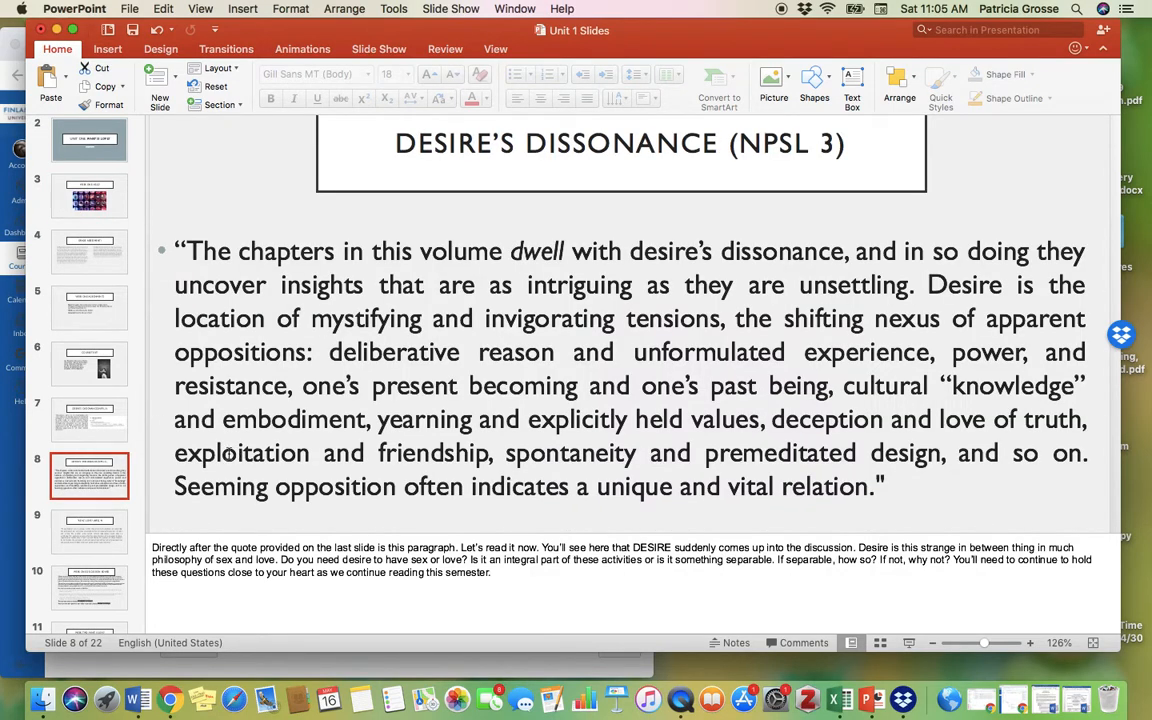
pyautogui.click(89, 587)
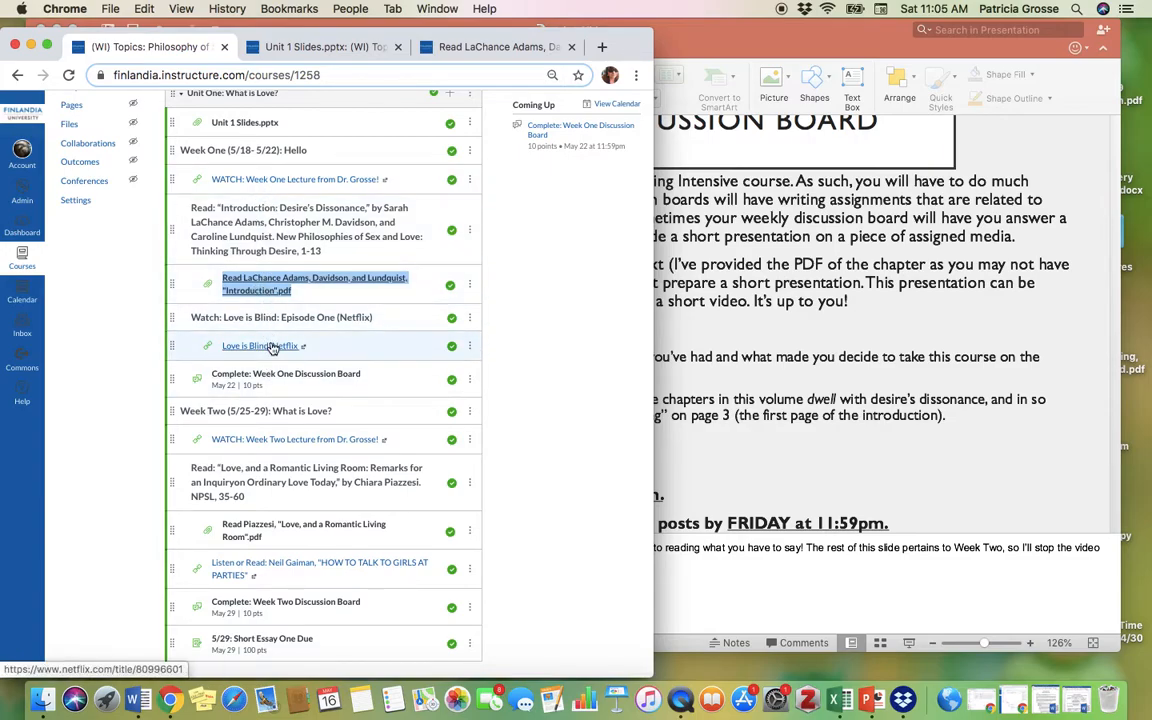
# - Open the Love Is Blind Netflix link and scroll to the Season 1 episodes
pyautogui.click(259, 345)
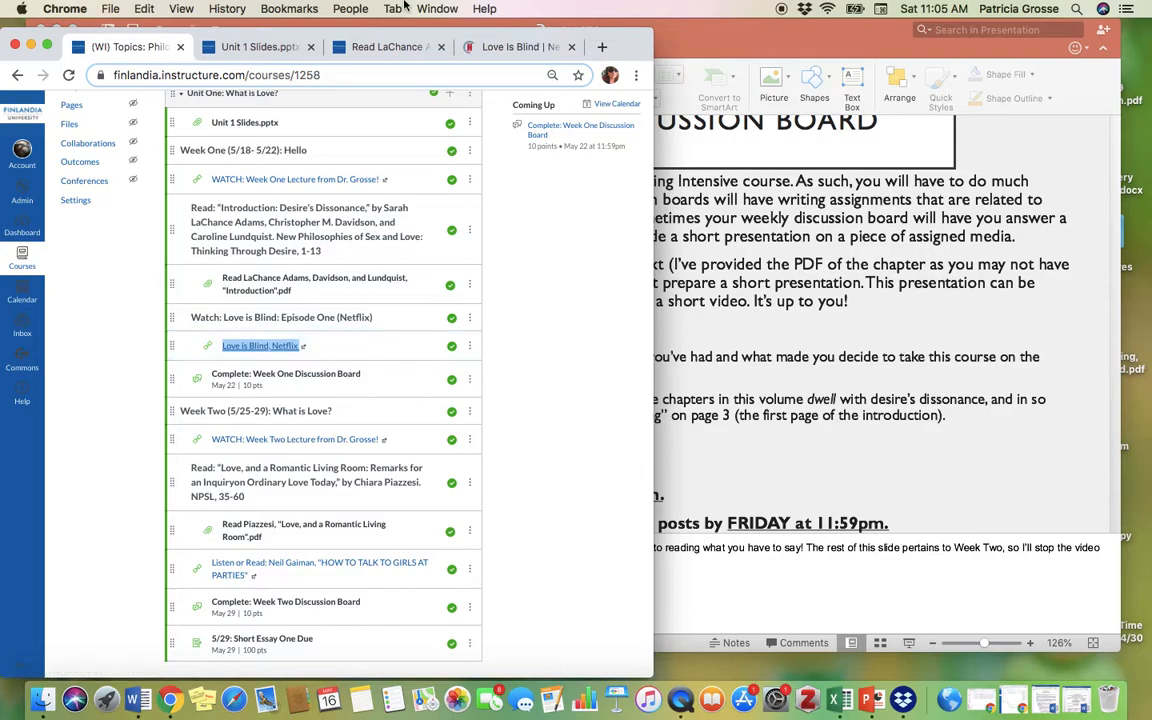
pyautogui.click(515, 46)
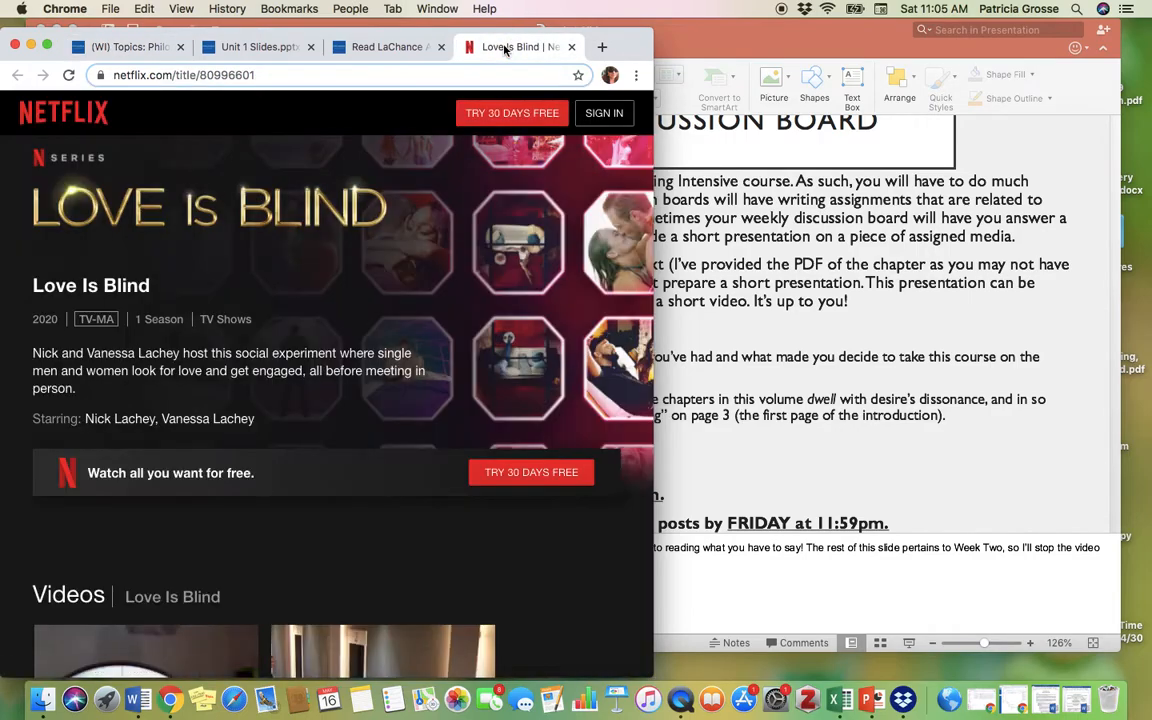
pyautogui.moveTo(330, 475)
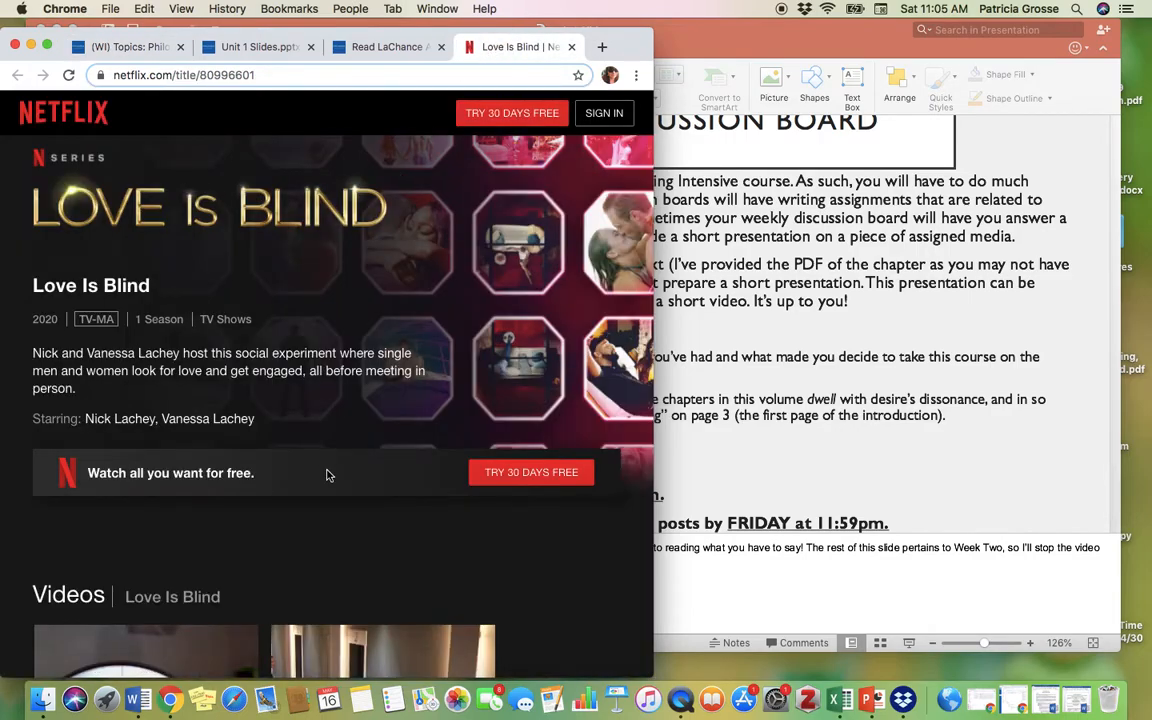
pyautogui.scroll(-3)
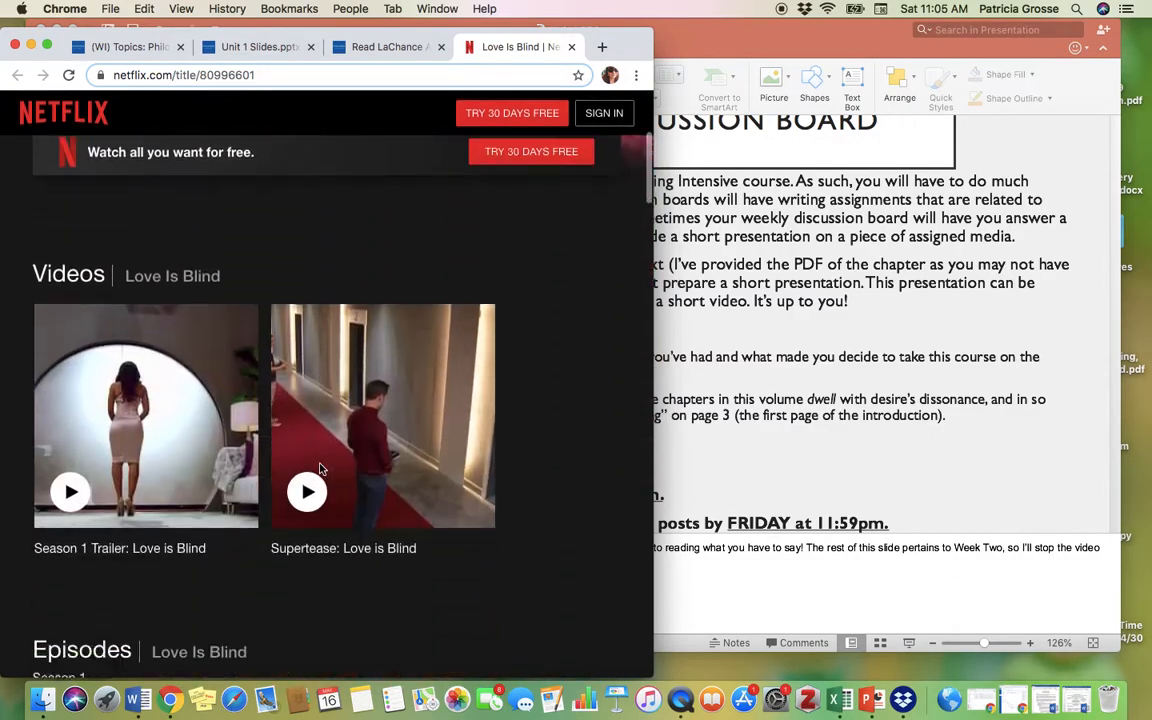
pyautogui.scroll(-3)
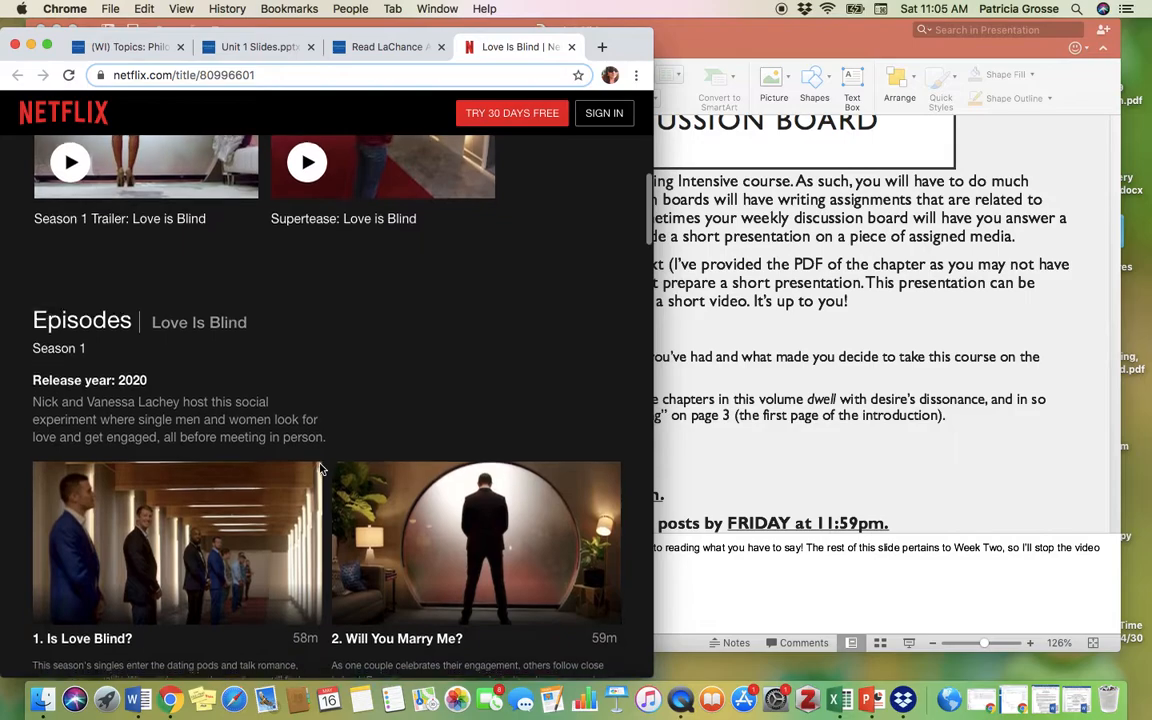
pyautogui.scroll(-3)
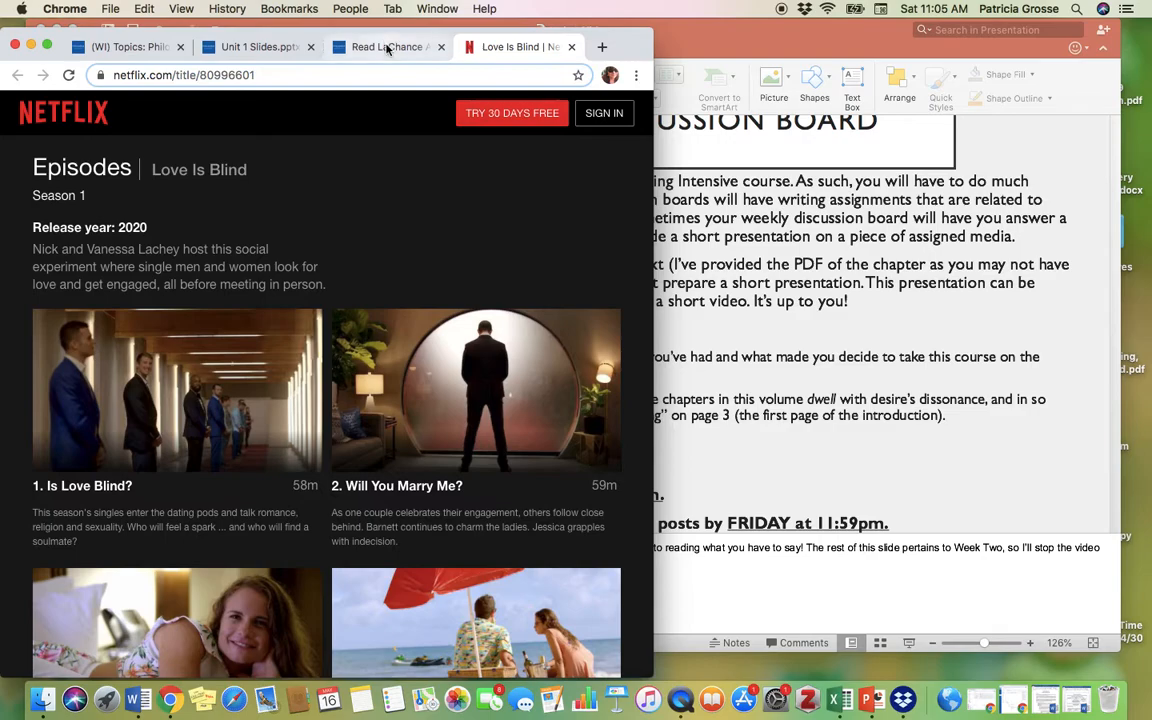
# - Close the LaChance reading tabs and open the Week One Discussion Board in a new tab
pyautogui.click(387, 47)
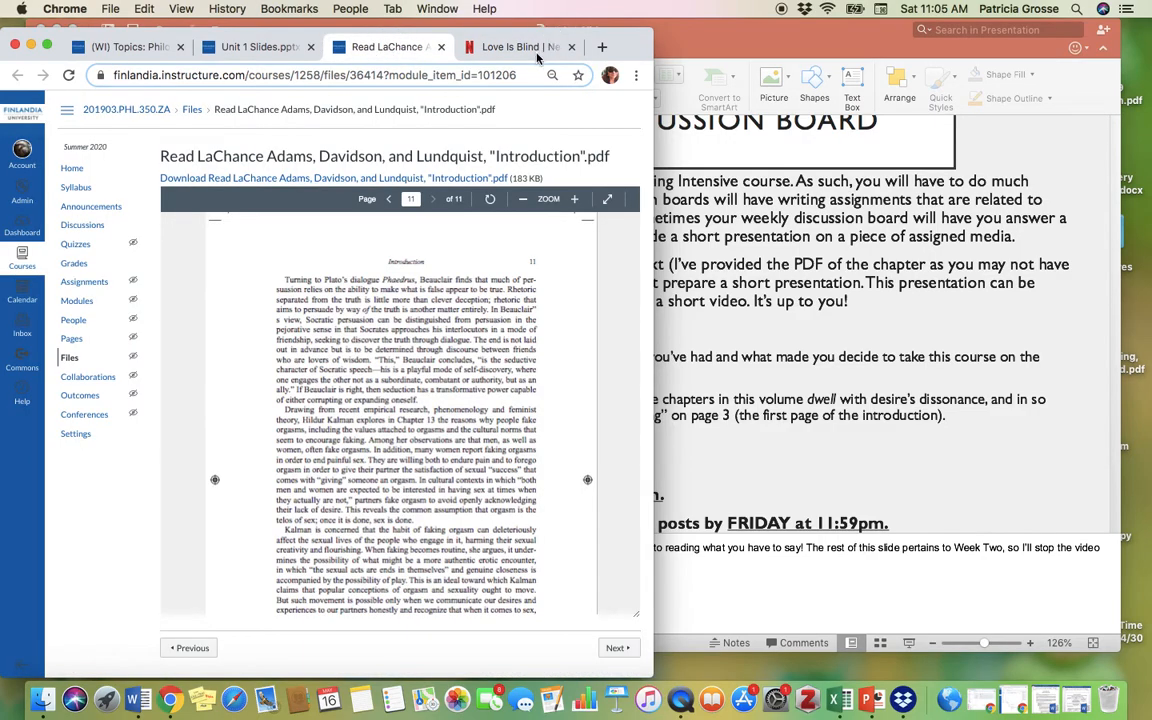
pyautogui.click(120, 46)
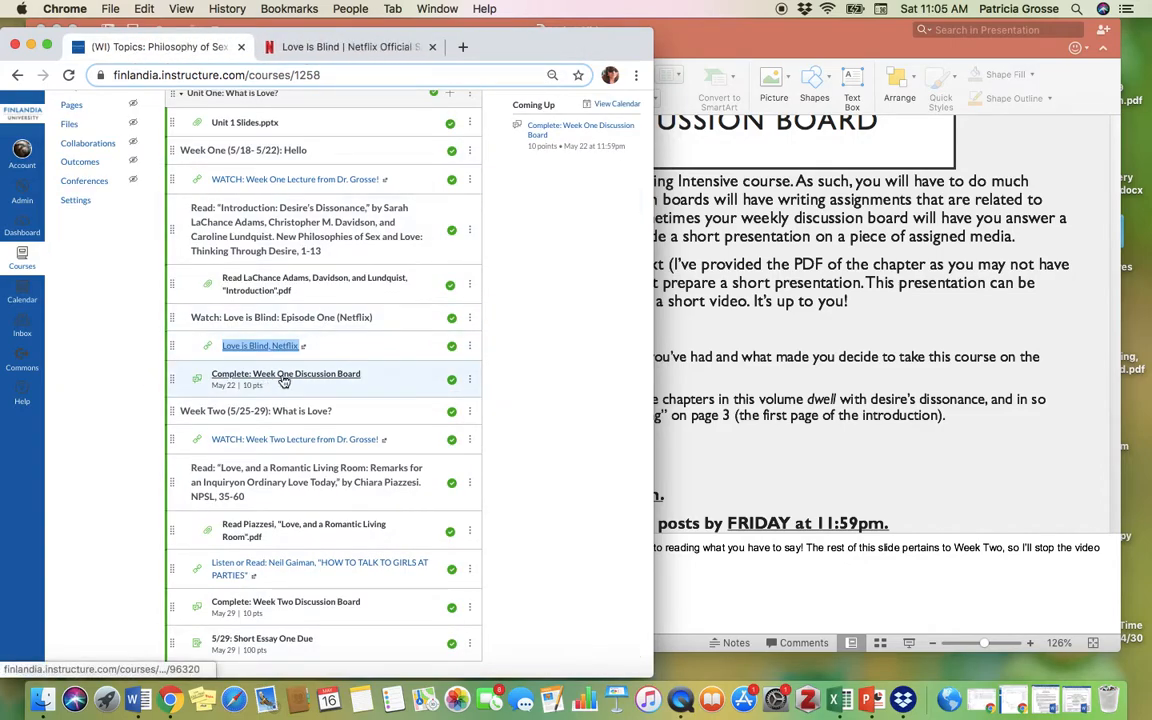
pyautogui.click(285, 373)
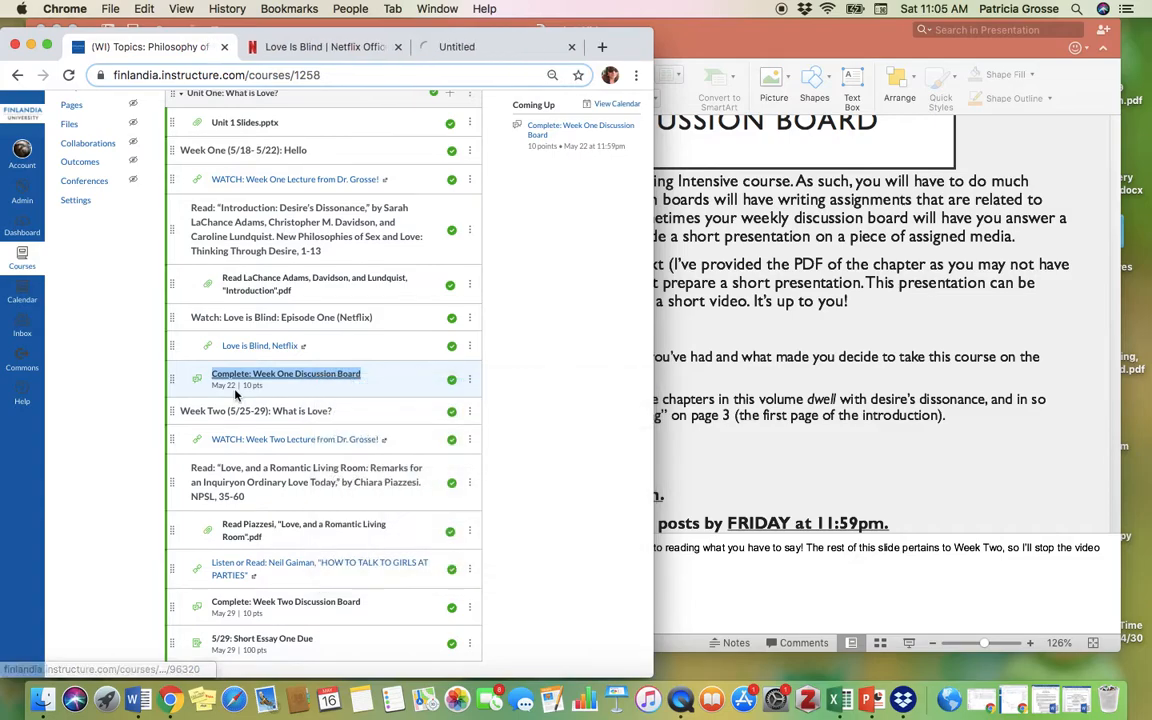
pyautogui.click(286, 373)
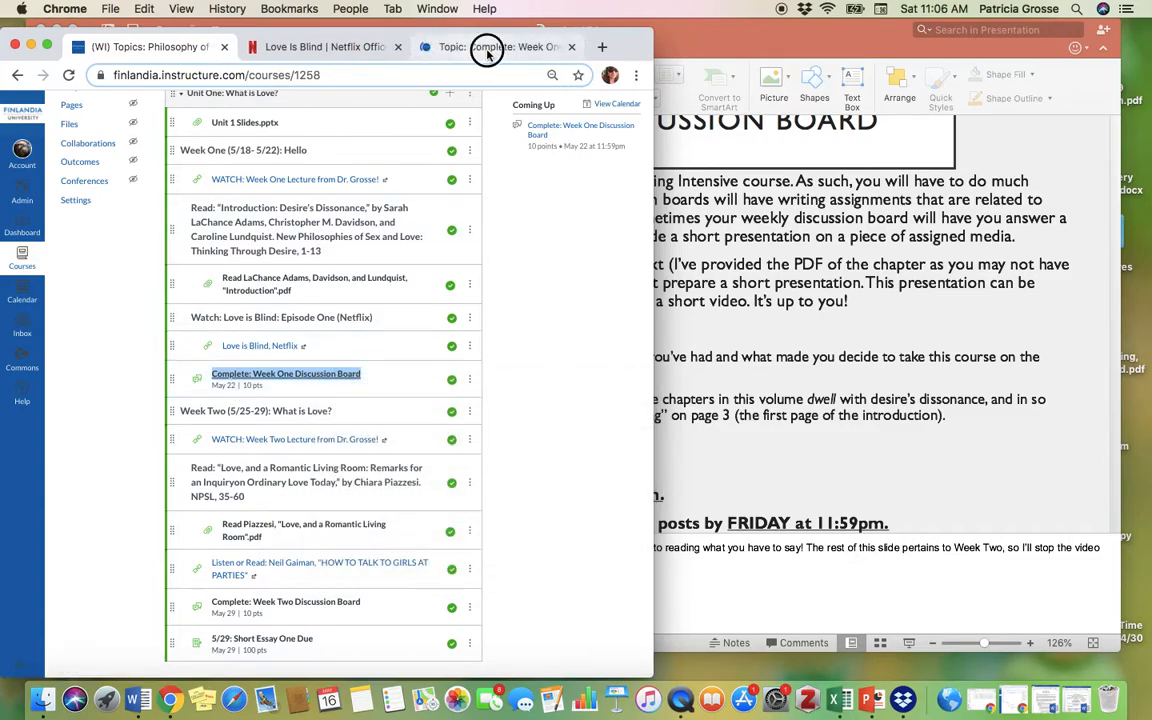
pyautogui.click(286, 373)
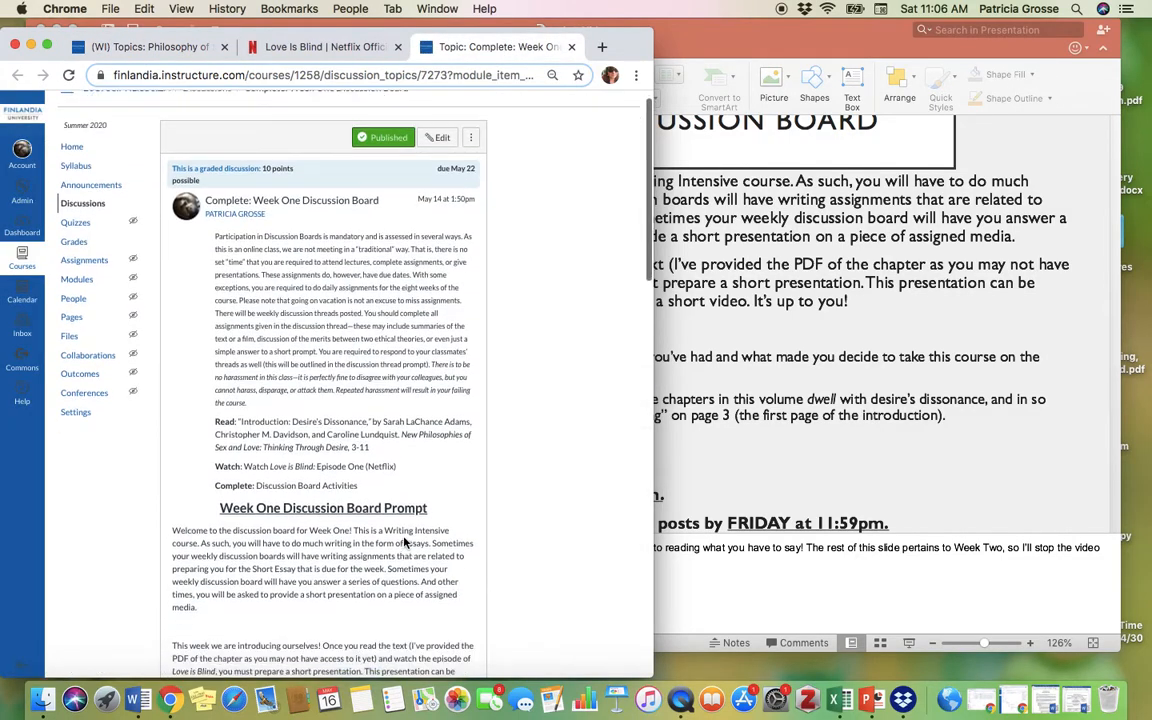
# - Scroll the discussion topic down to the presentation requirements and due dates
pyautogui.scroll(-3)
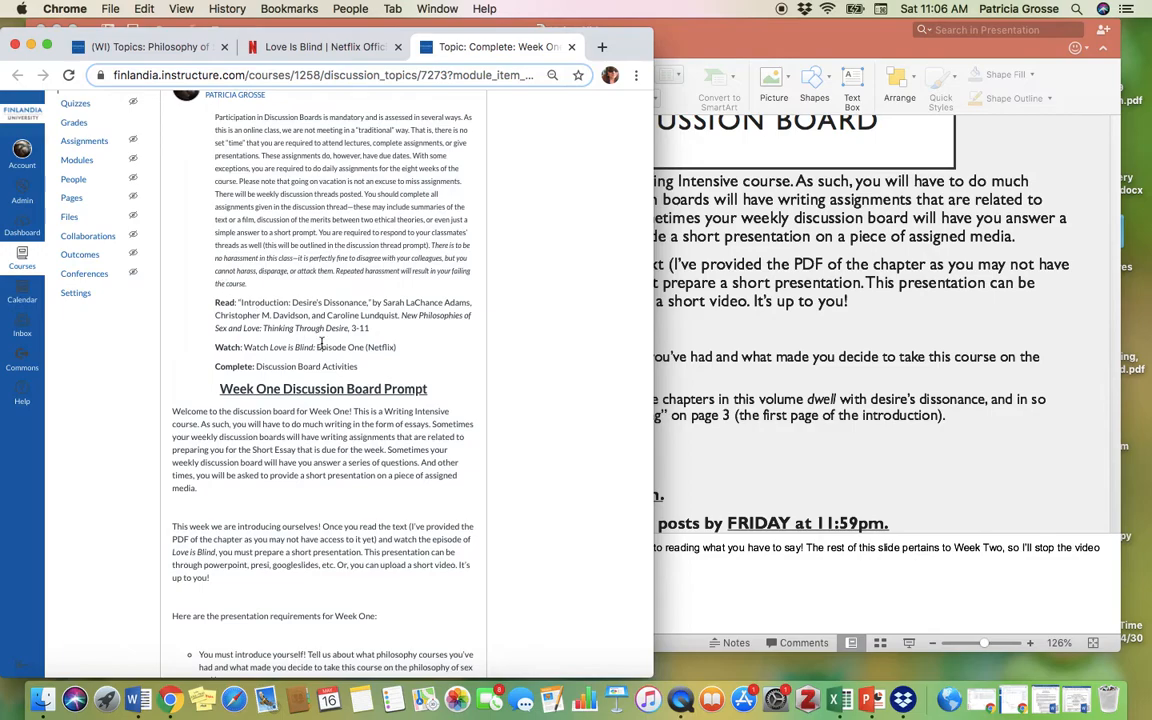
pyautogui.moveTo(321, 345)
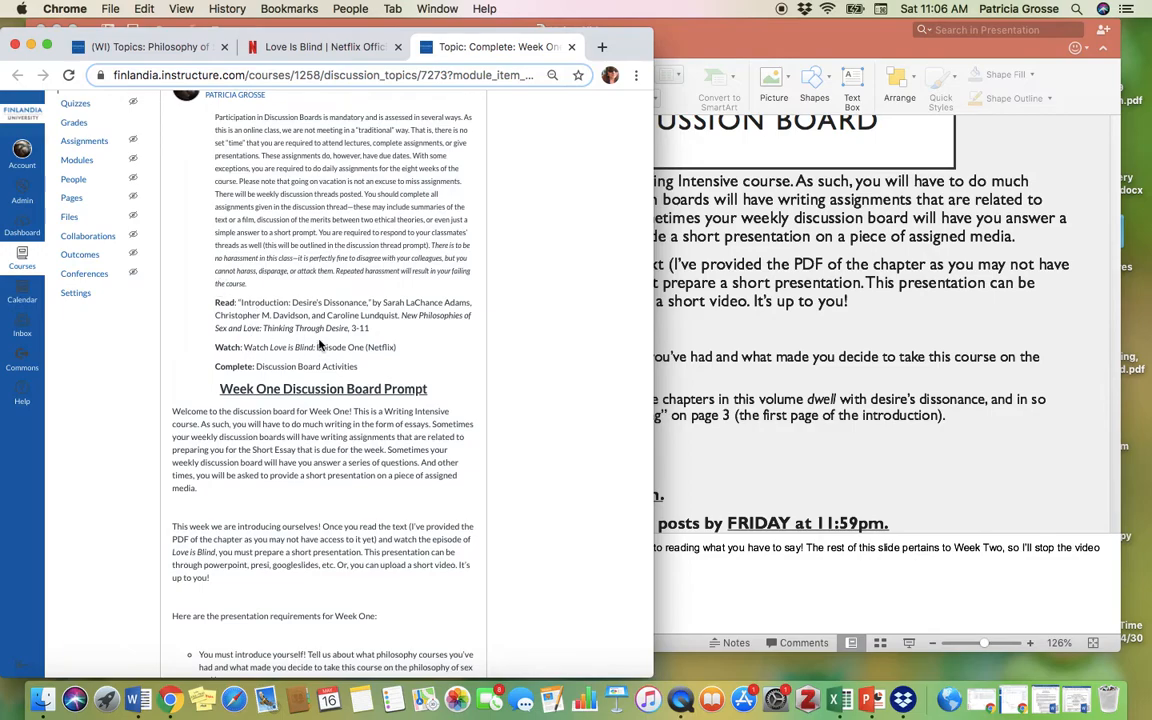
pyautogui.moveTo(377, 340)
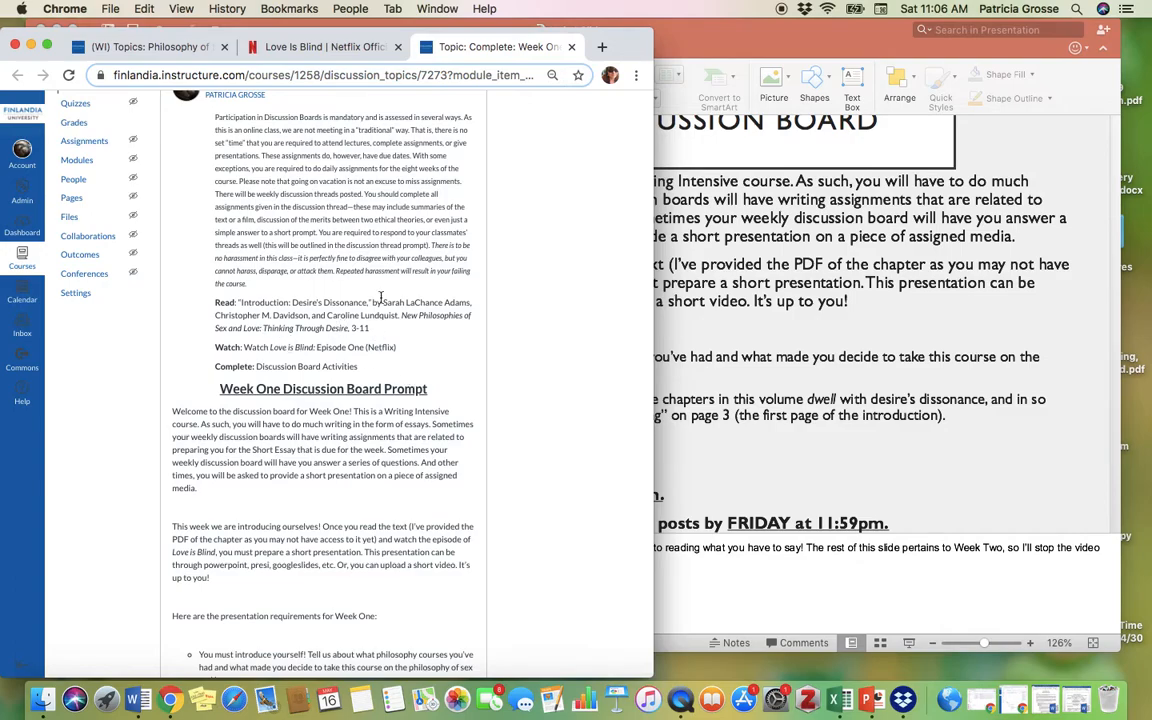
pyautogui.scroll(-3)
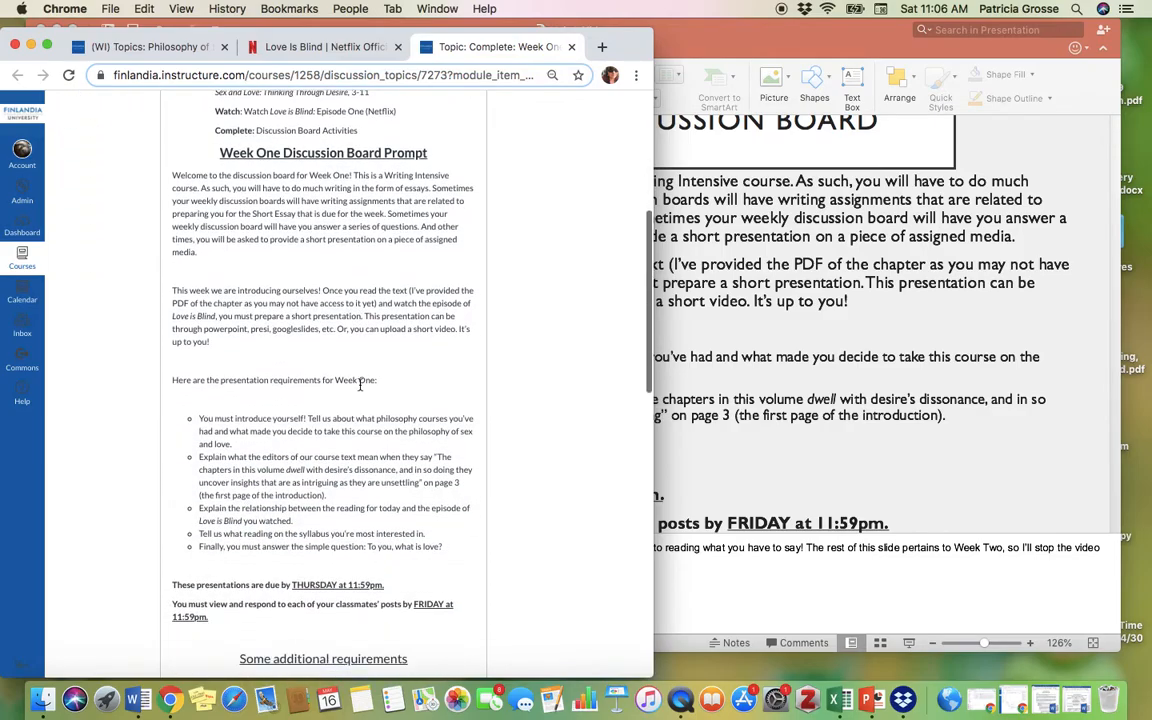
pyautogui.scroll(-3)
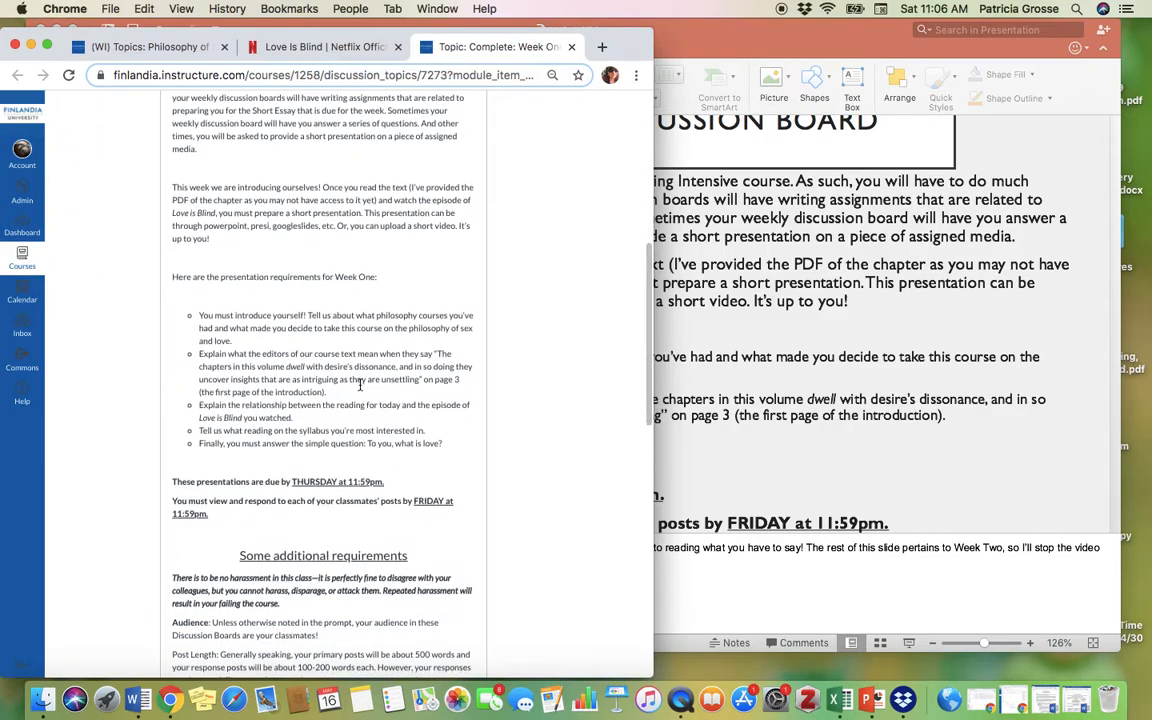
pyautogui.scroll(-3)
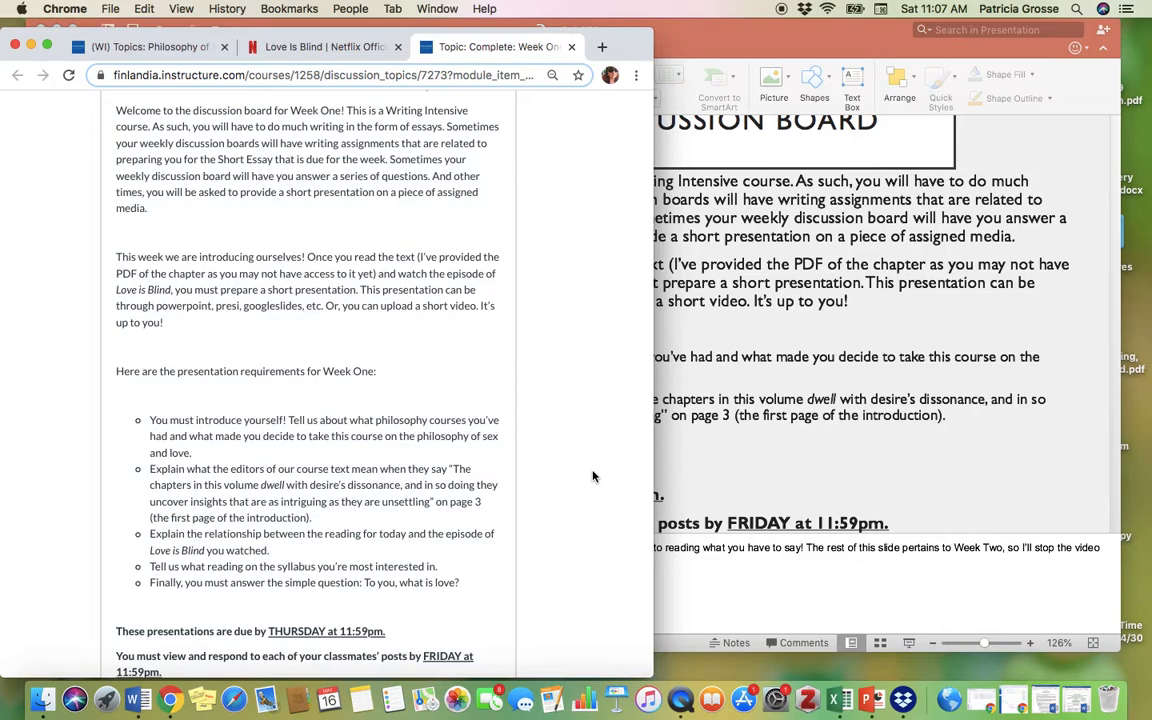
pyautogui.scroll(-3)
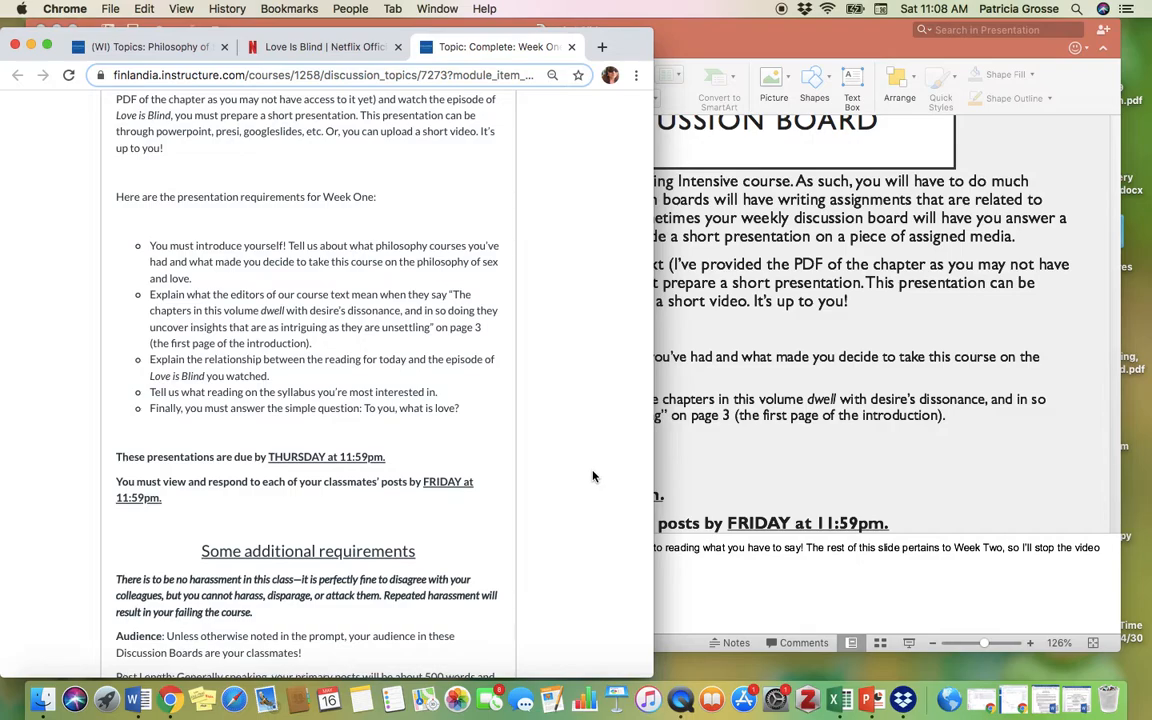
# - Review the post length and citation requirements down to the Self-Assessment Rubric heading
pyautogui.scroll(-3)
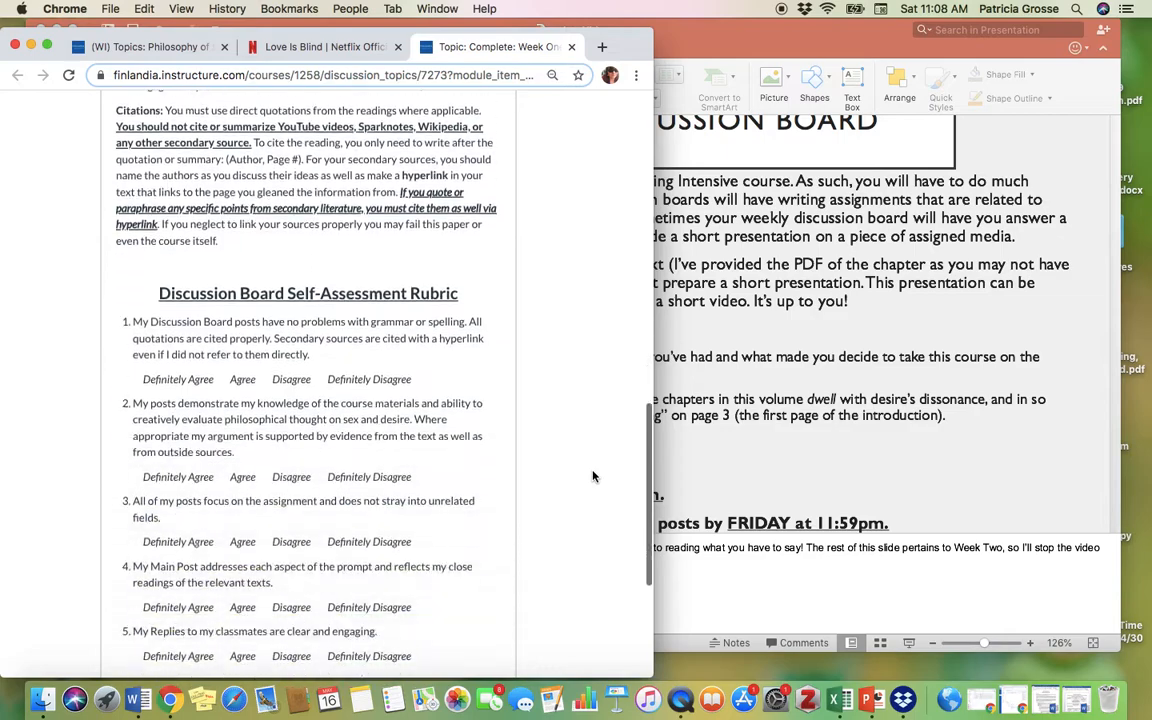
pyautogui.scroll(-3)
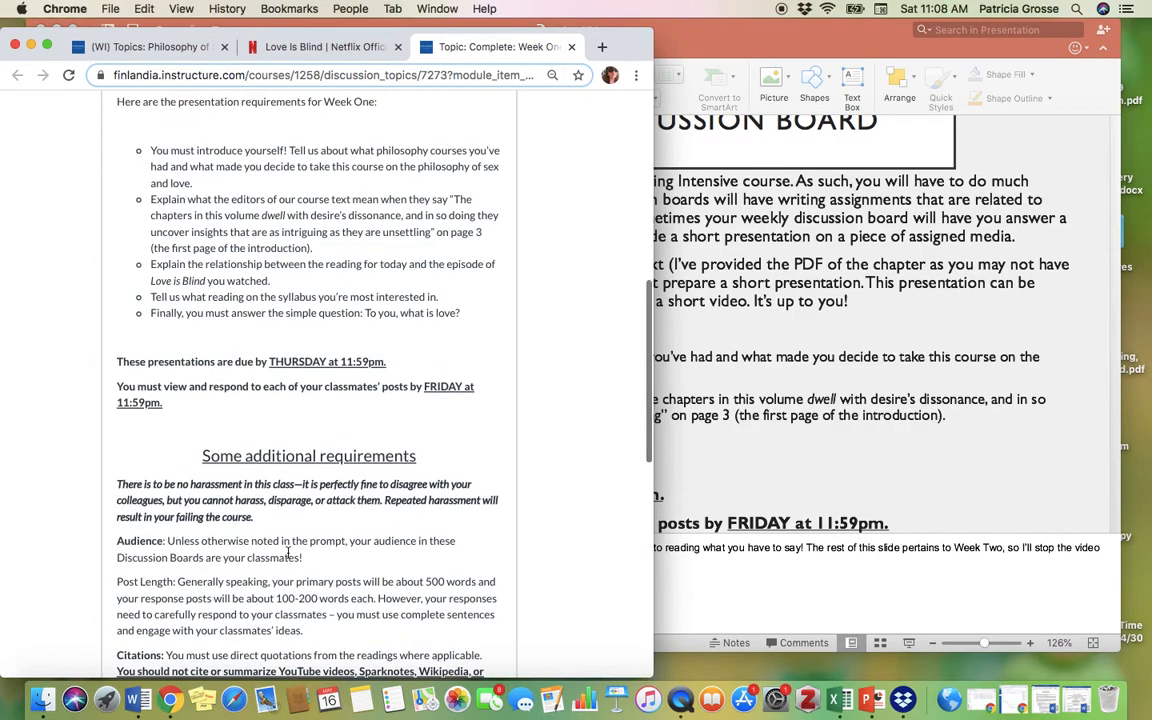
pyautogui.scroll(-3)
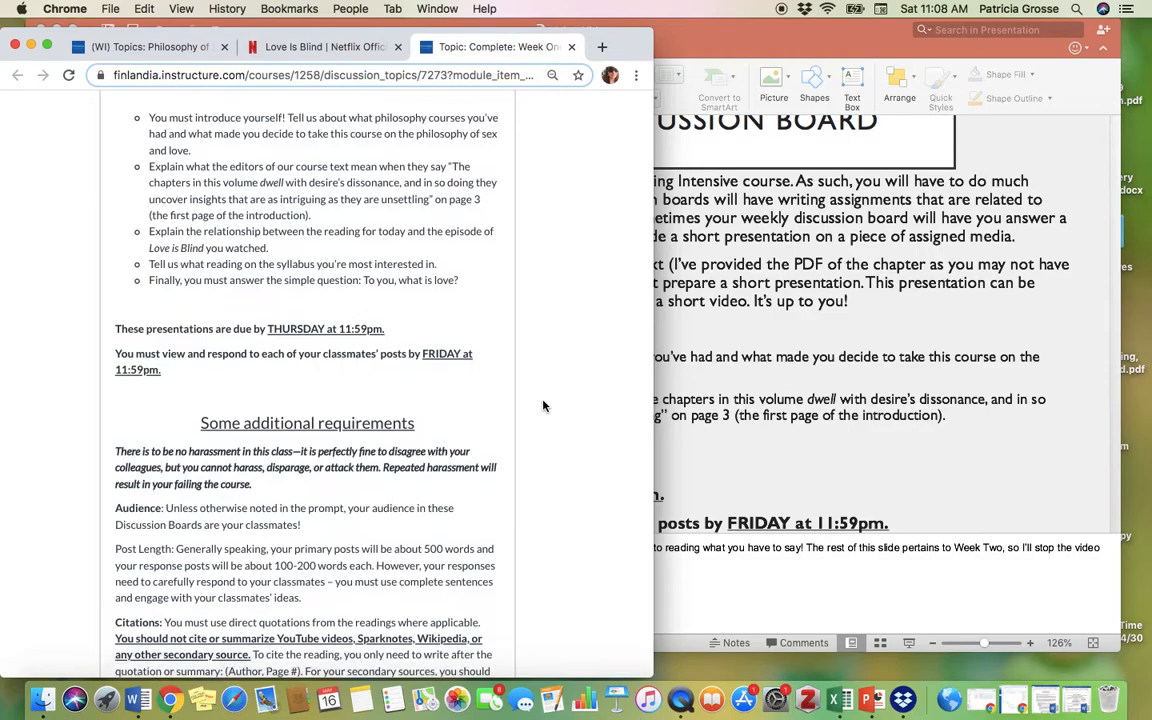
pyautogui.scroll(-3)
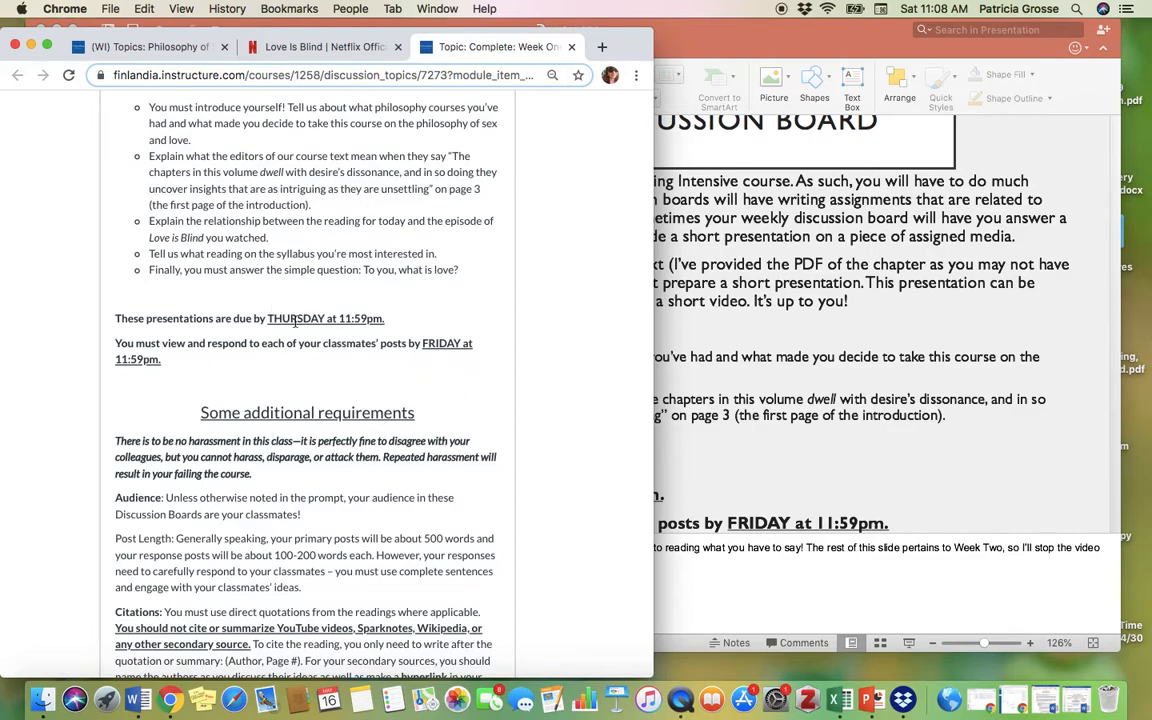
pyautogui.scroll(-3)
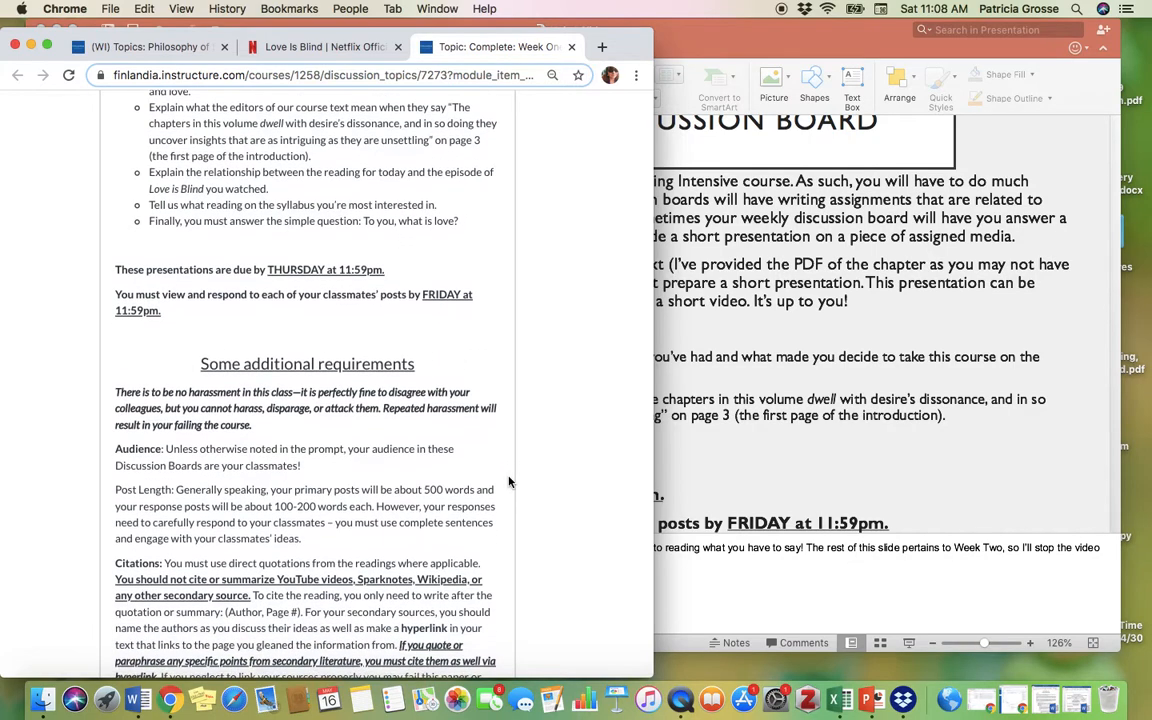
pyautogui.scroll(-3)
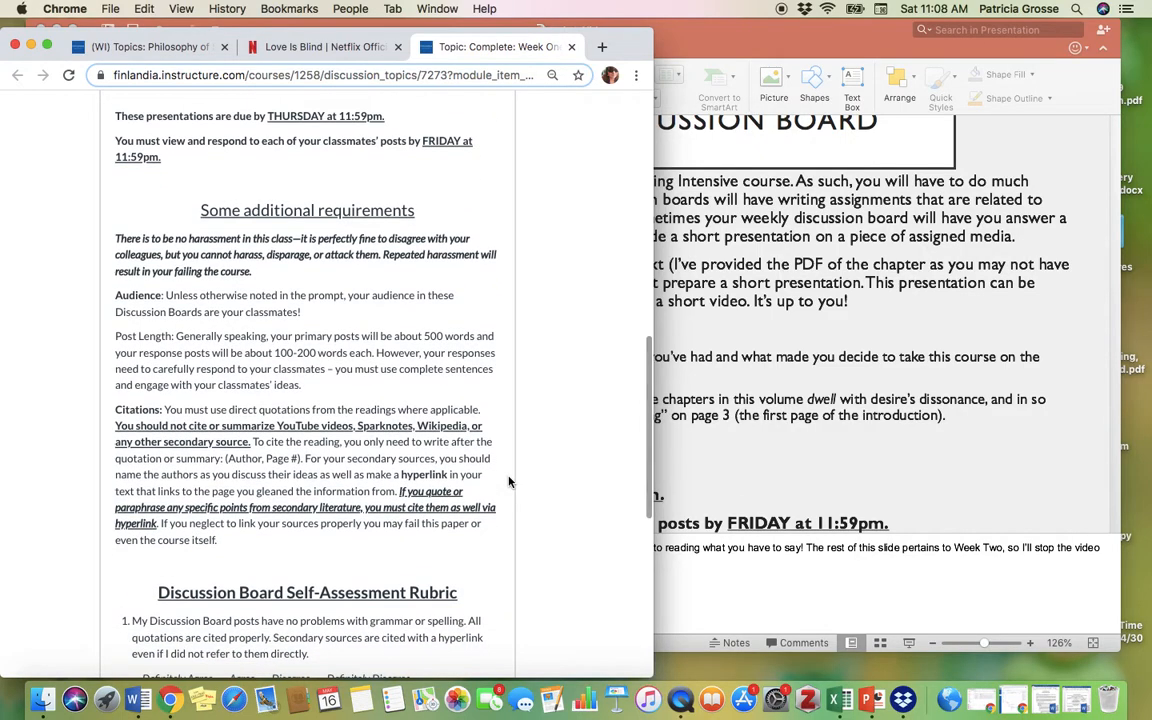
pyautogui.scroll(-3)
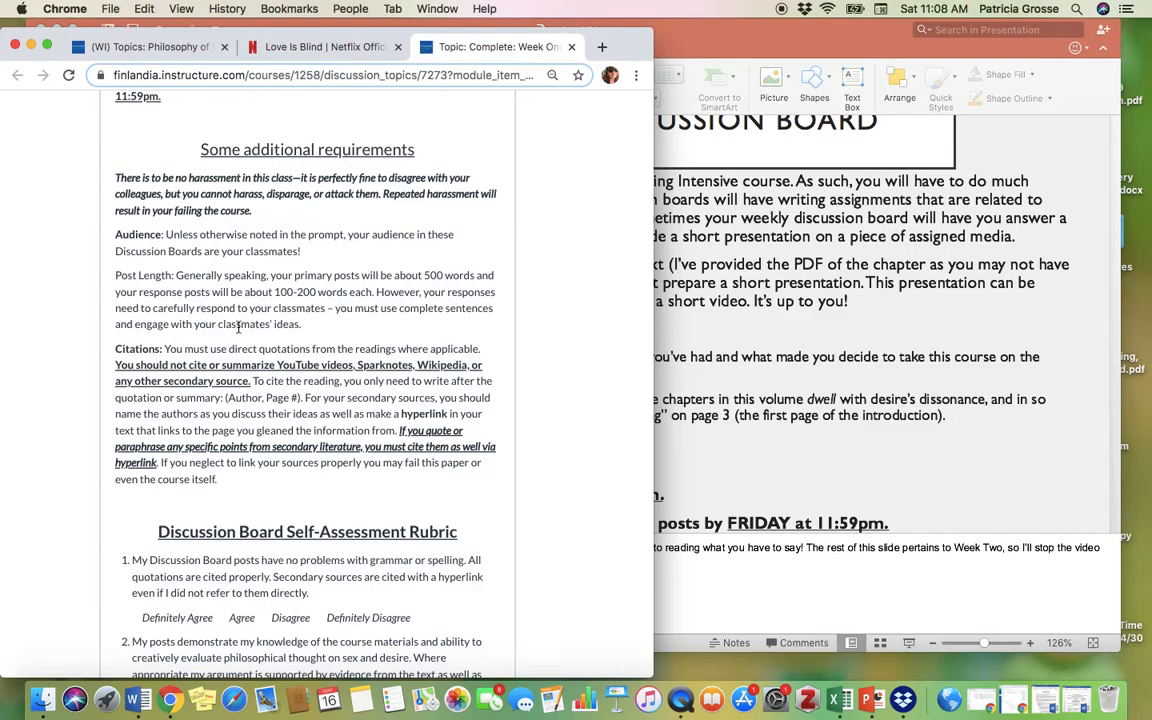
pyautogui.moveTo(380, 428)
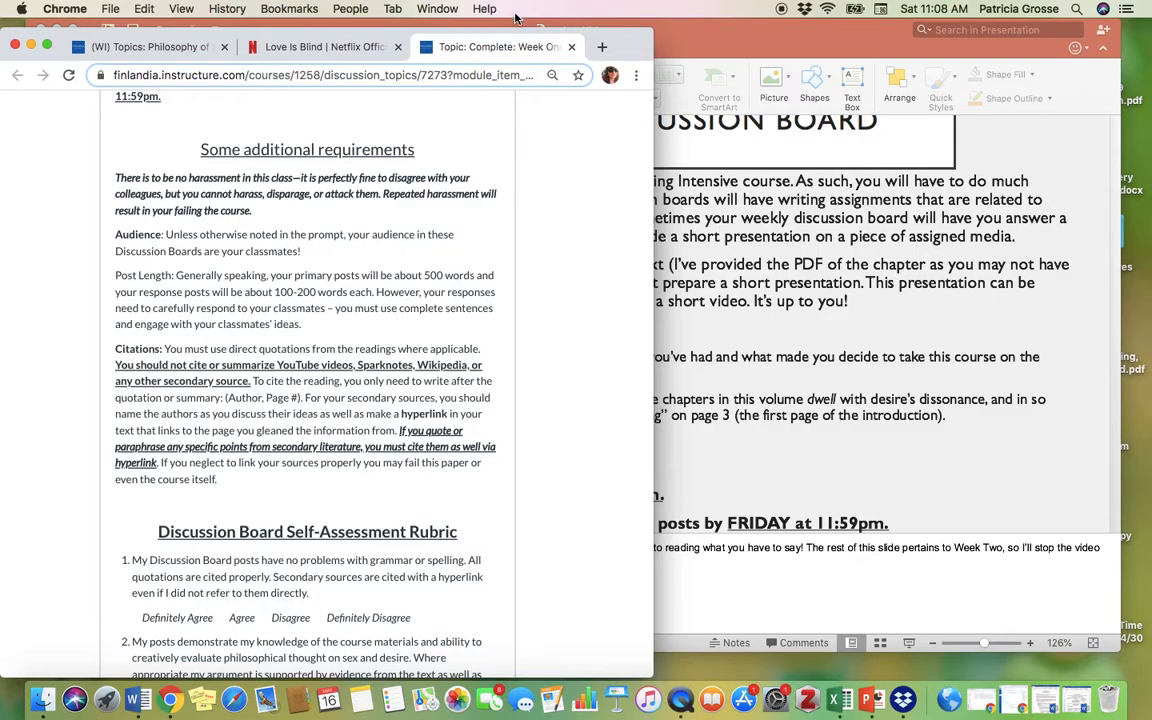
pyautogui.click(323, 46)
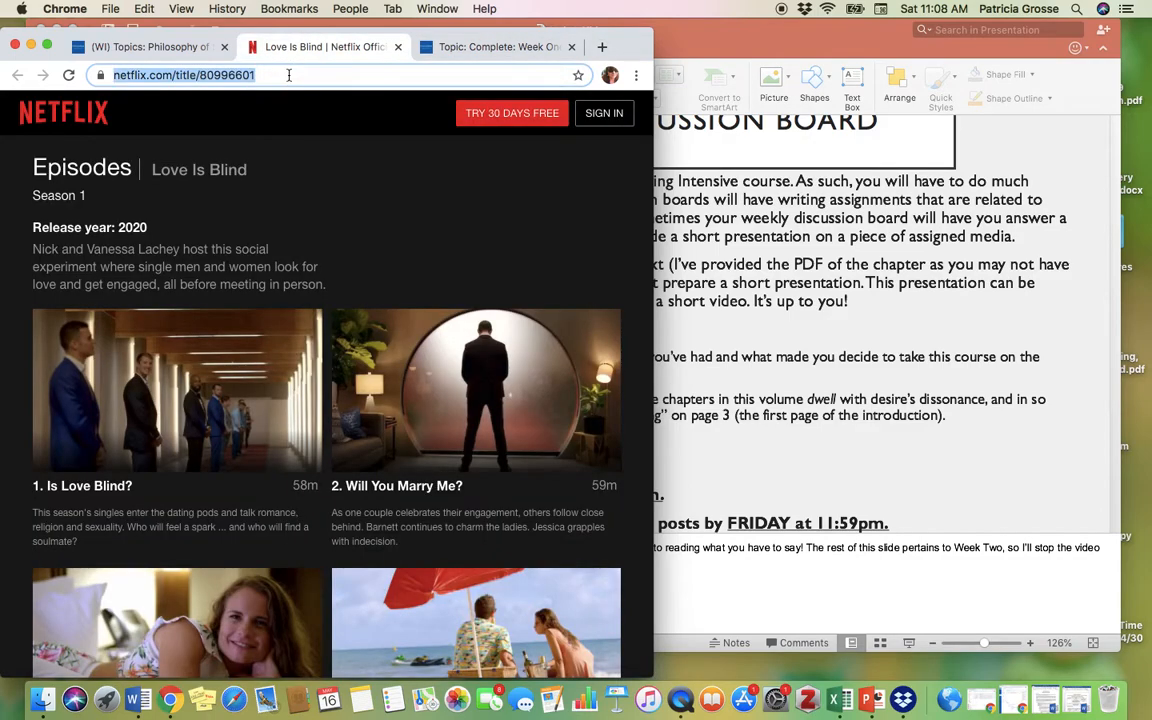
pyautogui.click(497, 46)
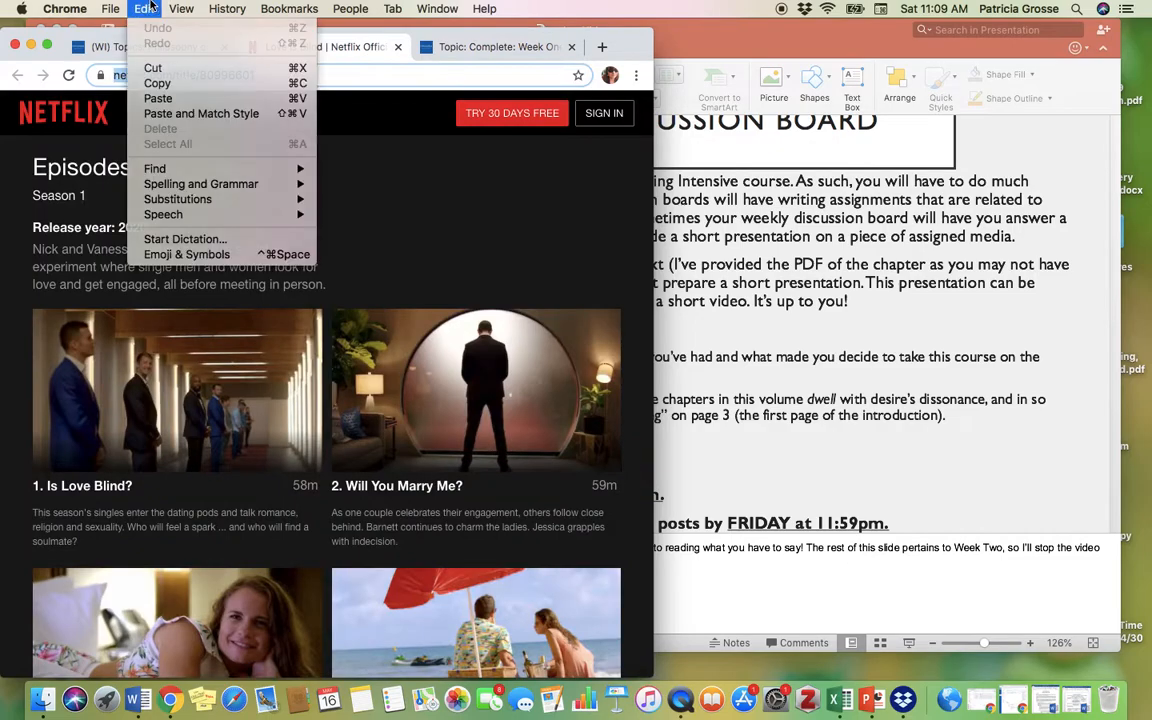
pyautogui.moveTo(200, 113)
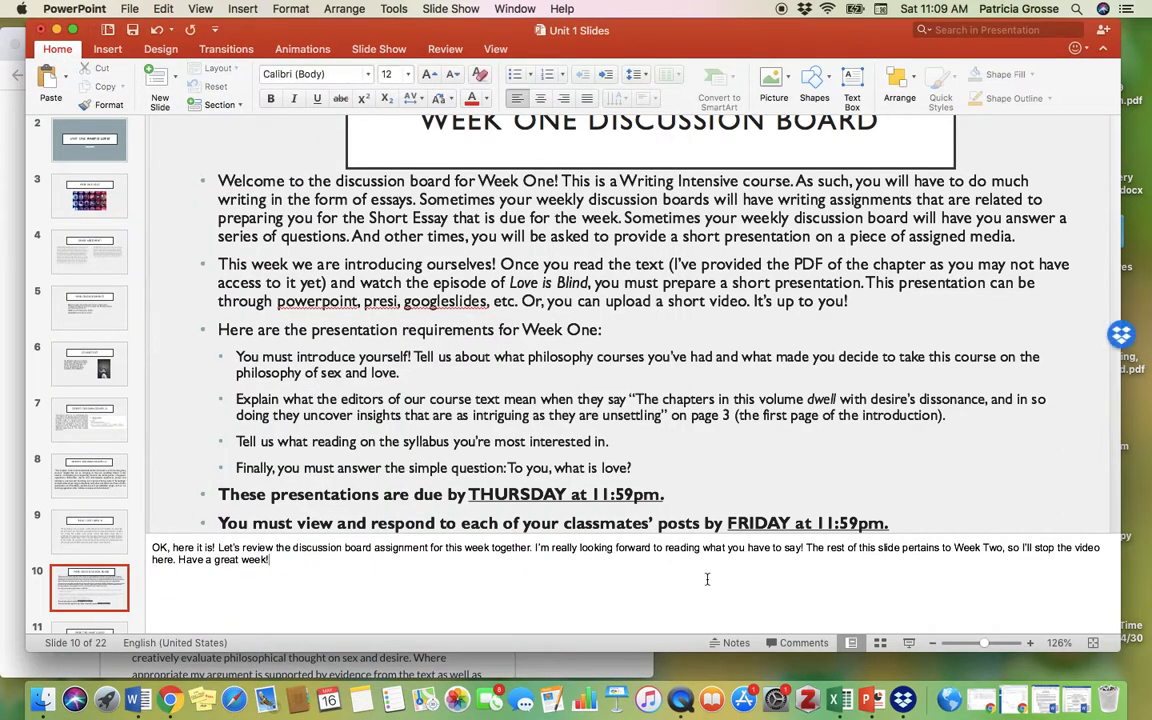
pyautogui.write('https://www.netflix.com/title/80998601')
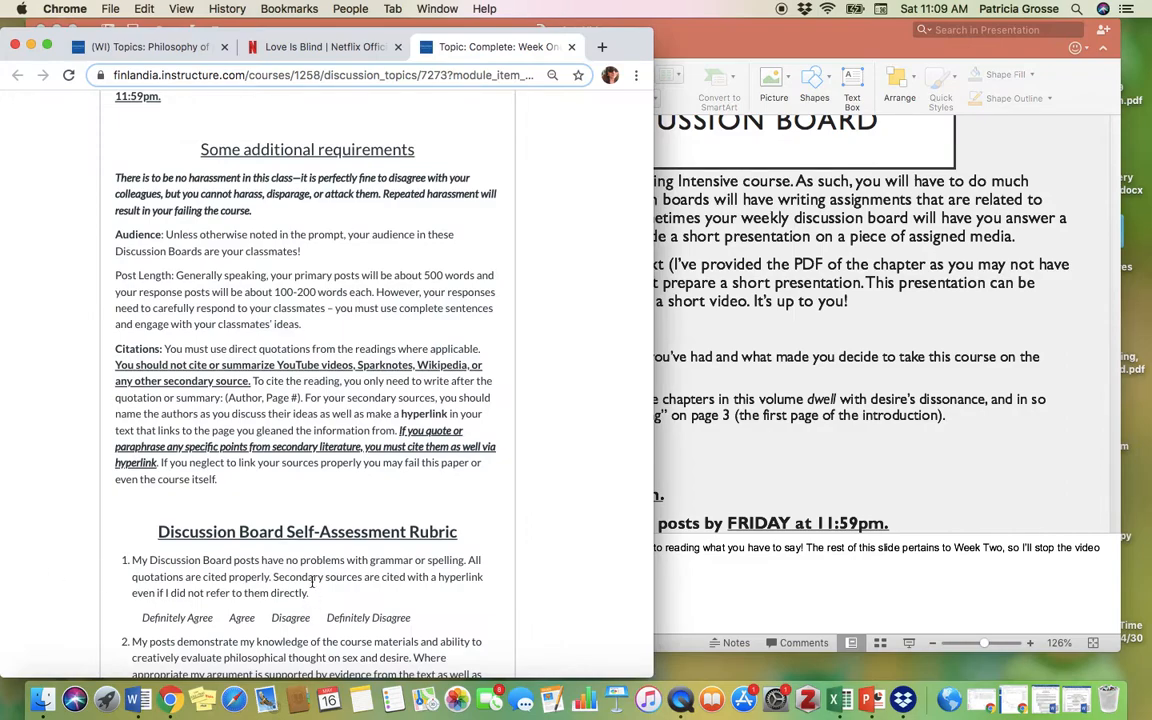
# - Scroll through the rubric and Learning Objectives to the attached prompt file and reply area
pyautogui.scroll(-3)
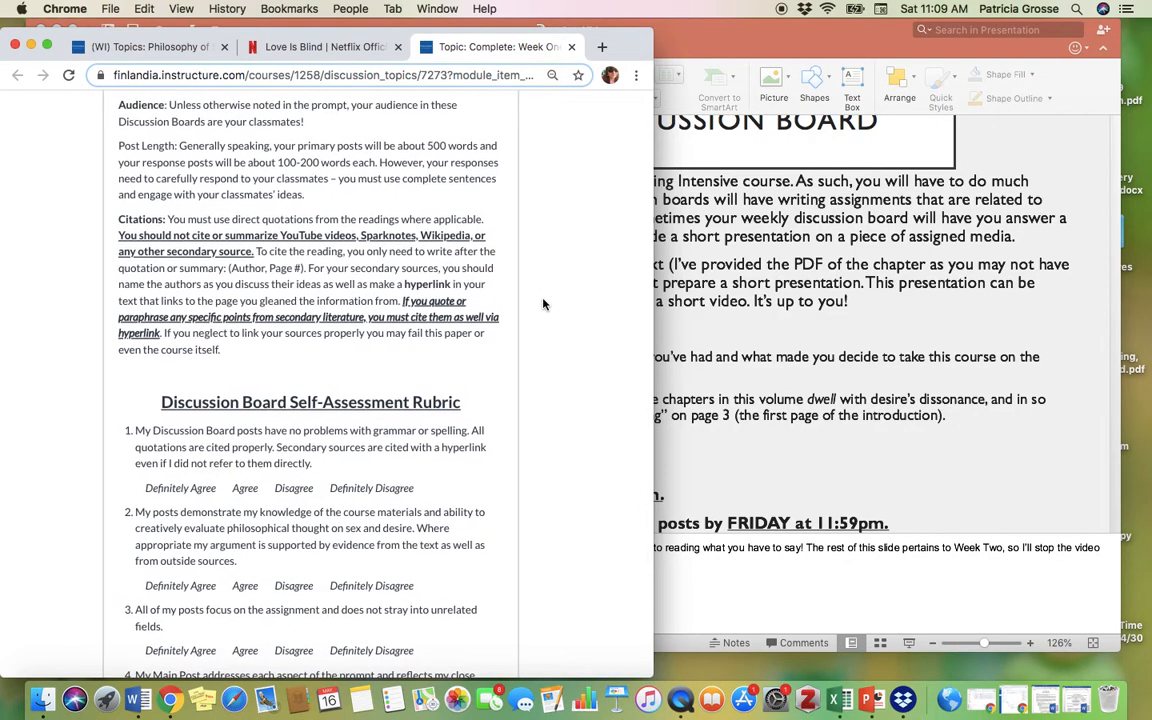
pyautogui.scroll(-3)
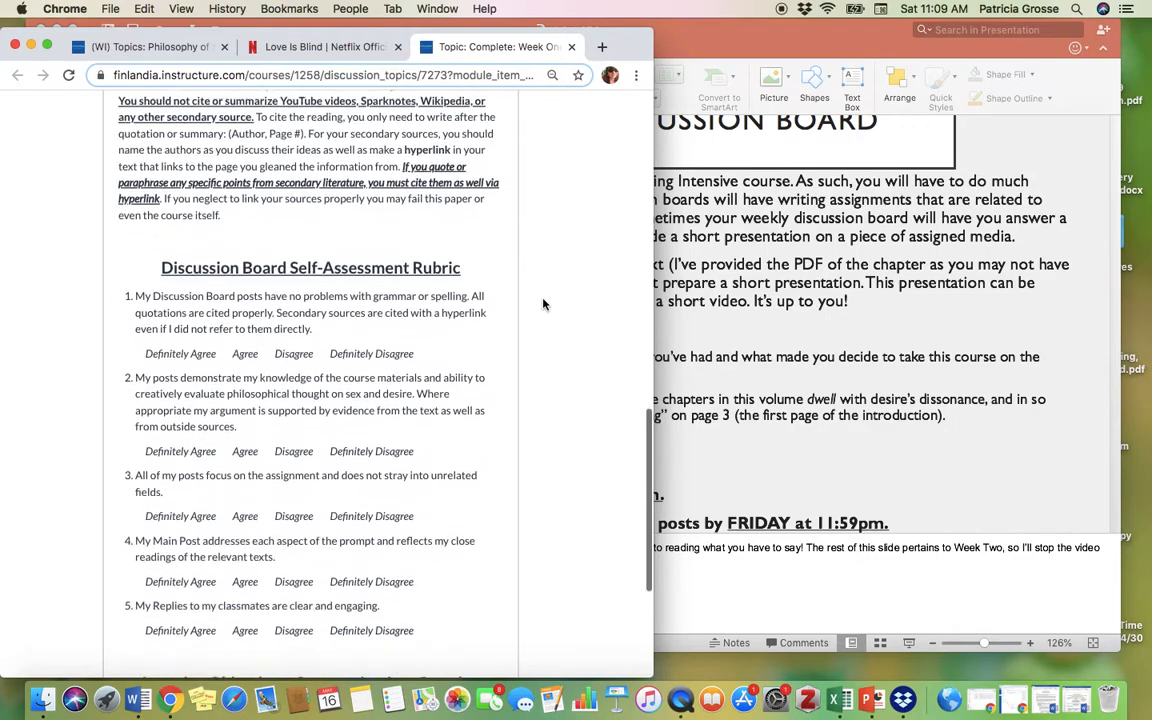
pyautogui.scroll(-3)
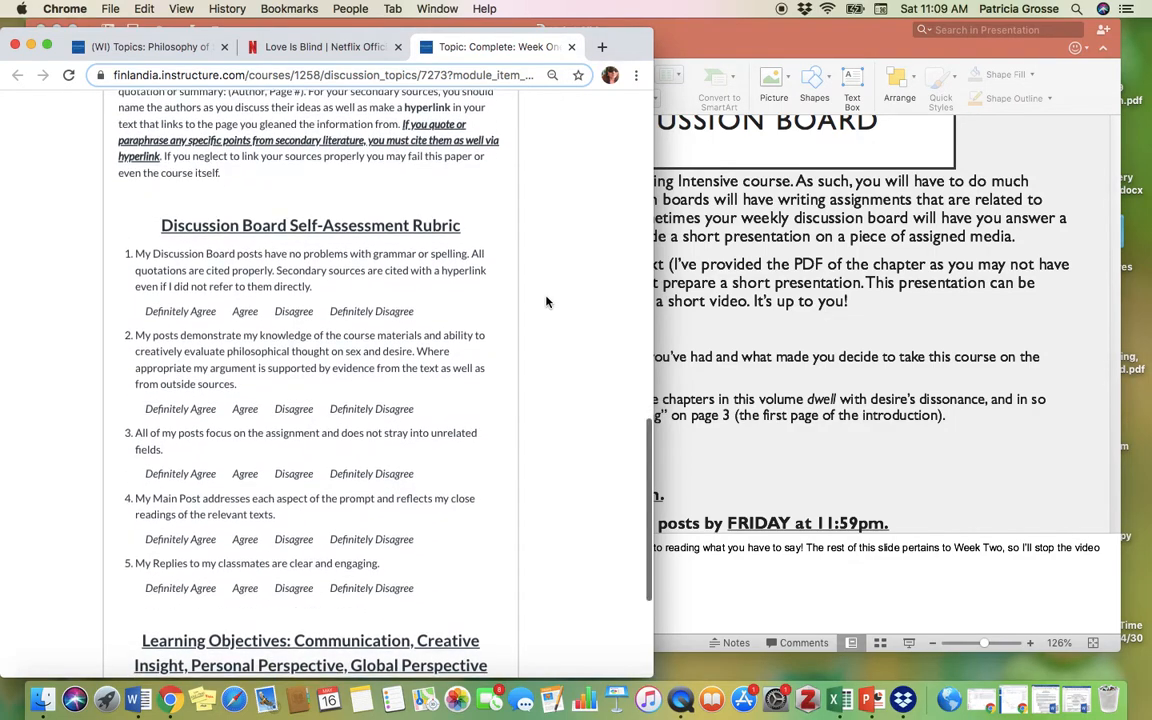
pyautogui.scroll(-3)
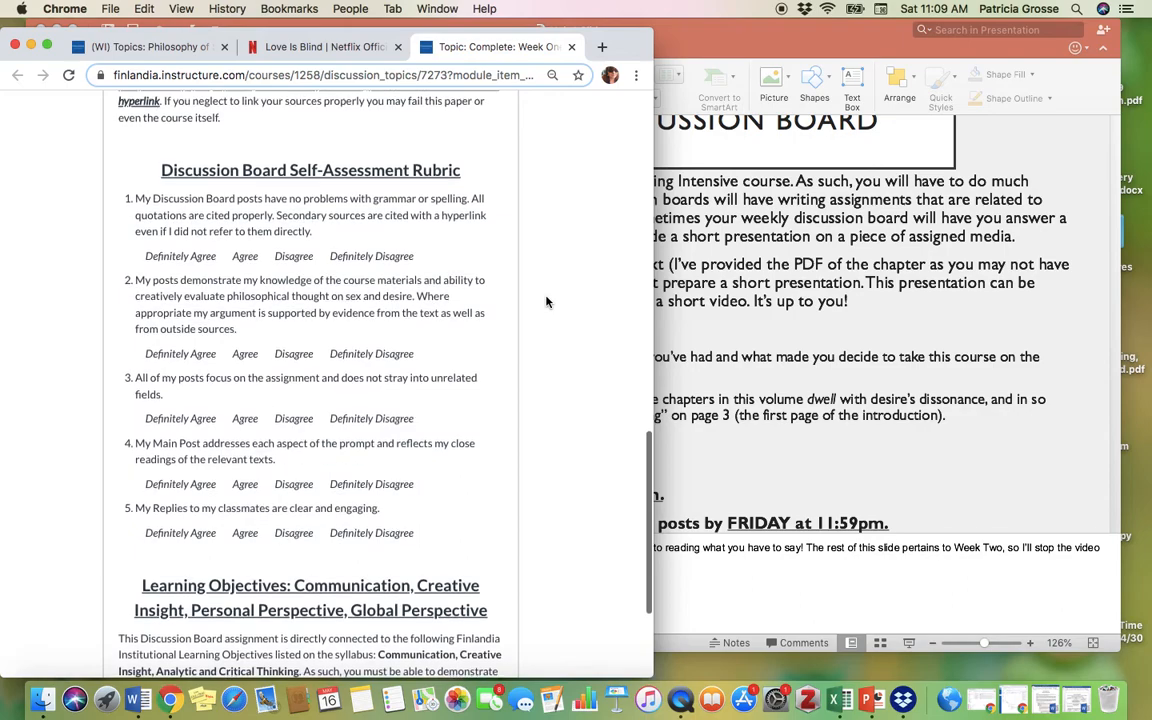
pyautogui.scroll(-3)
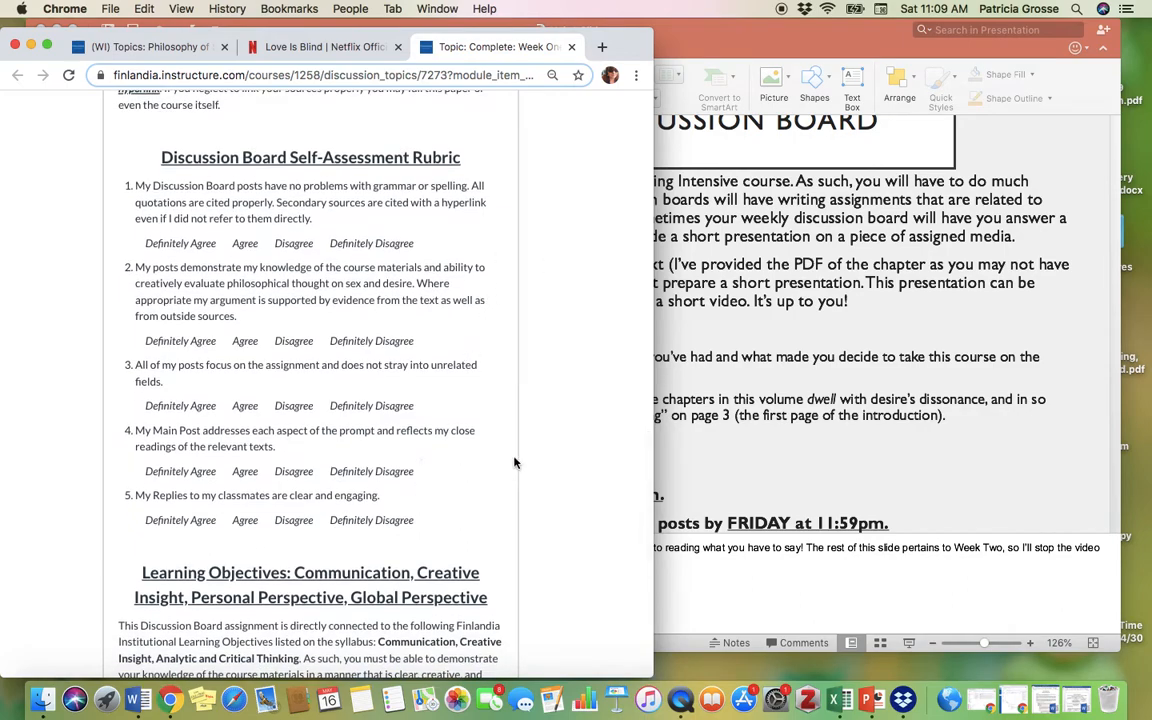
pyautogui.moveTo(211, 312)
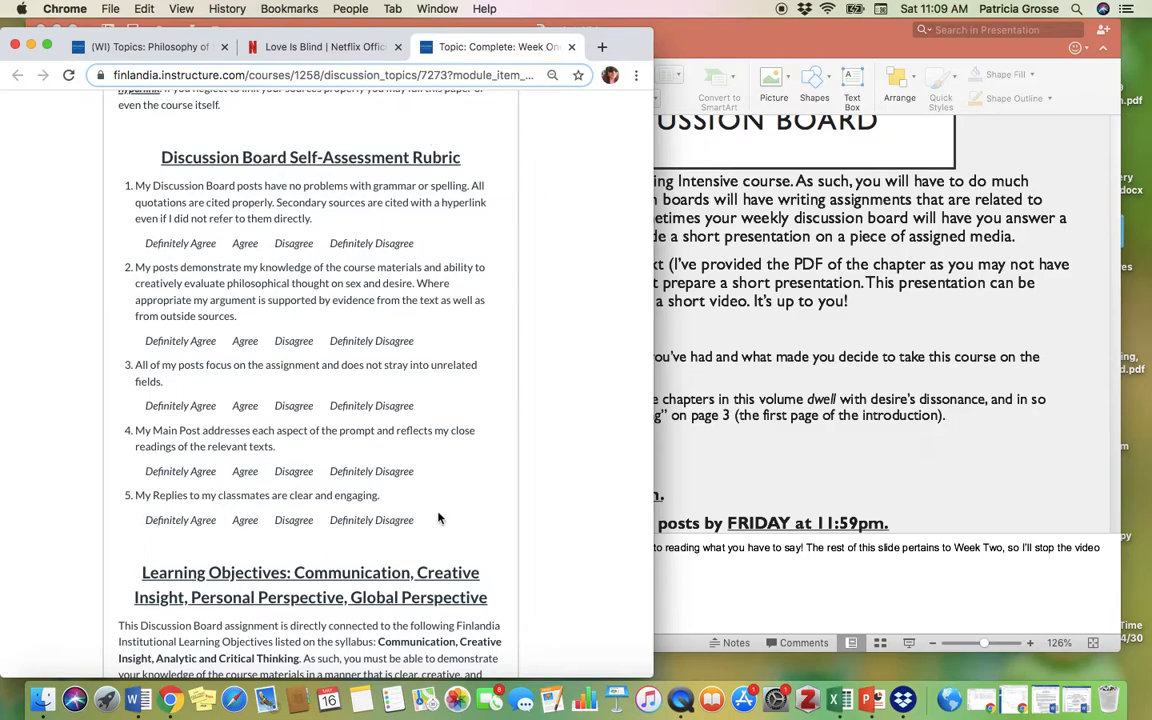
pyautogui.scroll(-3)
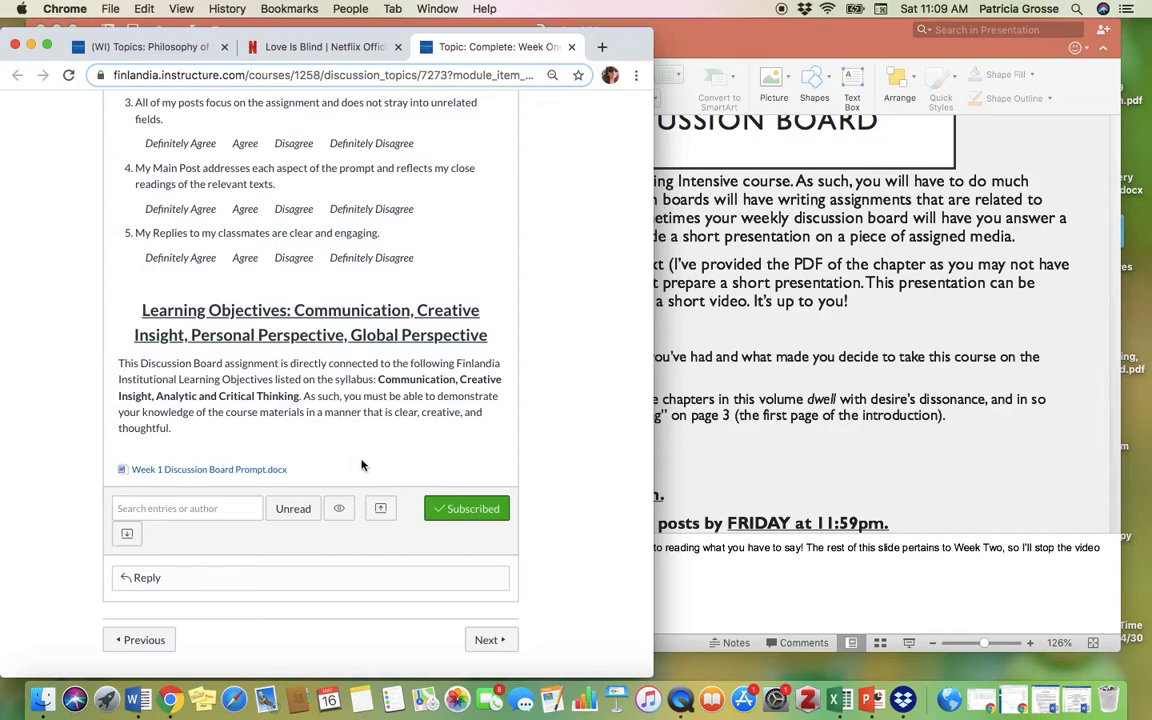
pyautogui.moveTo(375, 453)
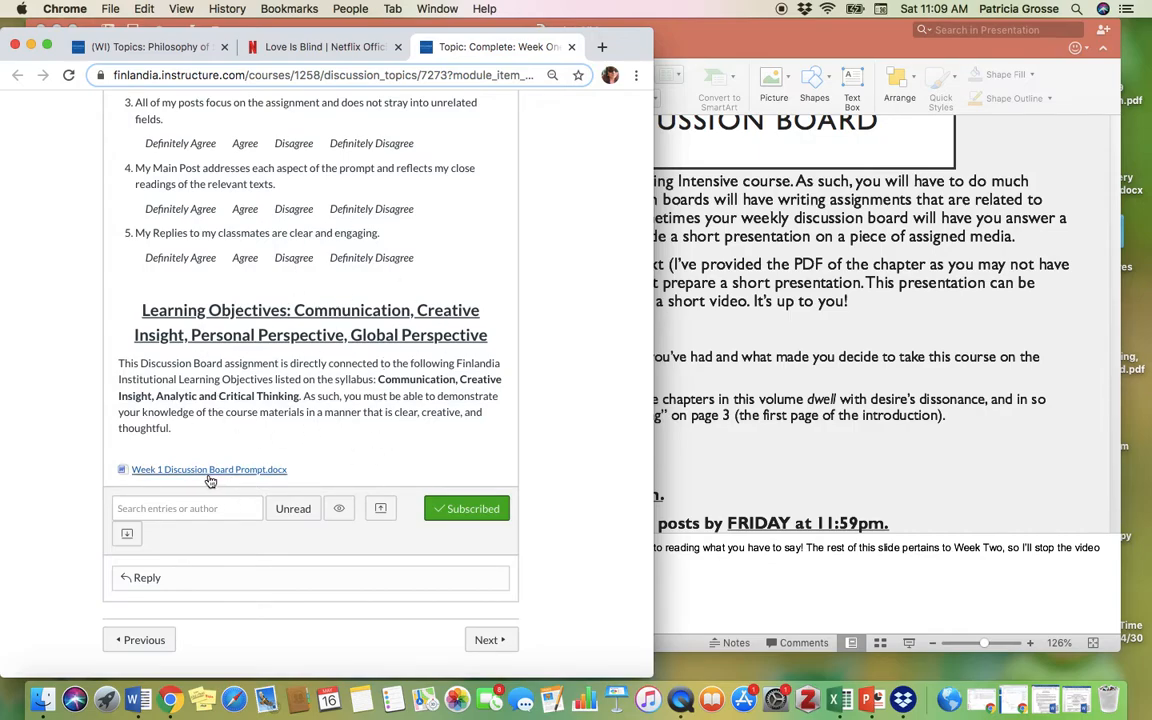
# - Download Week 1 Discussion Board Prompt.docx from the discussion attachment link
pyautogui.click(208, 469)
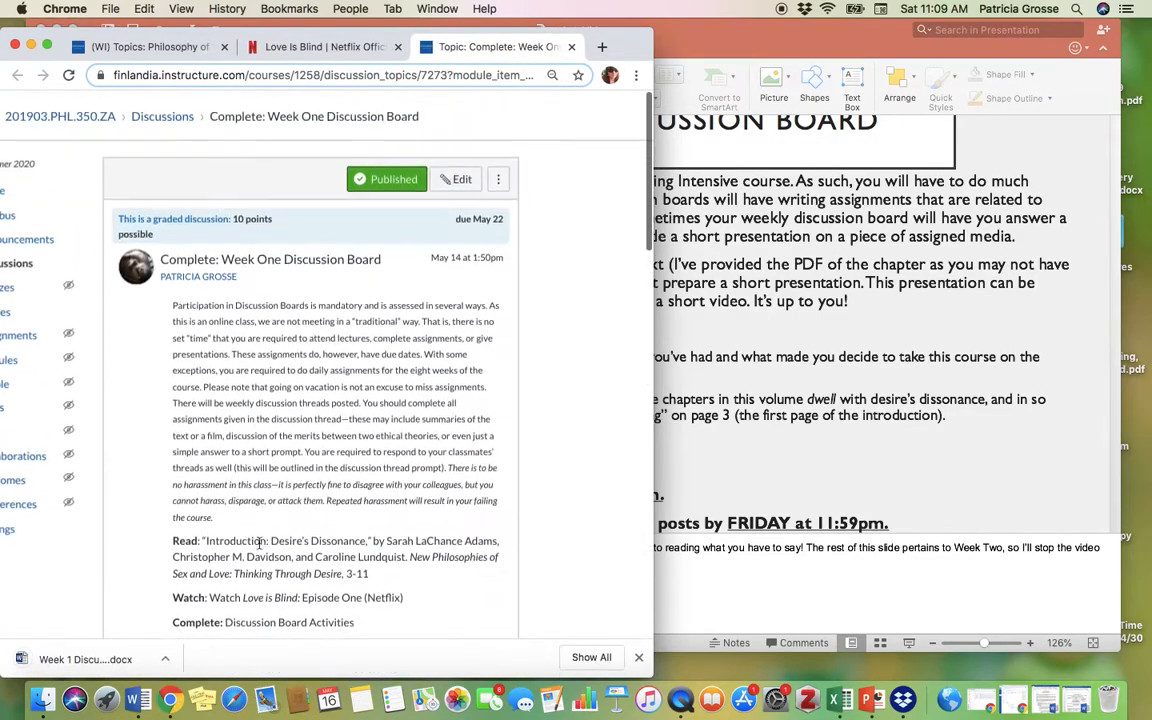
pyautogui.scroll(-3)
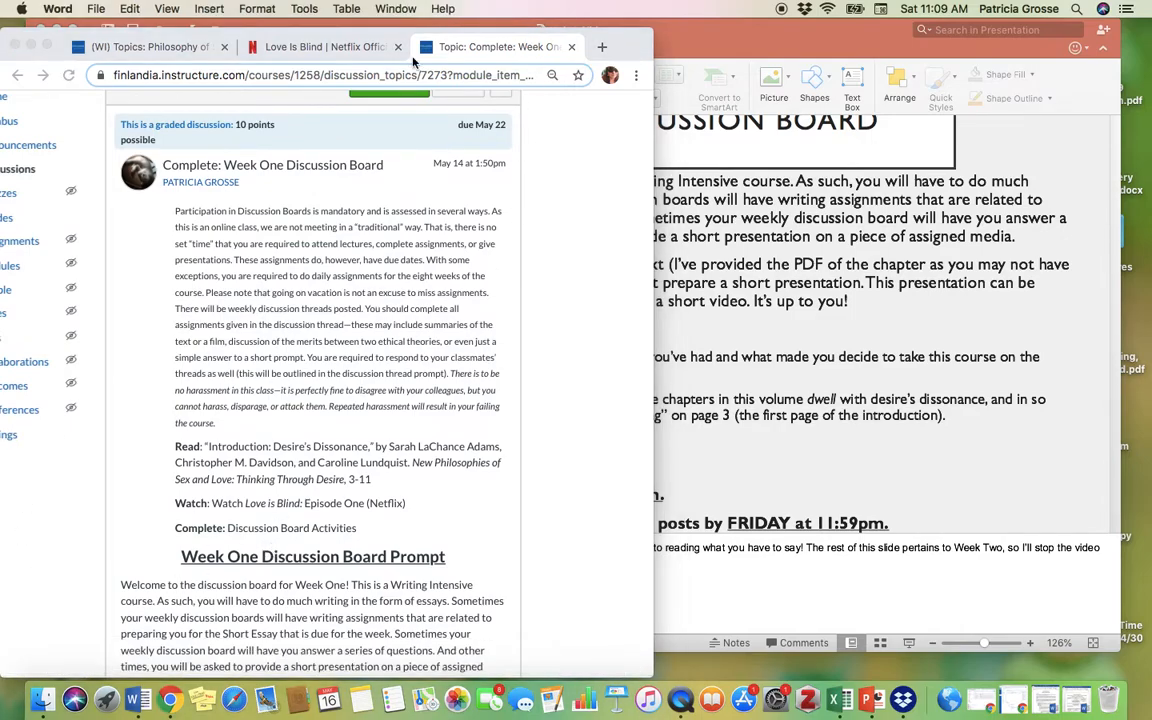
# - Scroll the prompt document in Word down to its presentation requirements
pyautogui.scroll(-3)
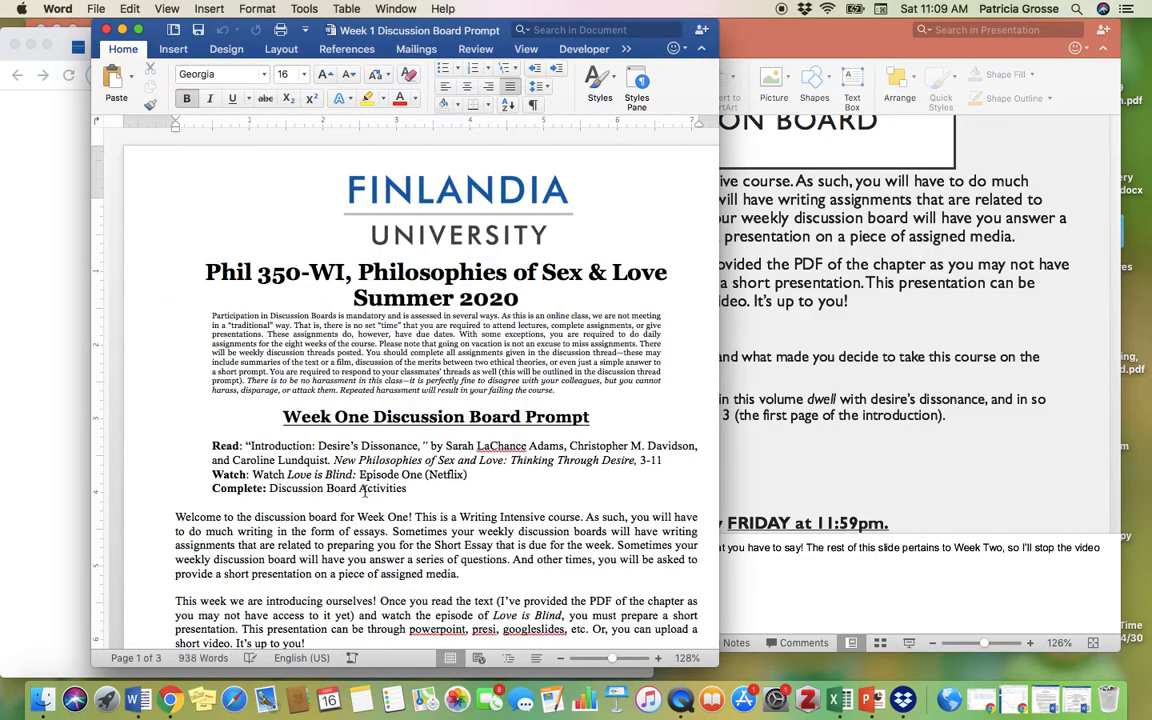
pyautogui.scroll(-3)
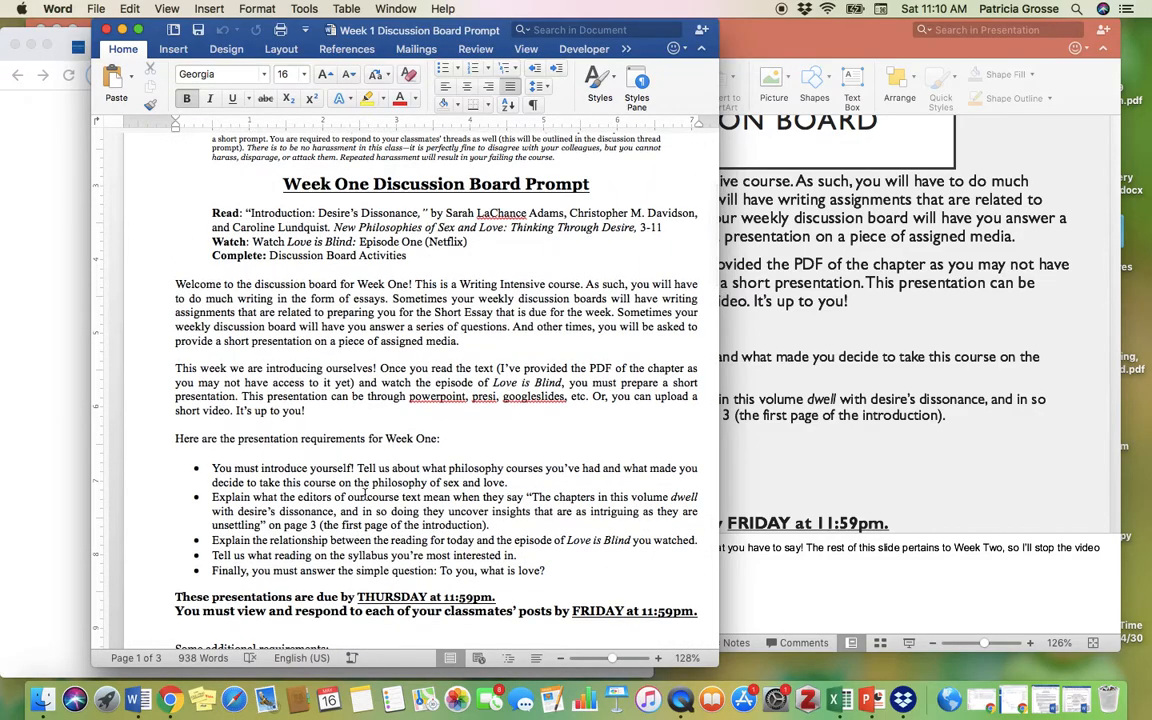
pyautogui.scroll(-3)
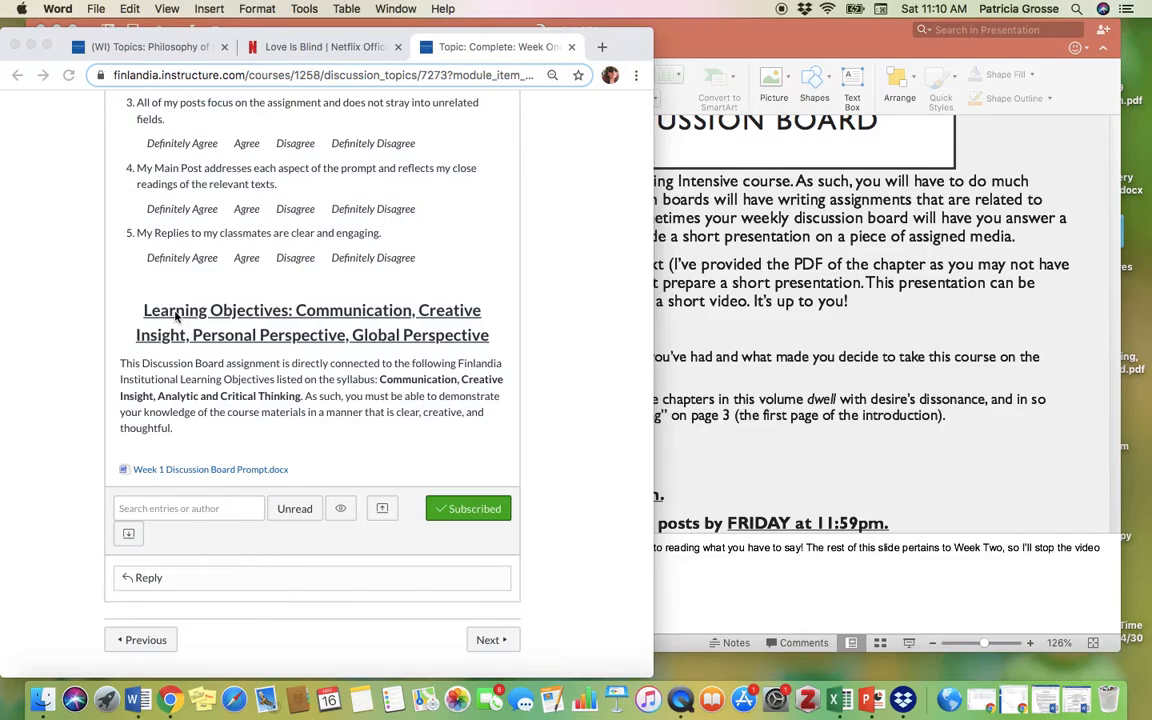
pyautogui.moveTo(124, 556)
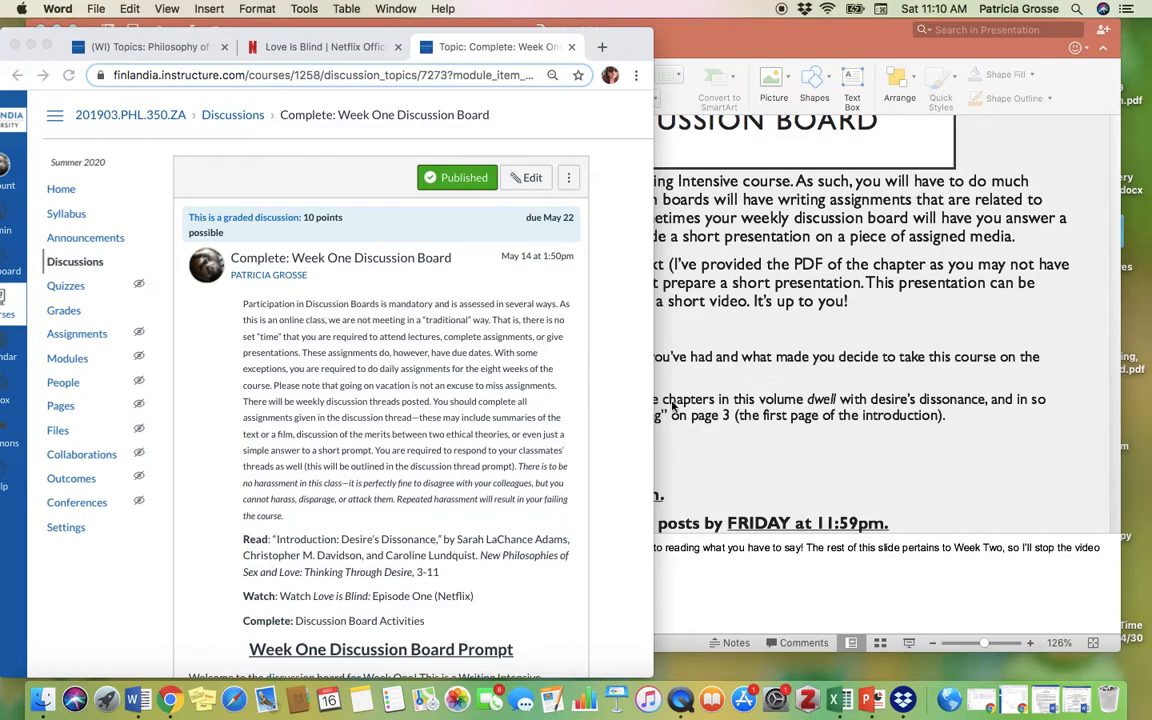
pyautogui.moveTo(362, 338)
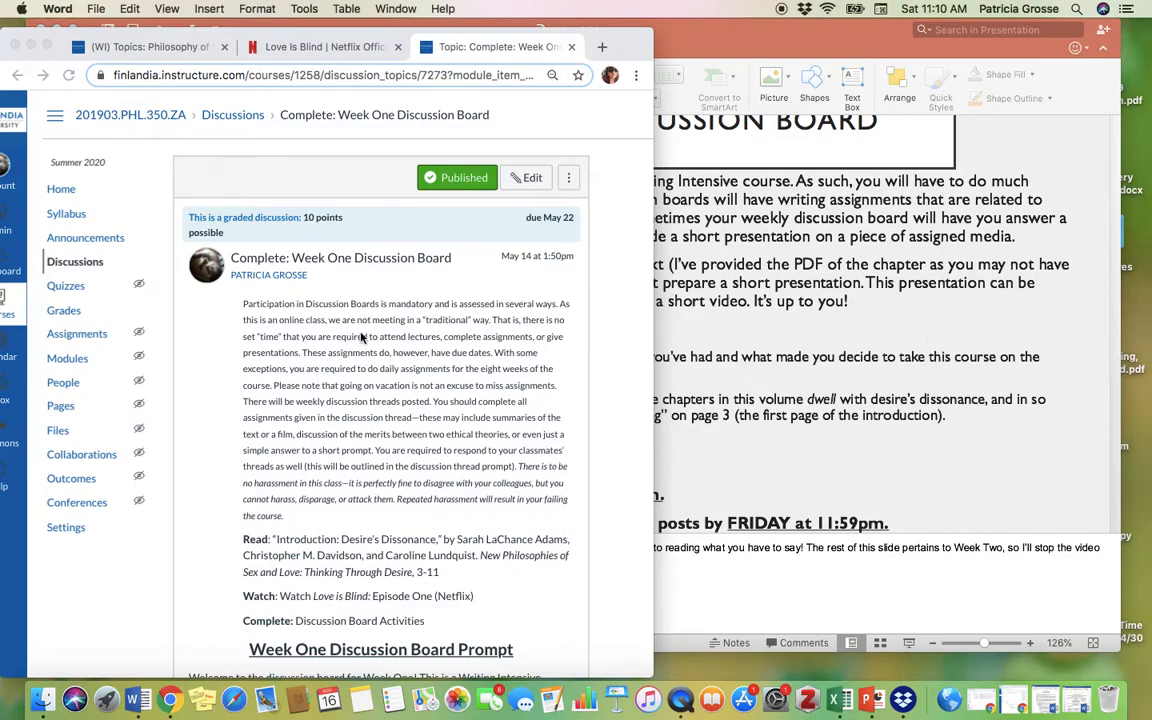
# - Return to the top of the Canvas discussion and bring up PowerPoint slide 10
pyautogui.click(61, 188)
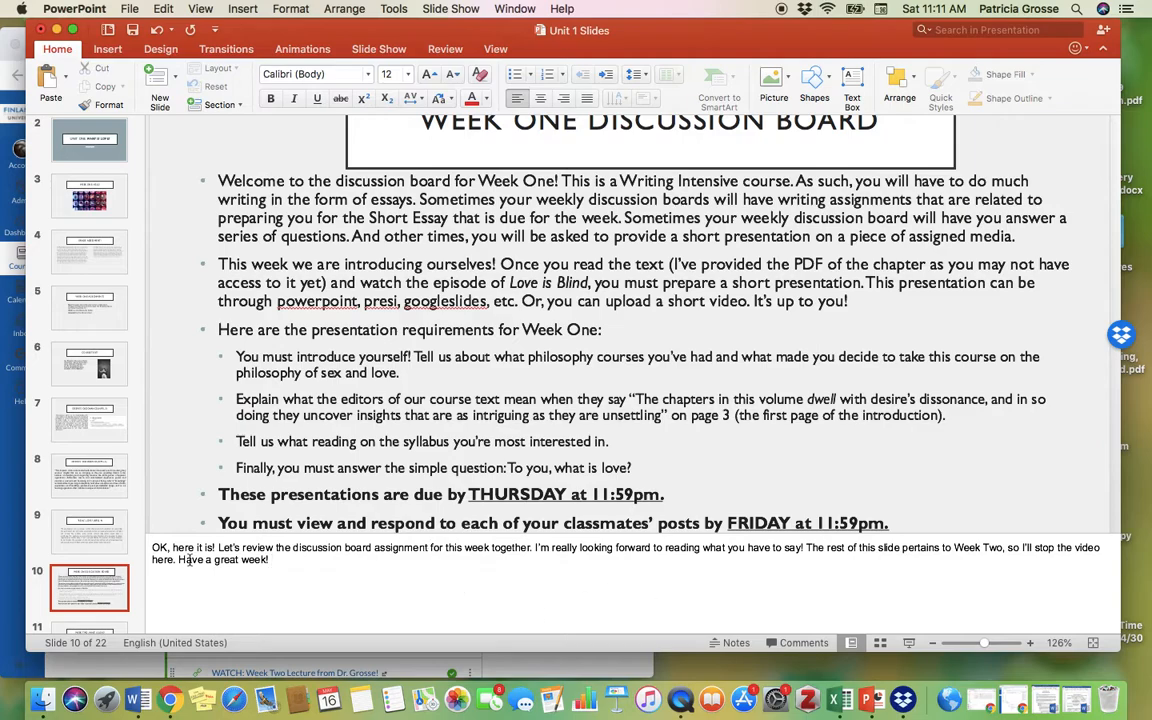
# - Fit the whole Week One Discussion Board slide with its notes in a smaller PowerPoint window
pyautogui.scroll(-3)
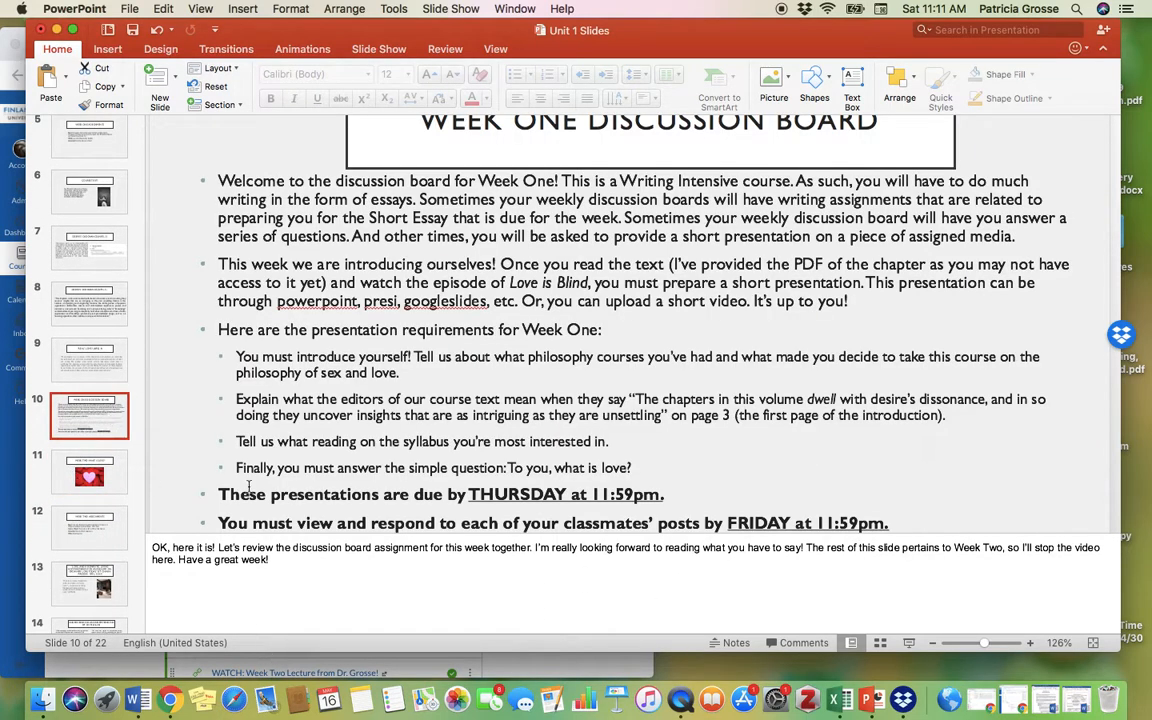
pyautogui.moveTo(632, 587)
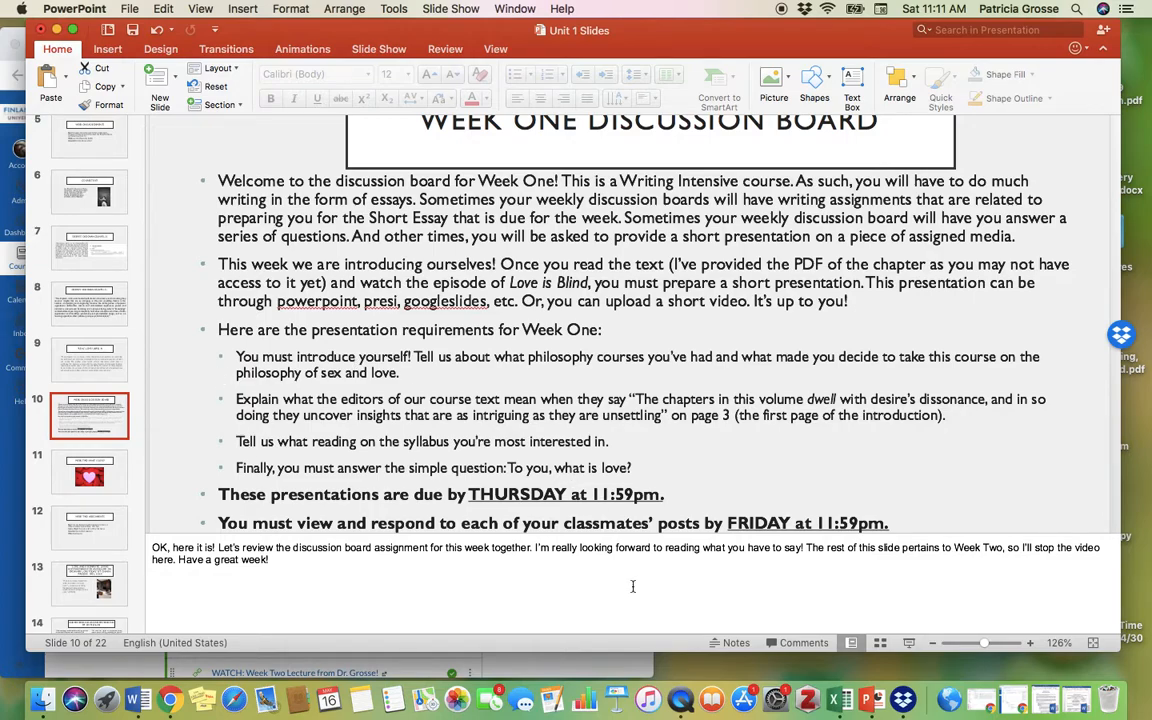
pyautogui.moveTo(390, 625)
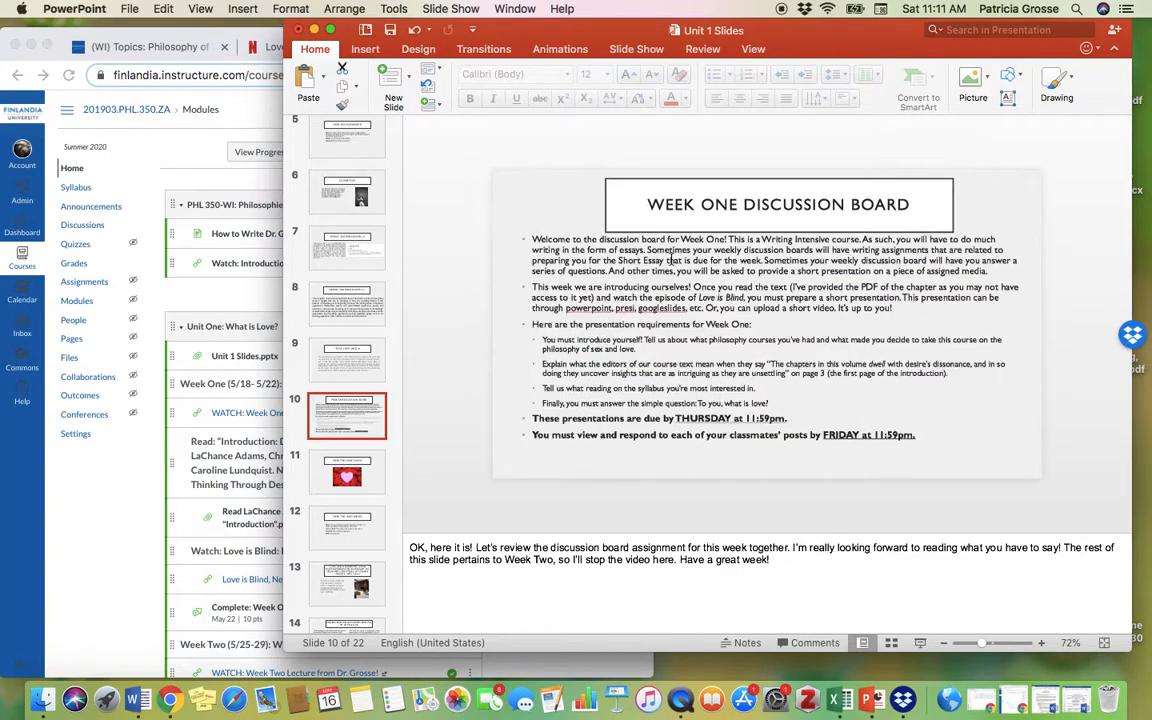
pyautogui.click(1041, 643)
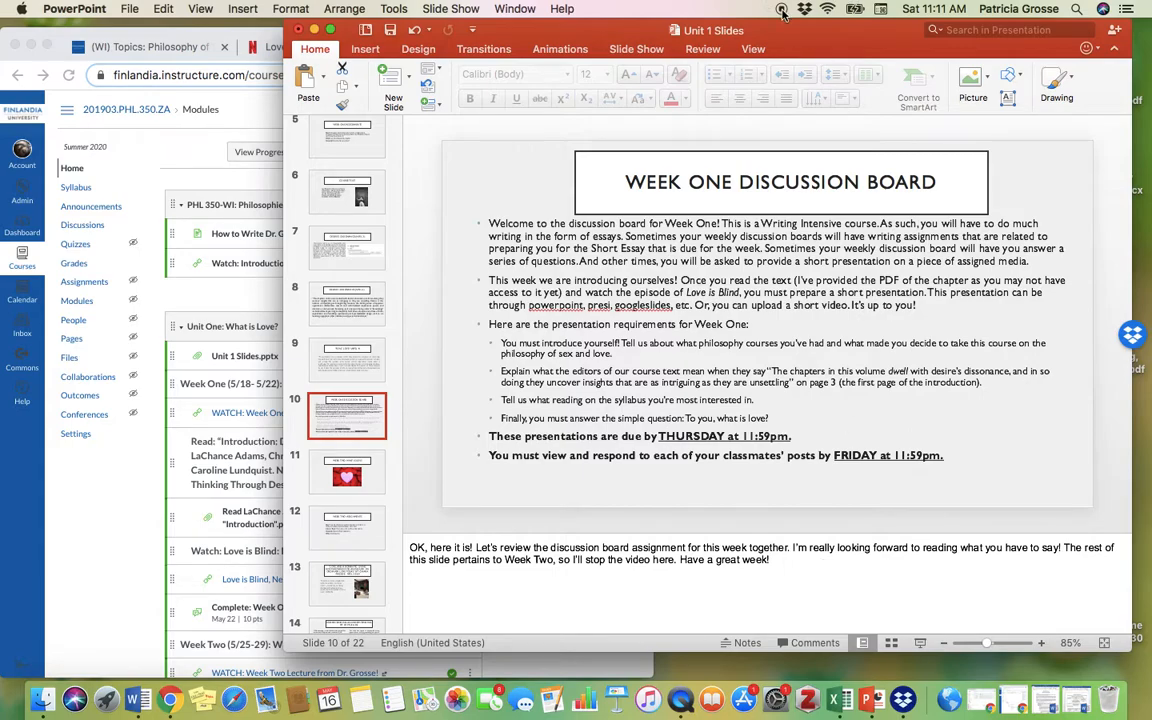
pyautogui.moveTo(783, 16)
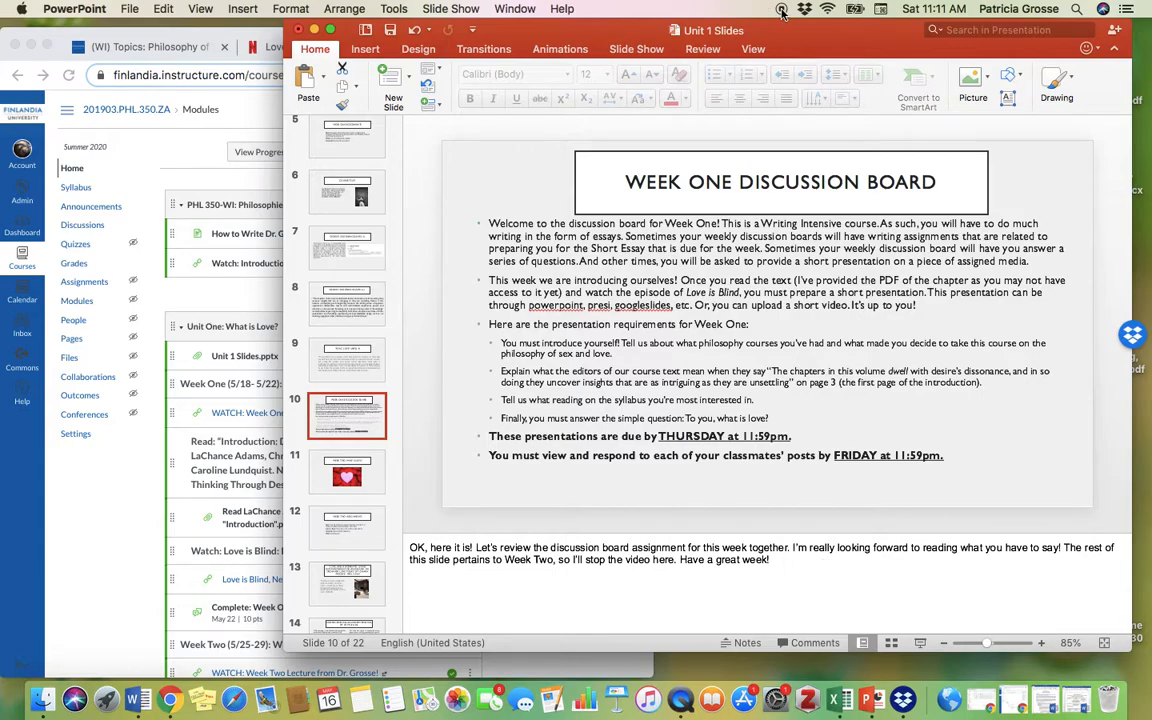